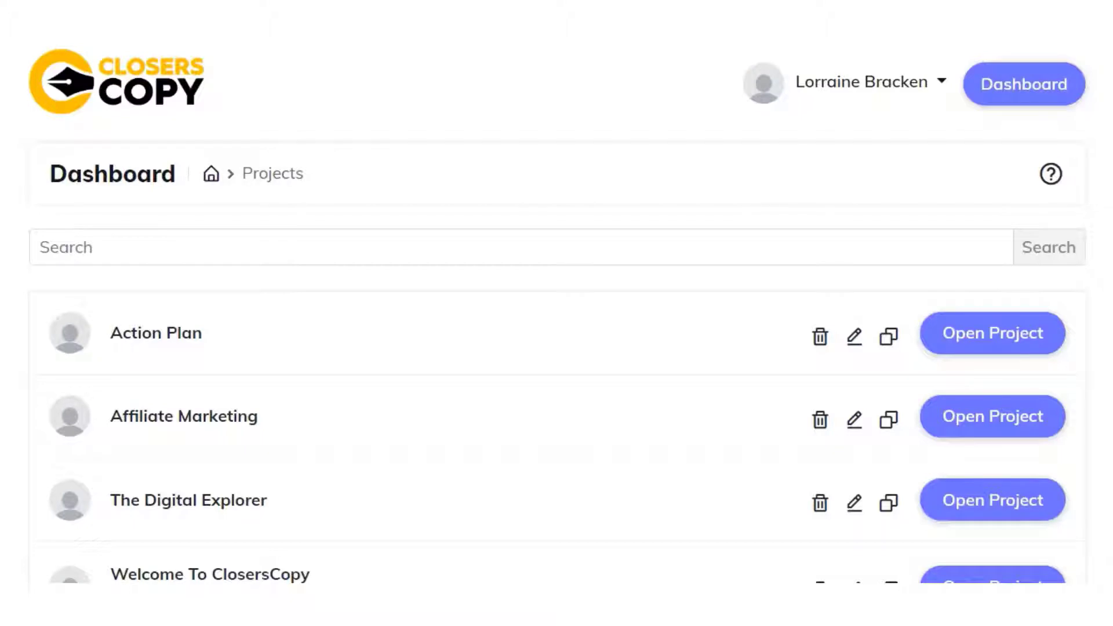
pyautogui.moveTo(344, 189)
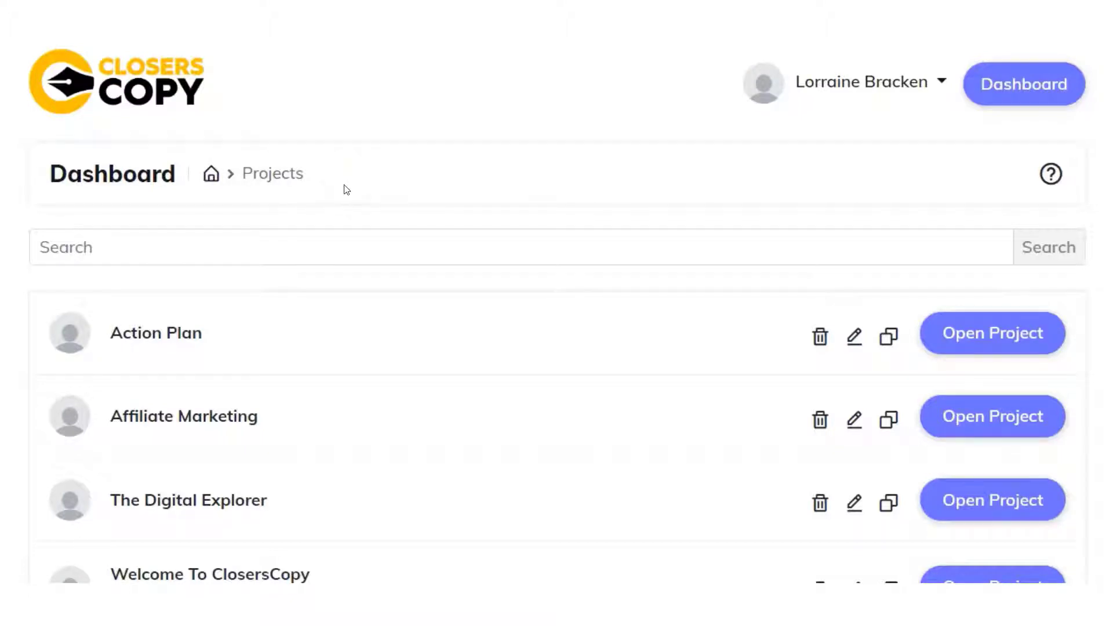
pyautogui.moveTo(604, 273)
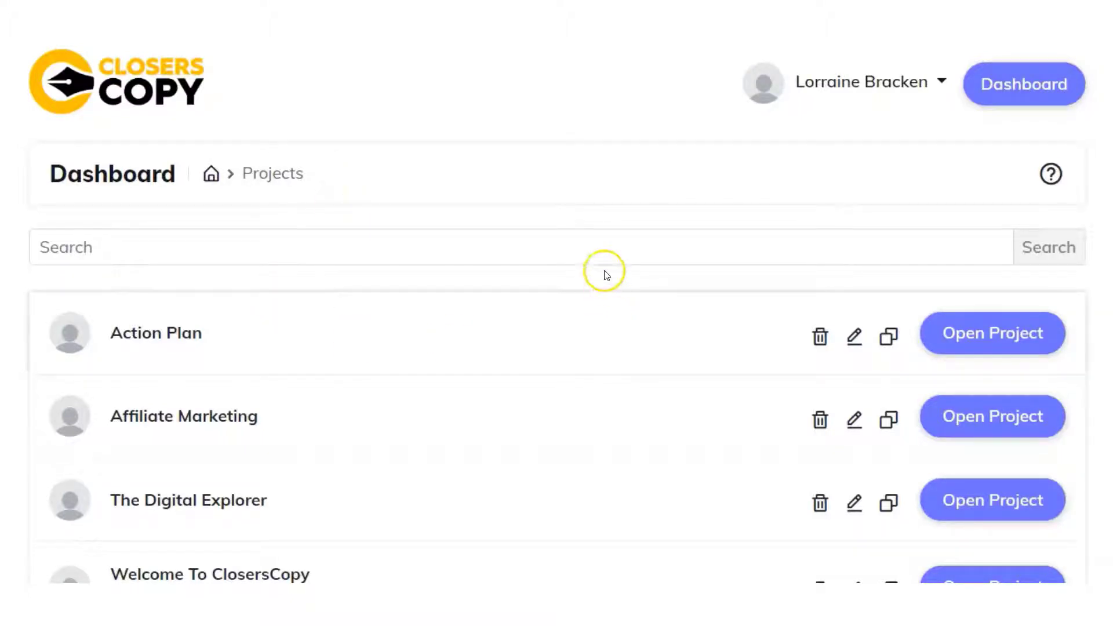
# Add a new project called 'example' and scroll back up to the projects list
pyautogui.scroll(-3)
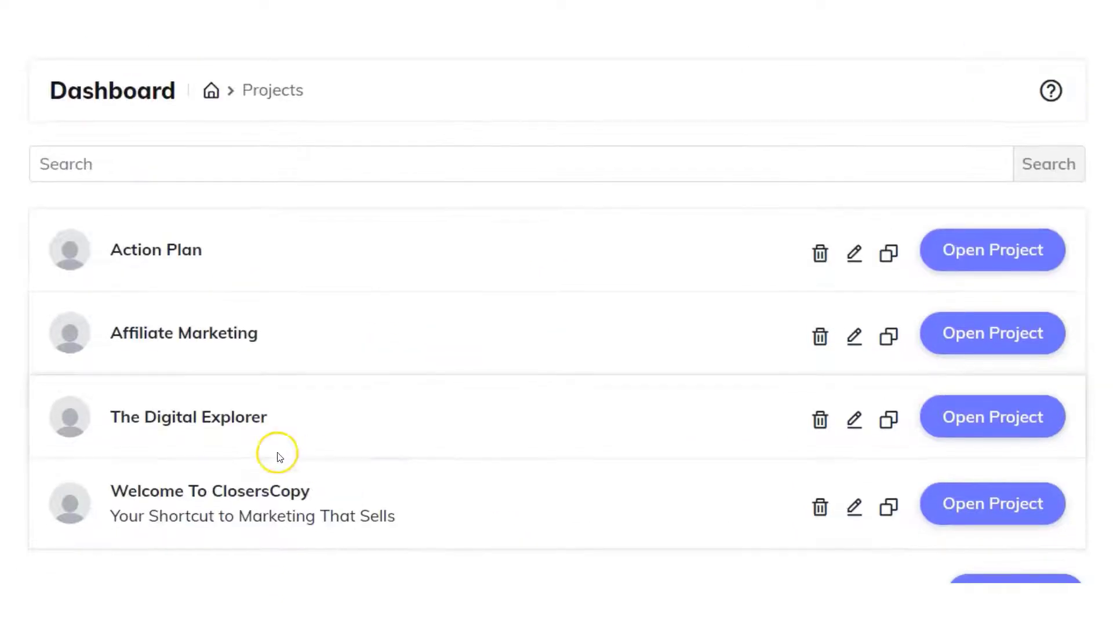
pyautogui.moveTo(998, 503)
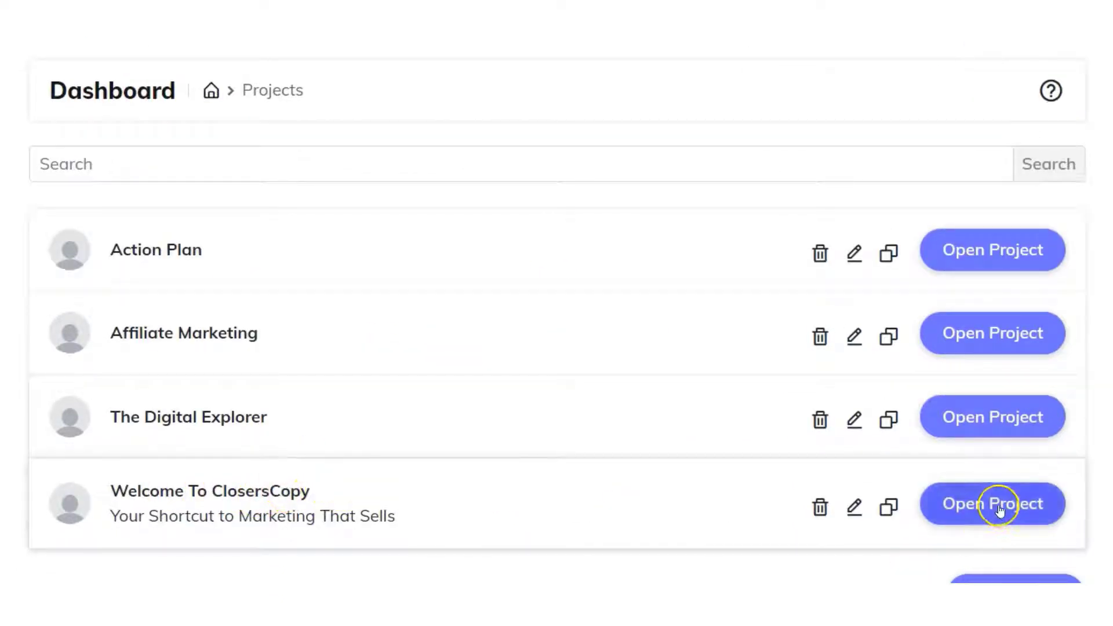
pyautogui.scroll(-3)
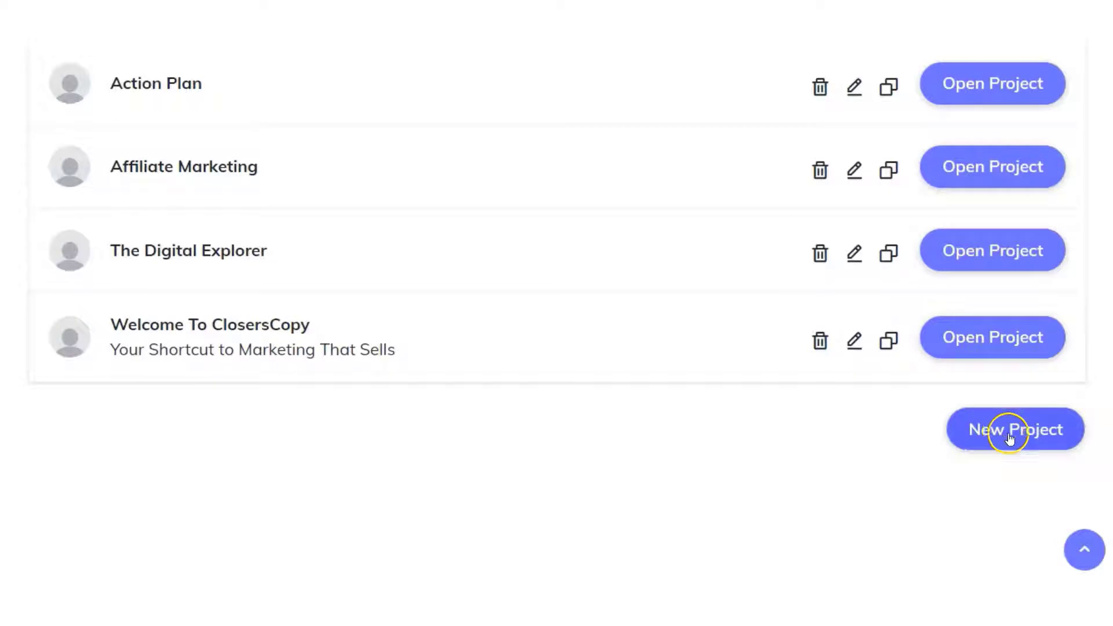
pyautogui.click(1015, 430)
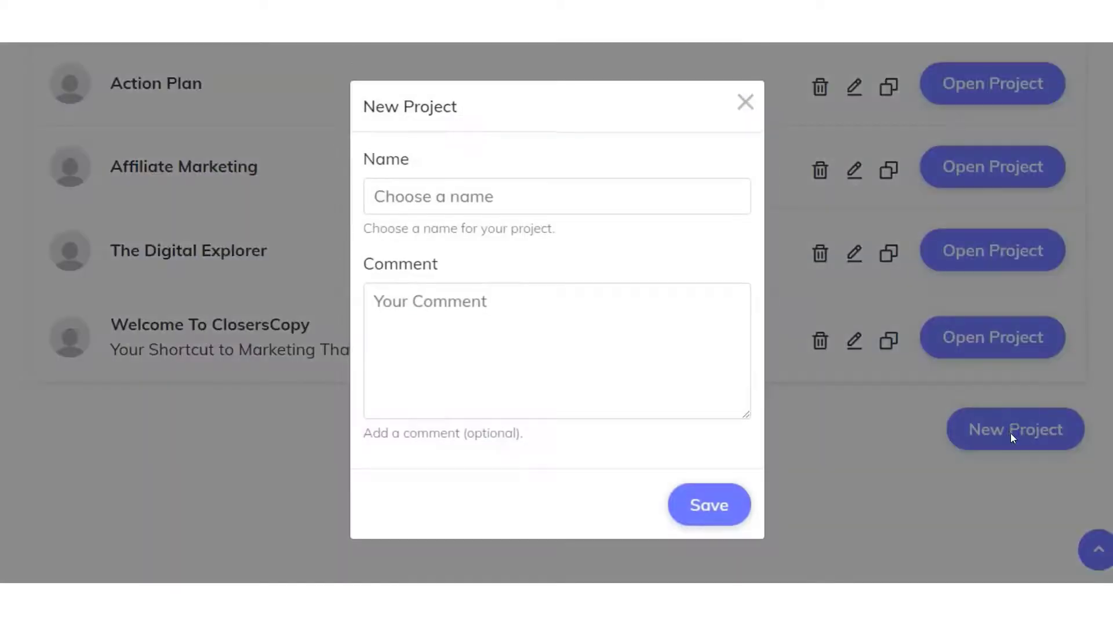
pyautogui.click(708, 505)
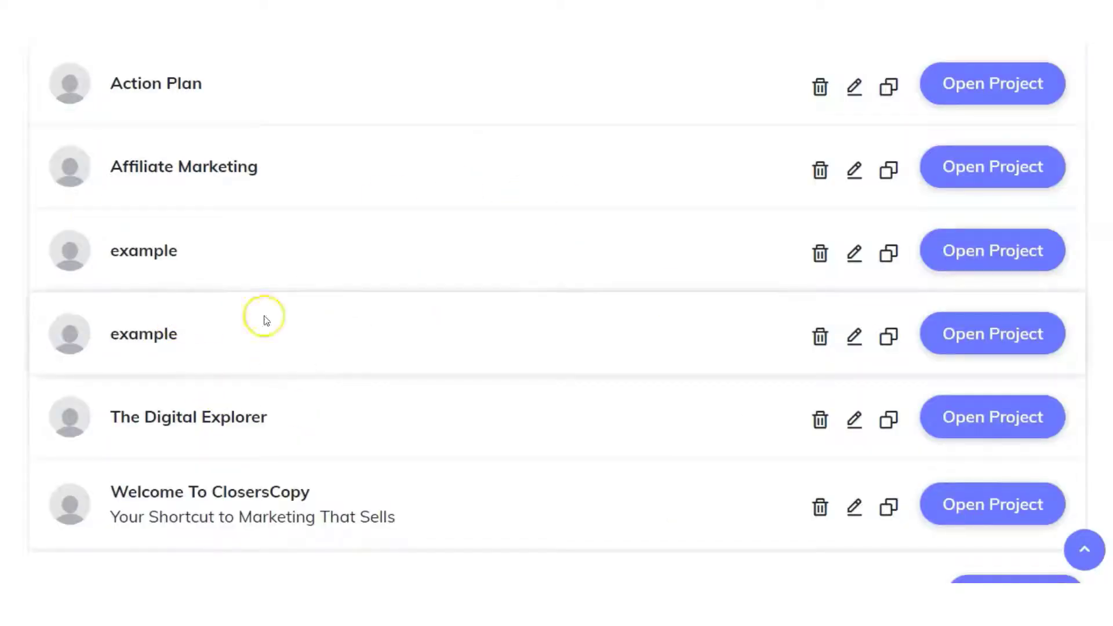
pyautogui.scroll(3)
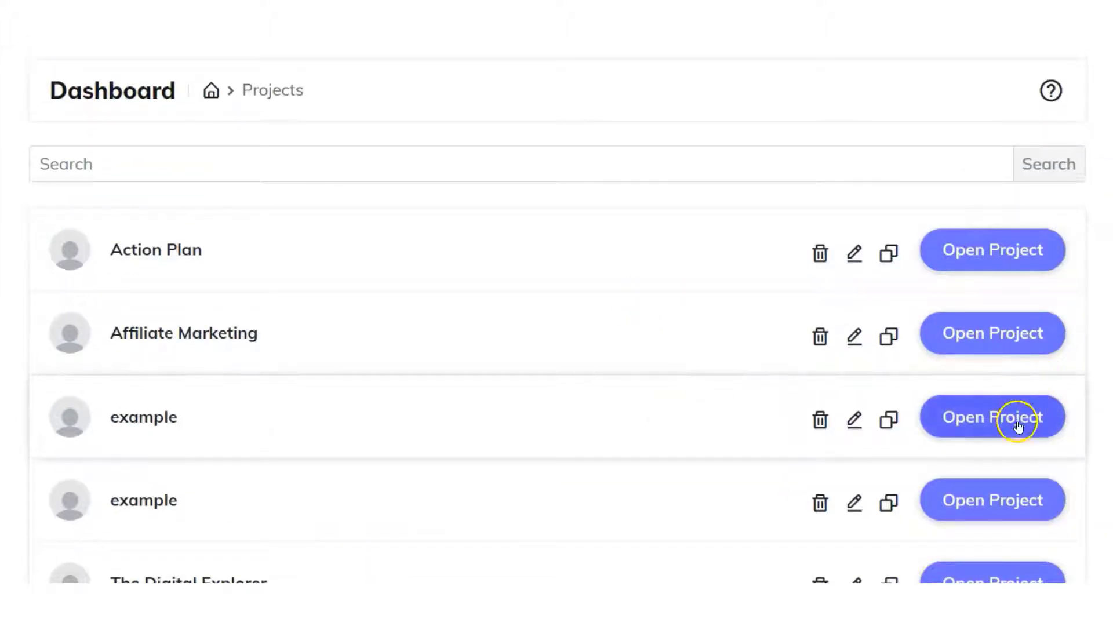
pyautogui.moveTo(1001, 417)
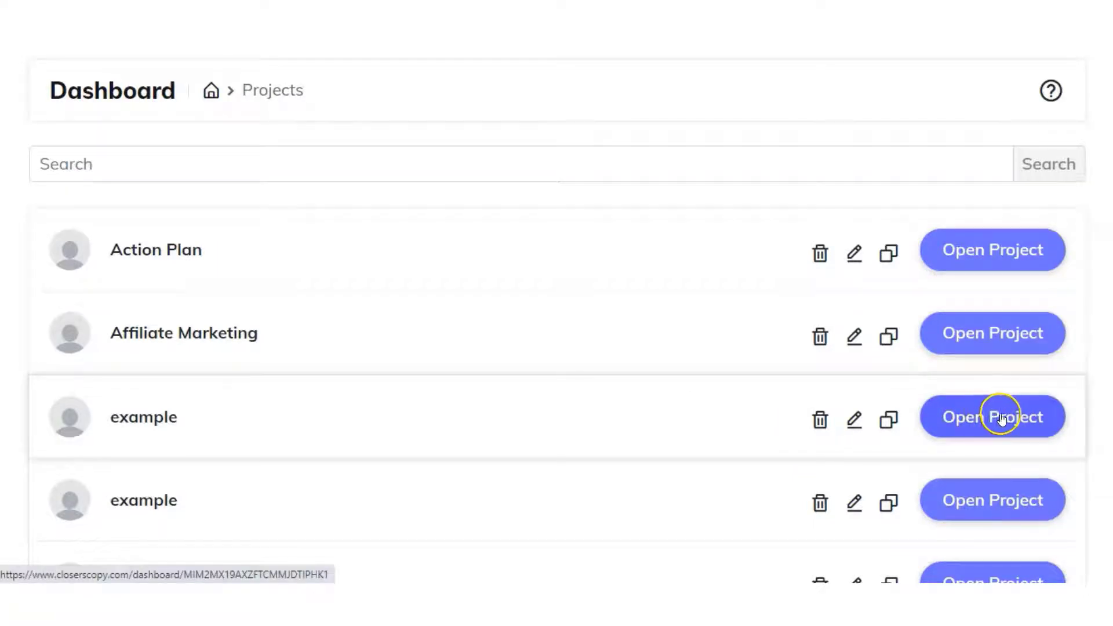
# Create 'closerscopy example document' in the example project, then dismiss the Move Document dialog
pyautogui.click(991, 417)
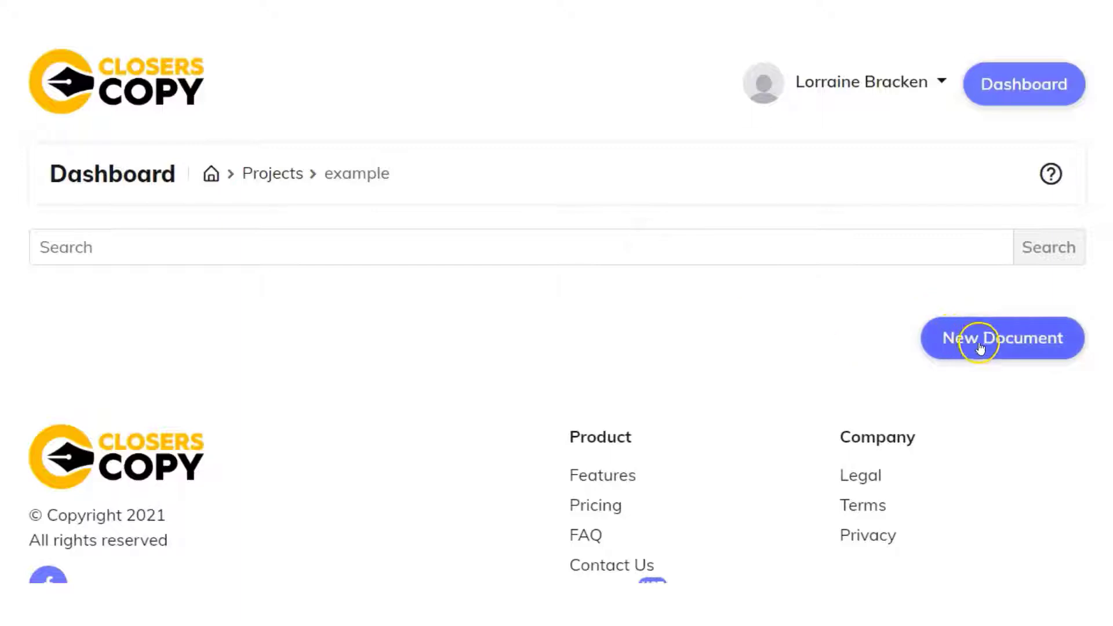
pyautogui.moveTo(468, 197)
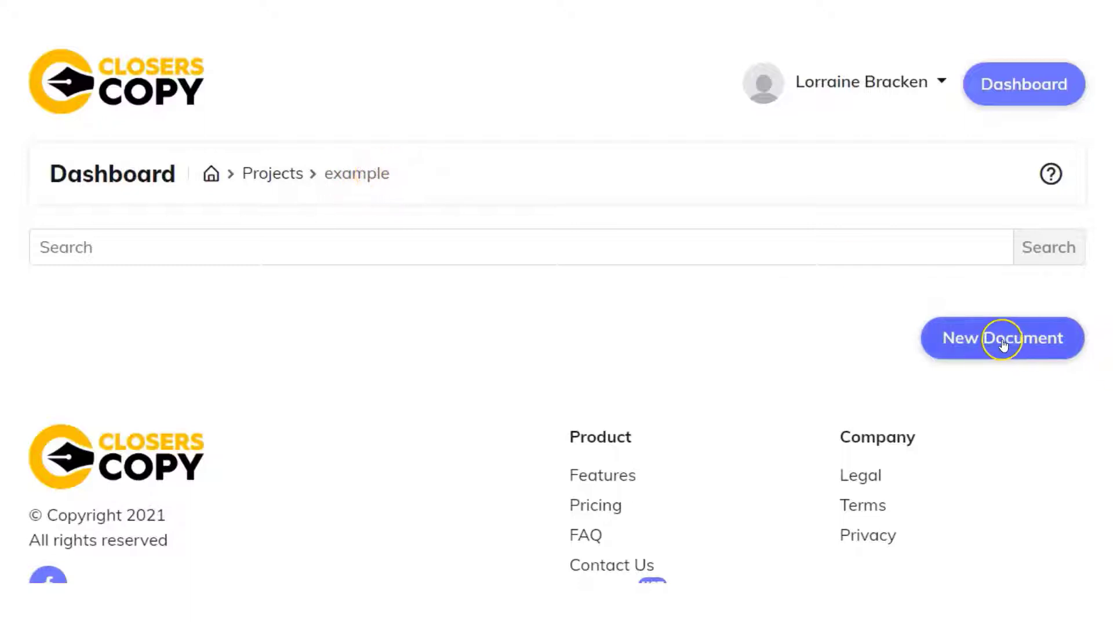
pyautogui.click(1001, 338)
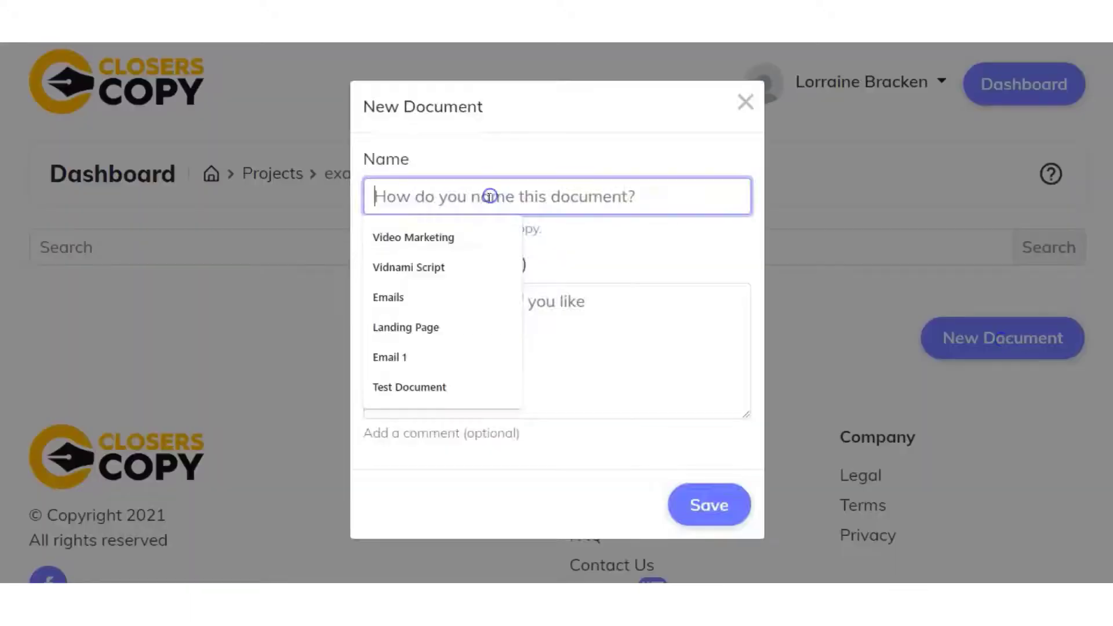
pyautogui.write('closerscopy ex')
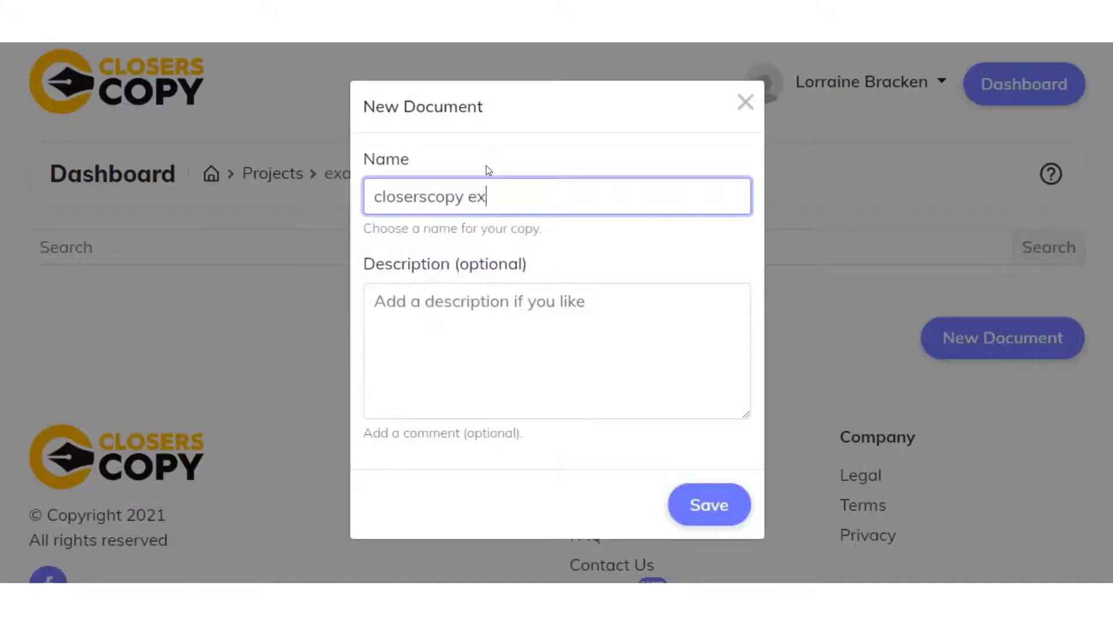
pyautogui.write('ample document')
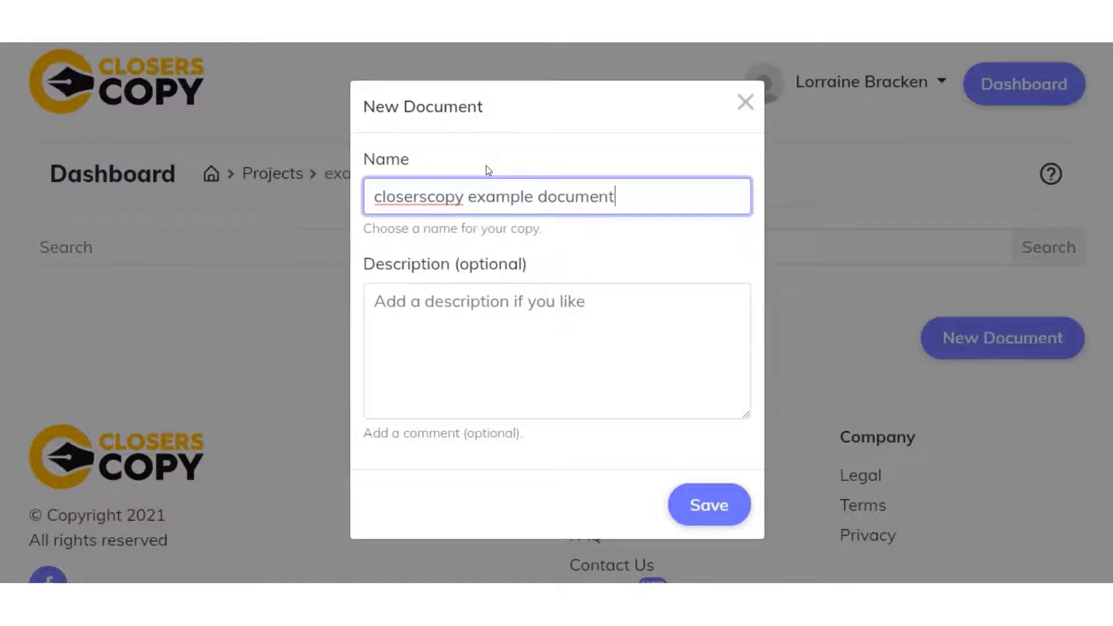
pyautogui.click(707, 505)
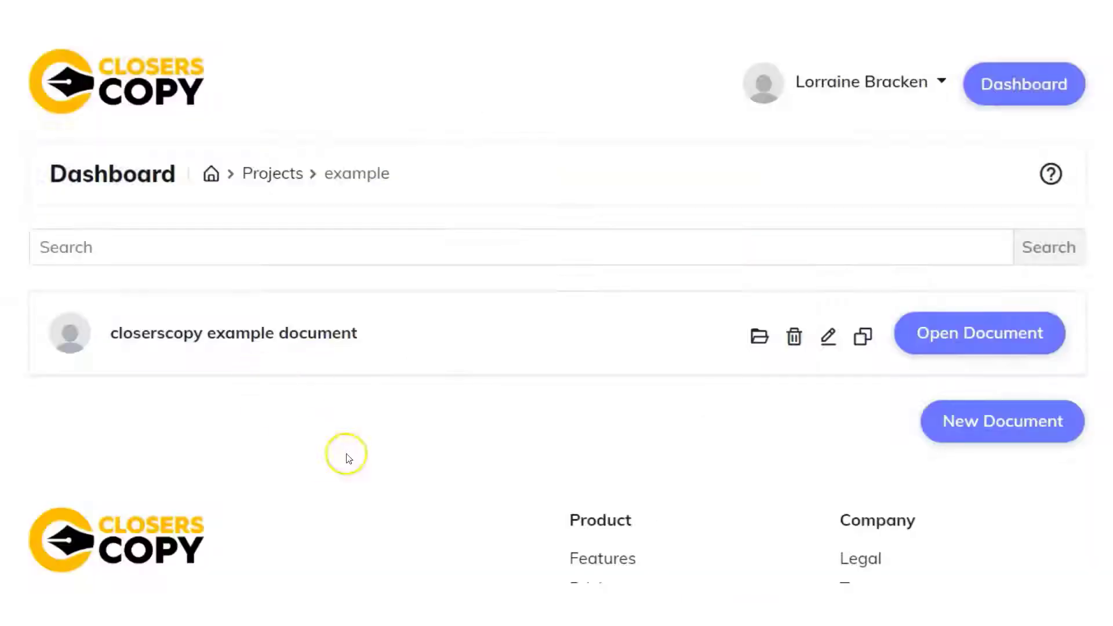
pyautogui.moveTo(812, 366)
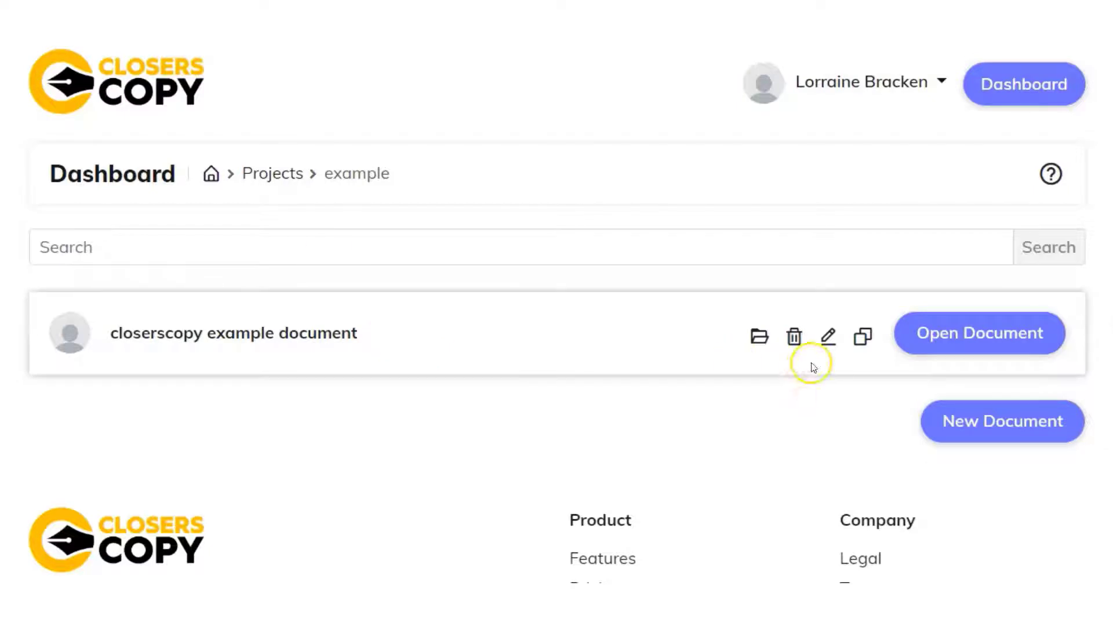
pyautogui.click(759, 336)
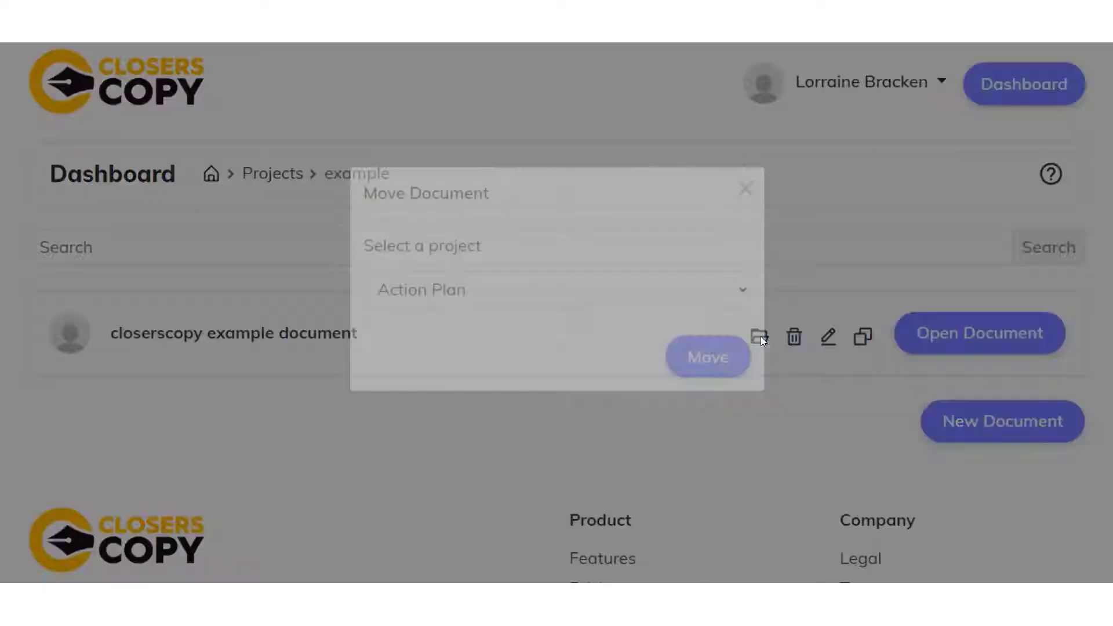
pyautogui.click(557, 320)
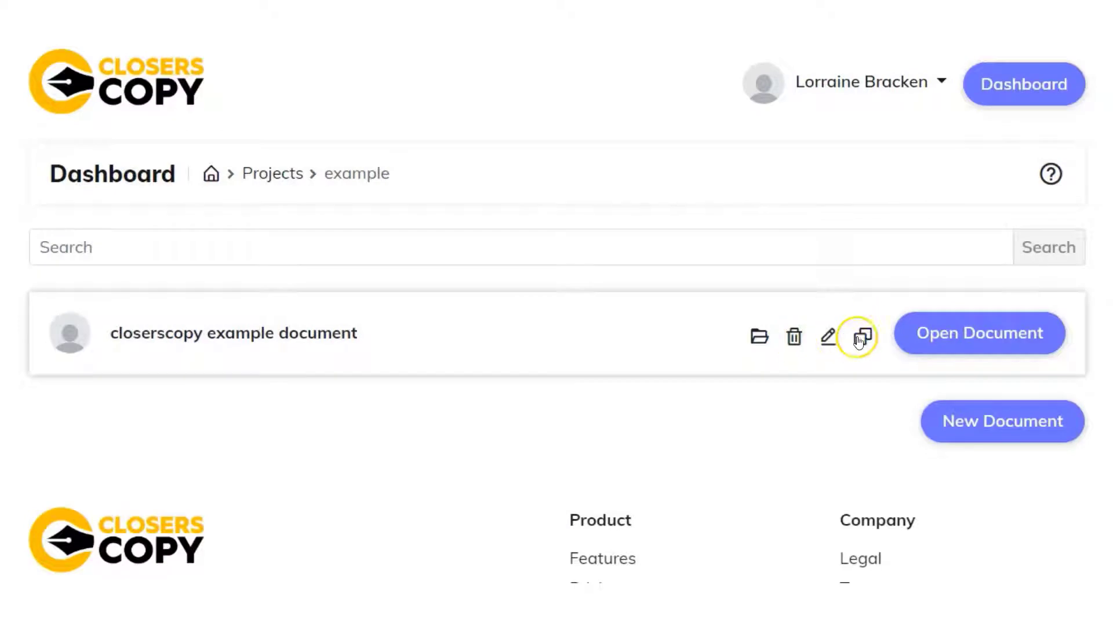
pyautogui.moveTo(947, 366)
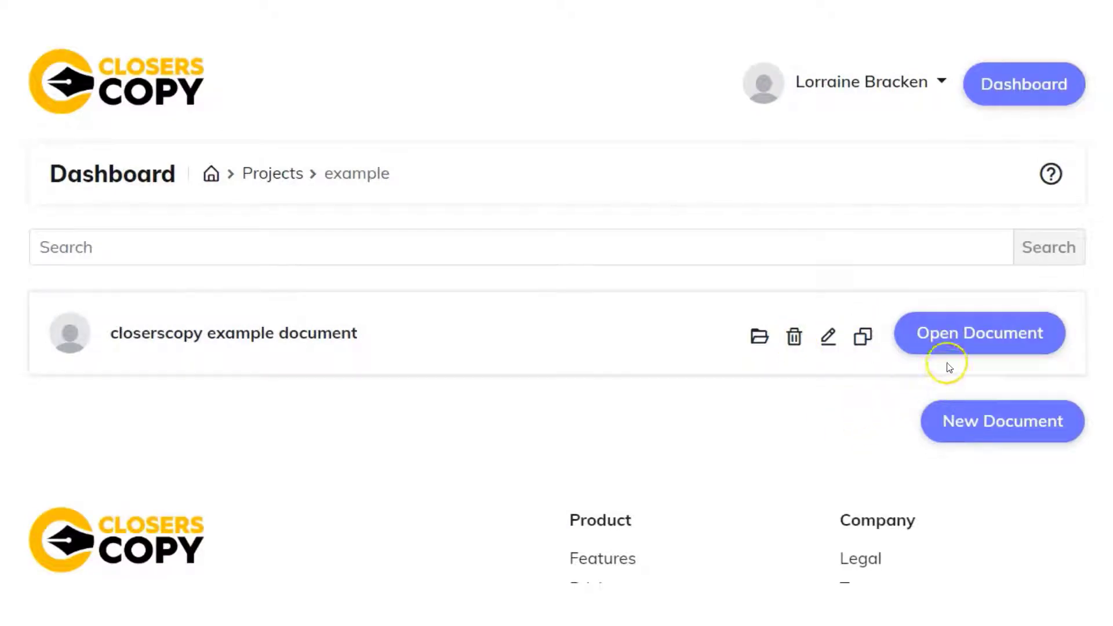
# Open the blank example document and look through the Edit and Tools menus
pyautogui.click(979, 333)
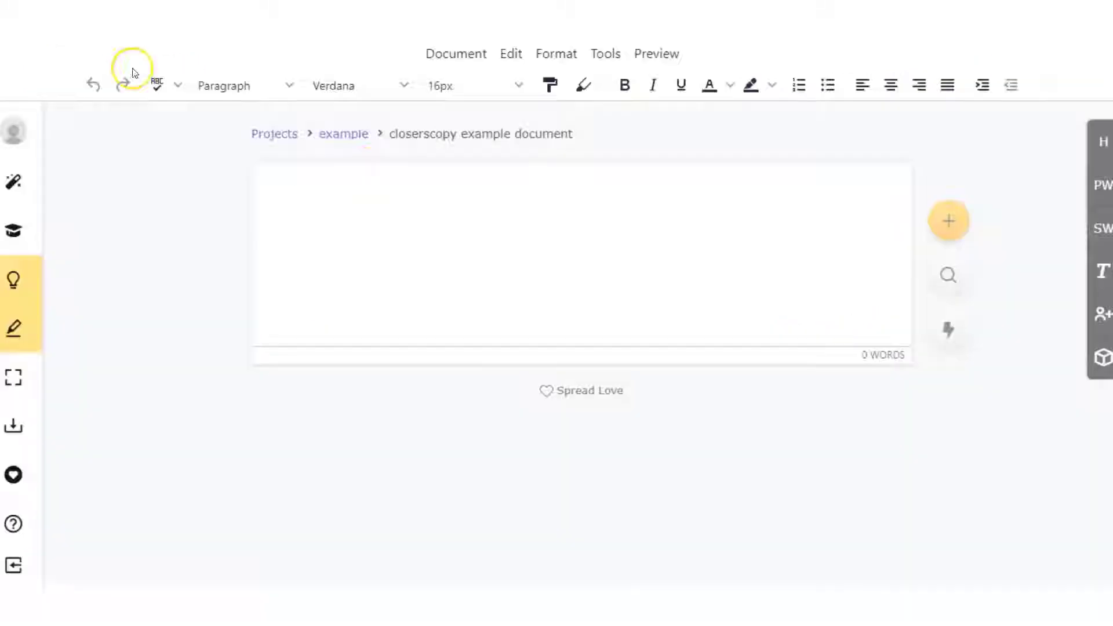
pyautogui.moveTo(918, 86)
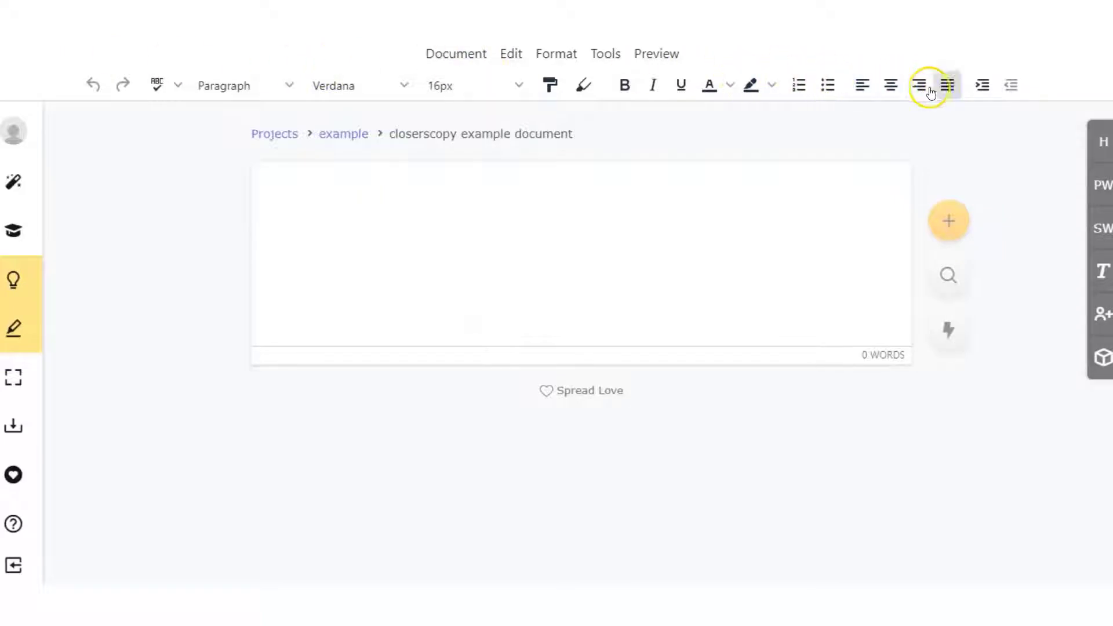
pyautogui.moveTo(269, 92)
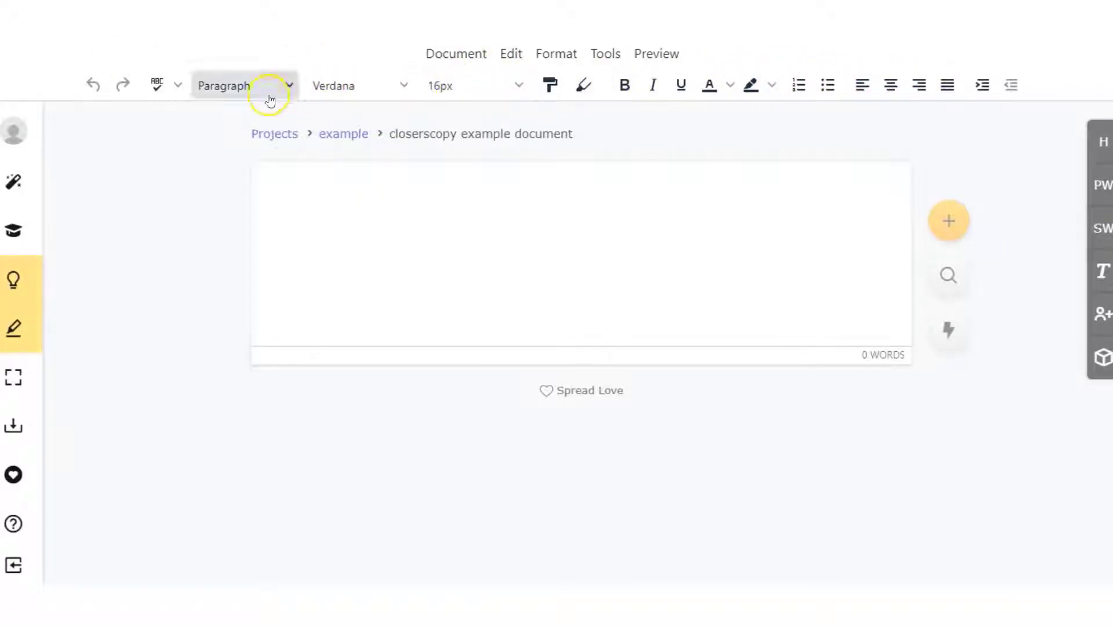
pyautogui.moveTo(482, 85)
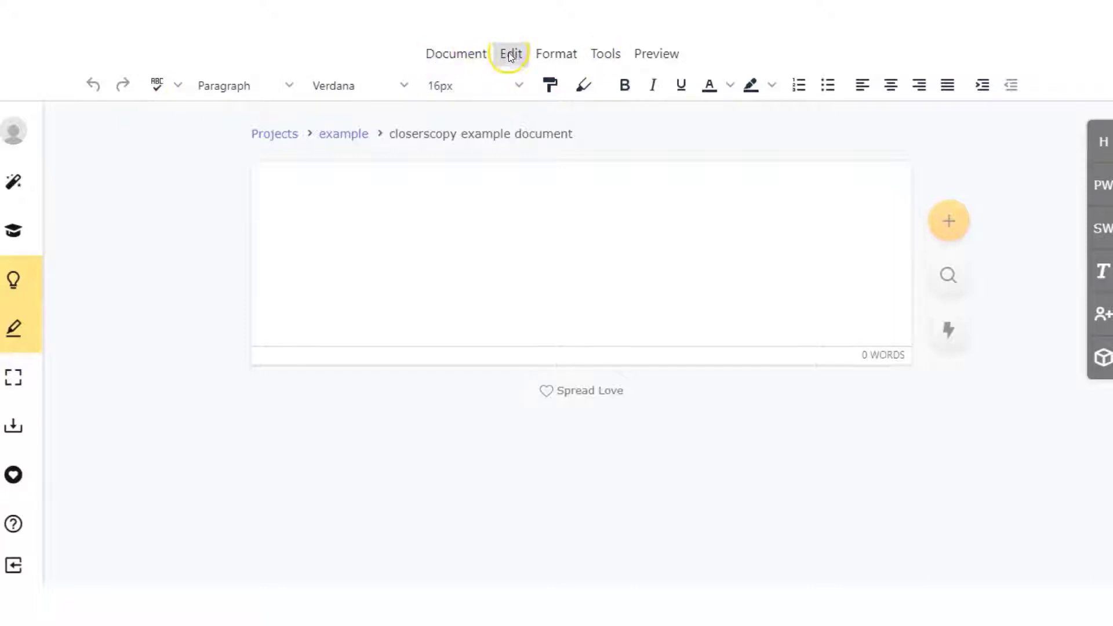
pyautogui.click(511, 53)
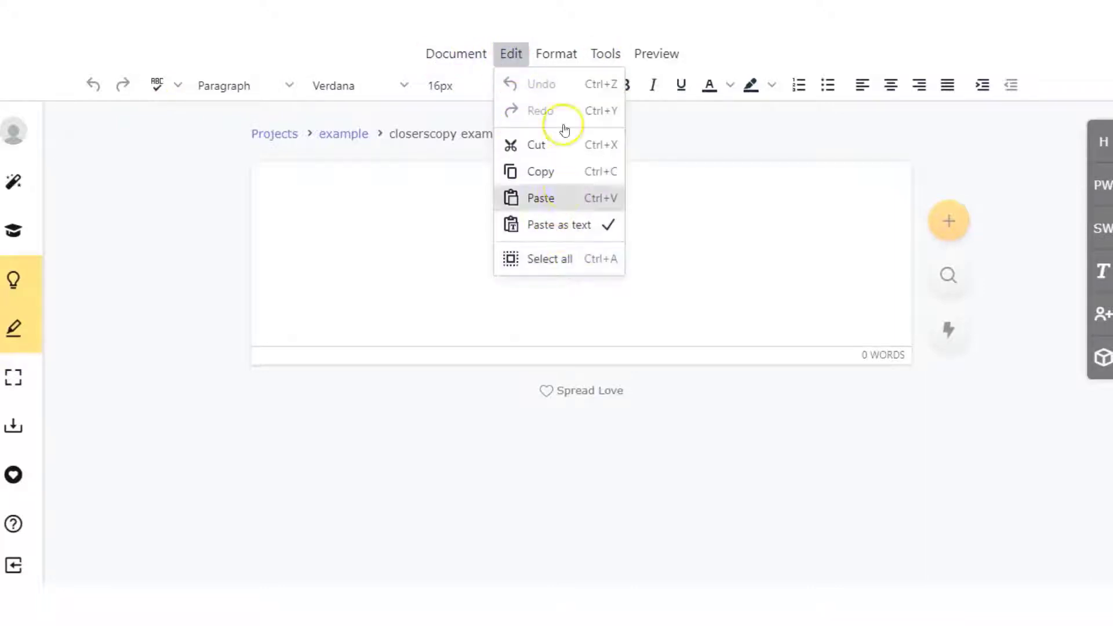
pyautogui.click(604, 53)
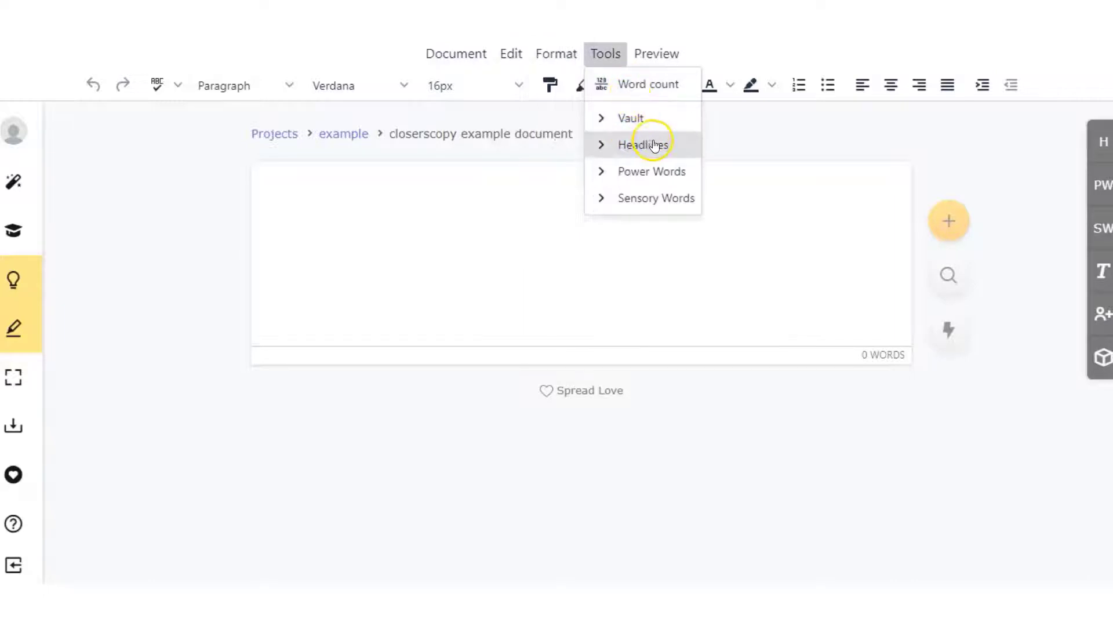
pyautogui.moveTo(642, 198)
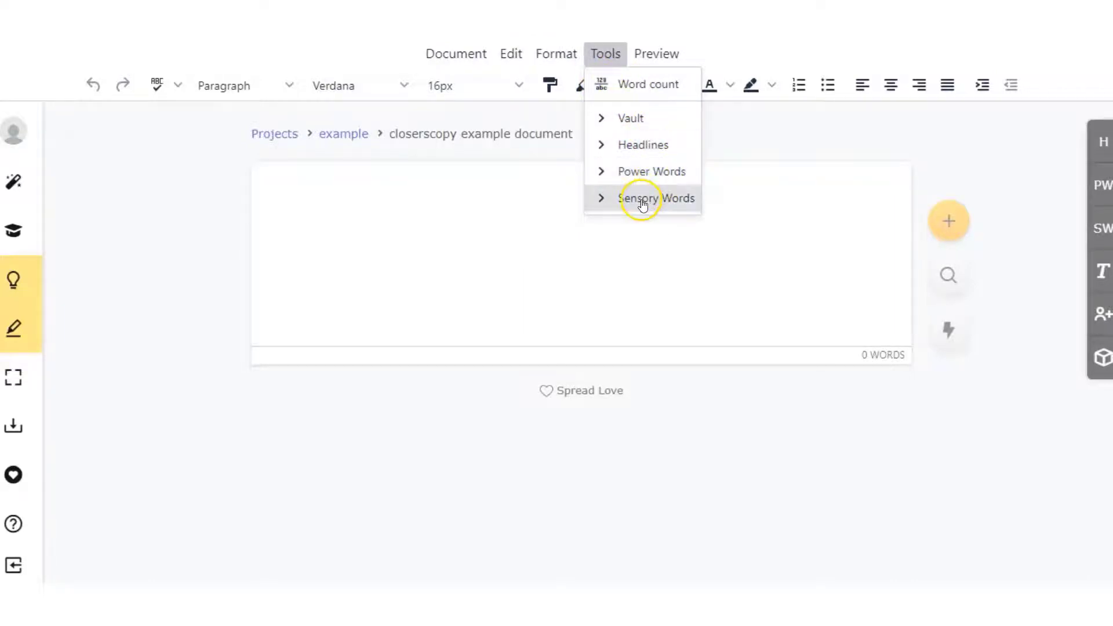
pyautogui.moveTo(643, 145)
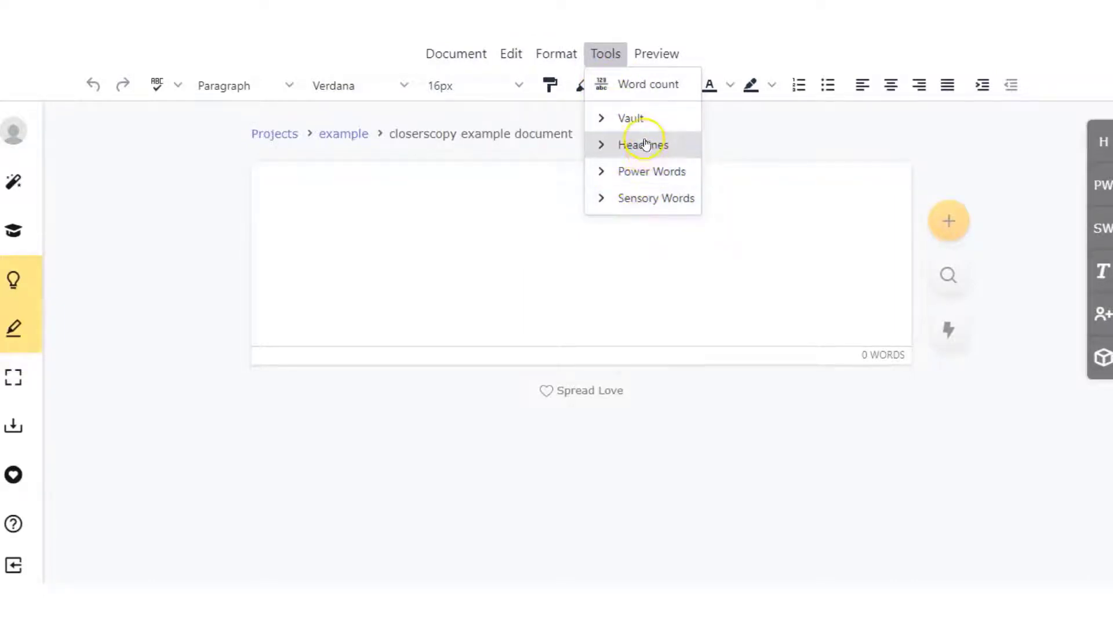
pyautogui.click(656, 53)
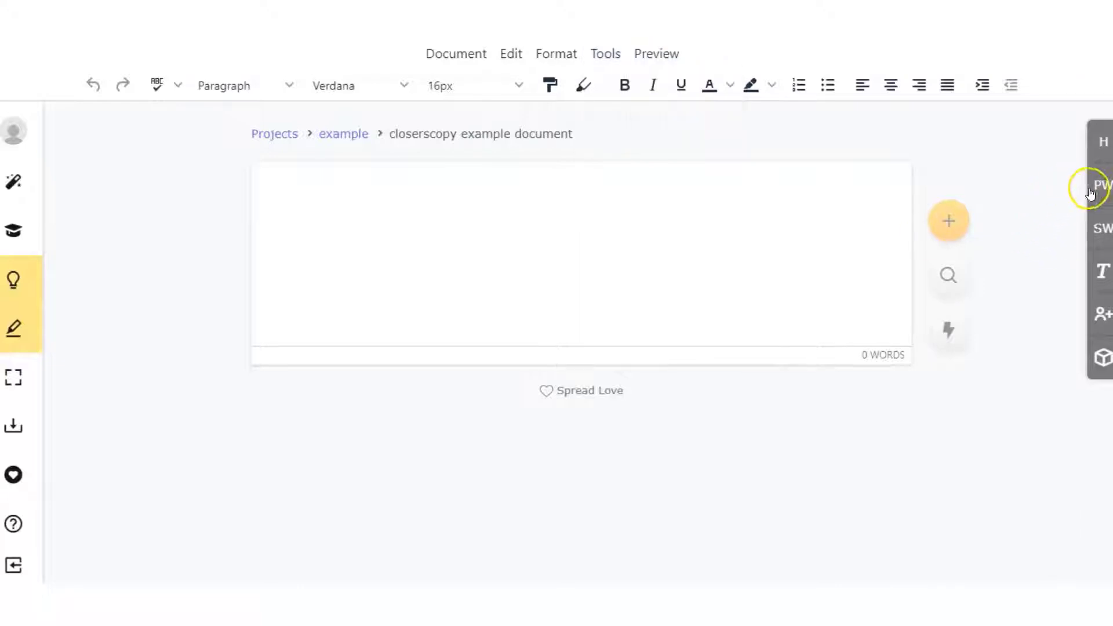
pyautogui.moveTo(1103, 270)
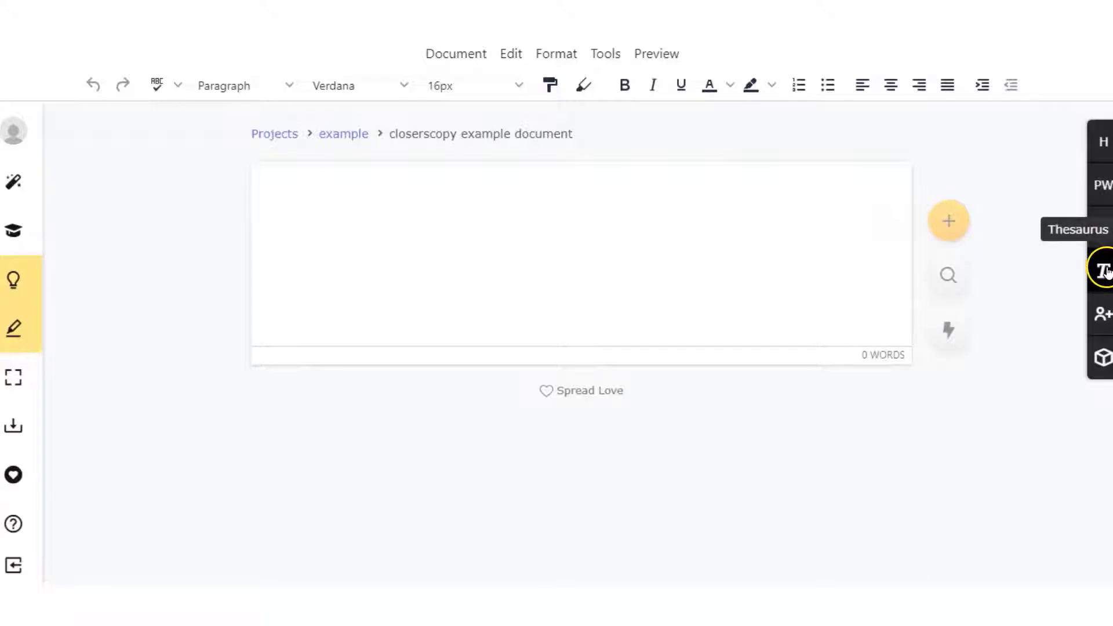
pyautogui.moveTo(1102, 314)
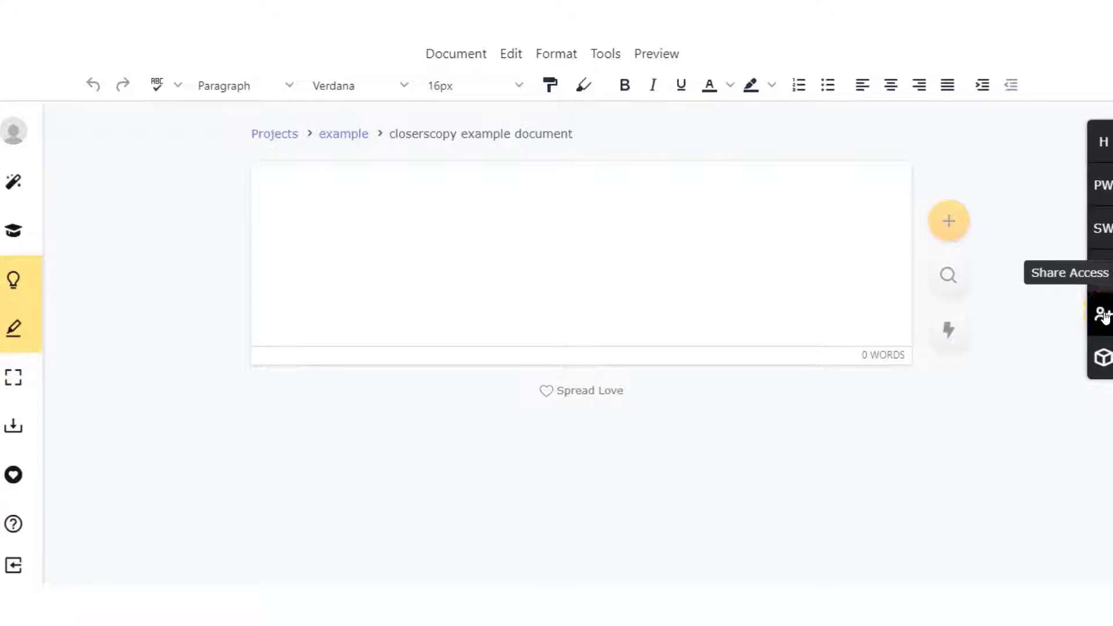
pyautogui.moveTo(1101, 357)
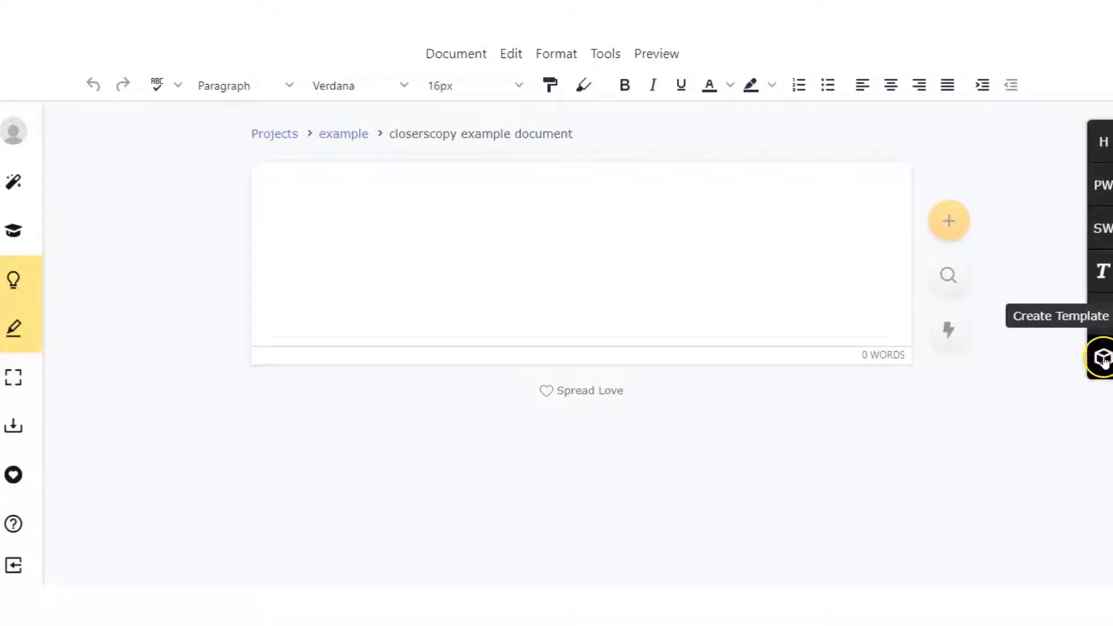
pyautogui.moveTo(1104, 312)
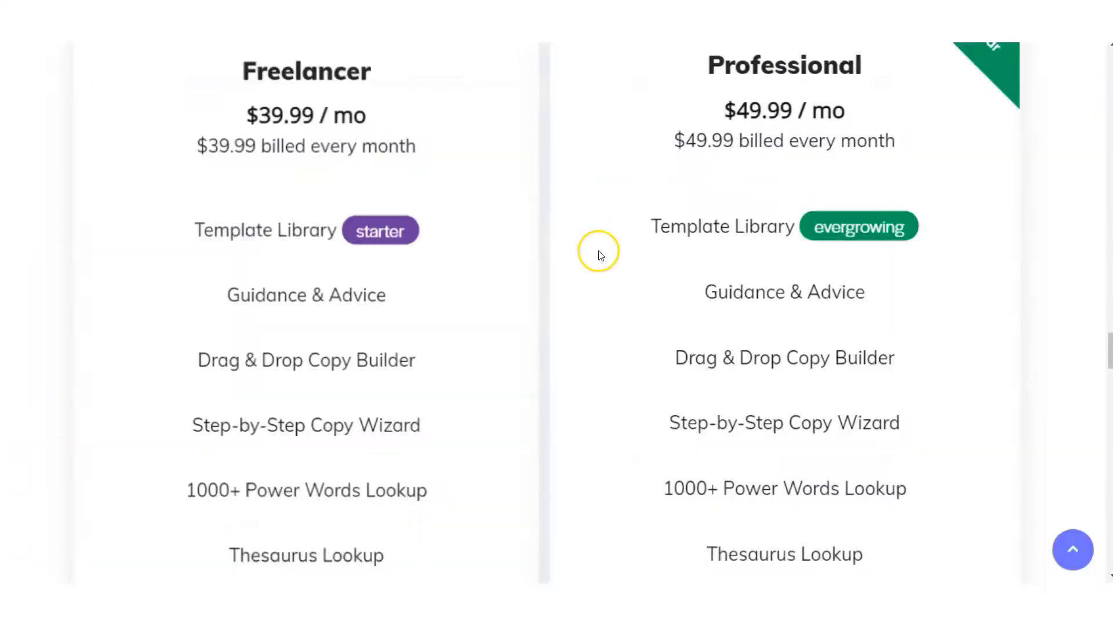
pyautogui.moveTo(800, 76)
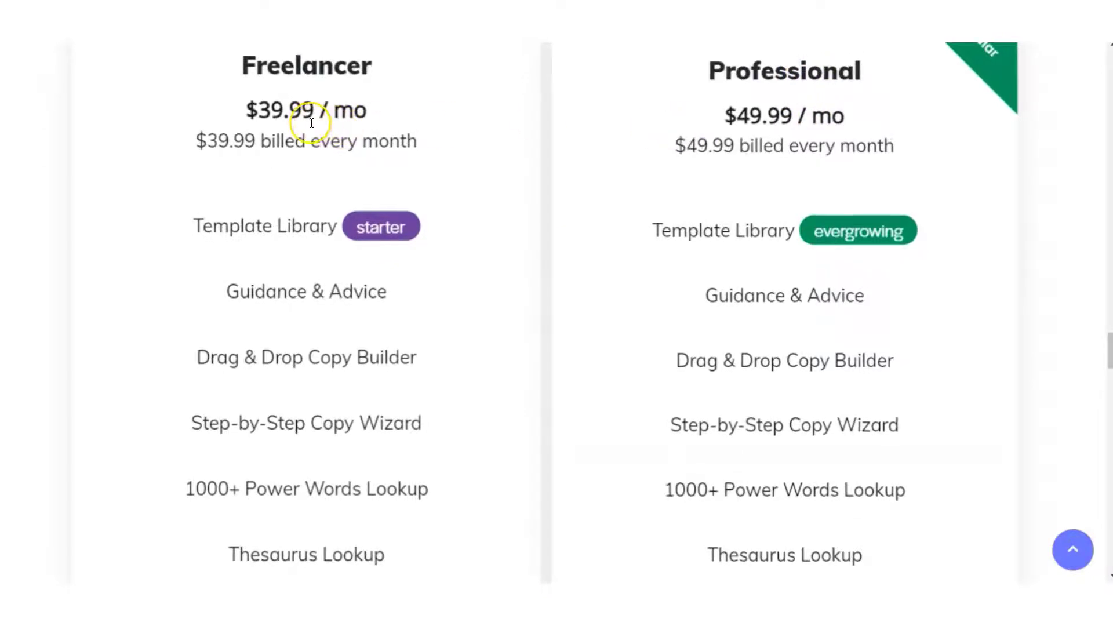
pyautogui.moveTo(329, 107)
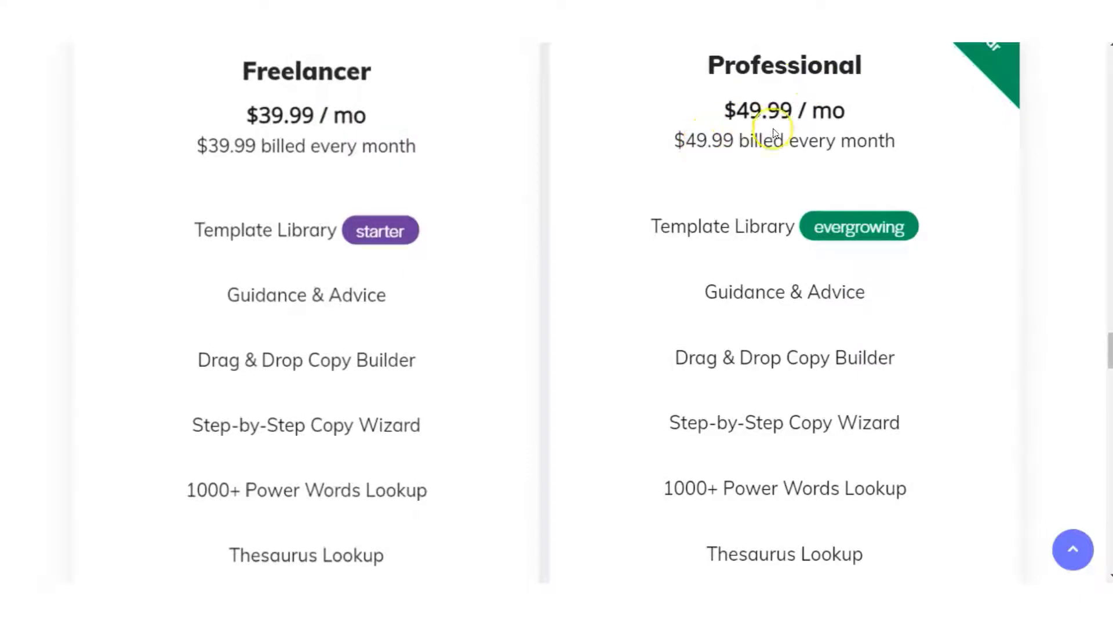
# Scroll the Freelancer and Professional pricing comparison before returning to the blank document
pyautogui.scroll(-3)
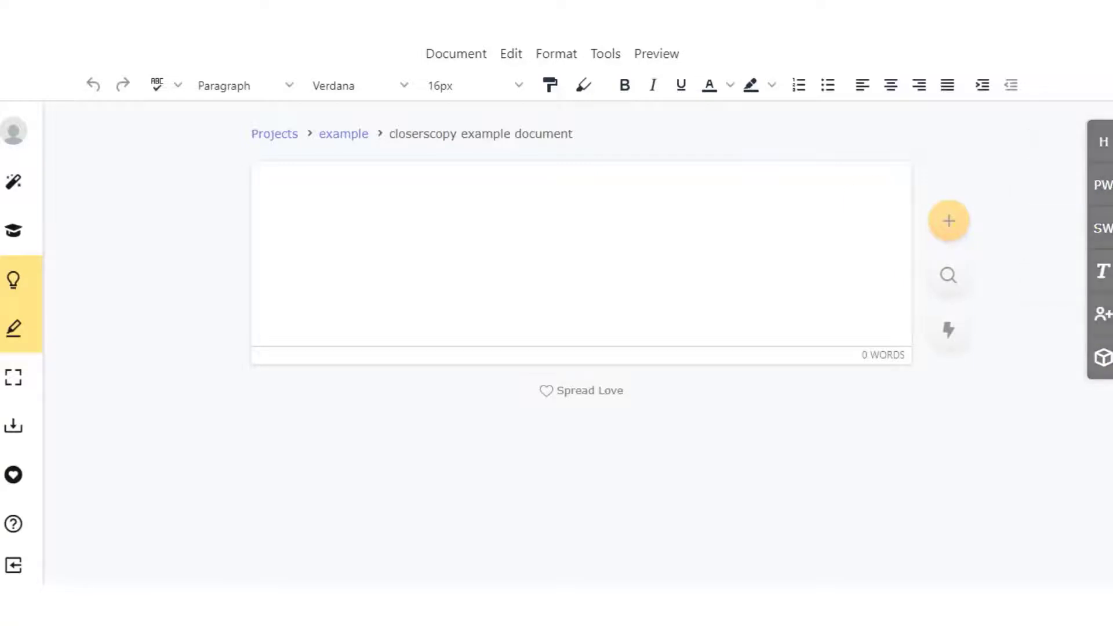
pyautogui.moveTo(1102, 186)
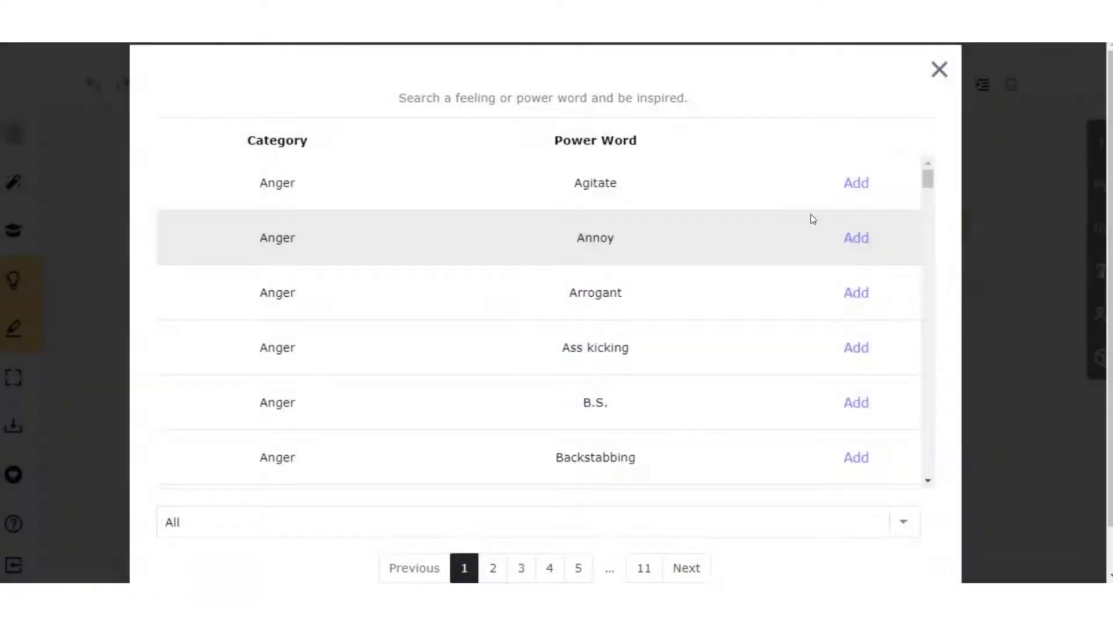
pyautogui.moveTo(513, 93)
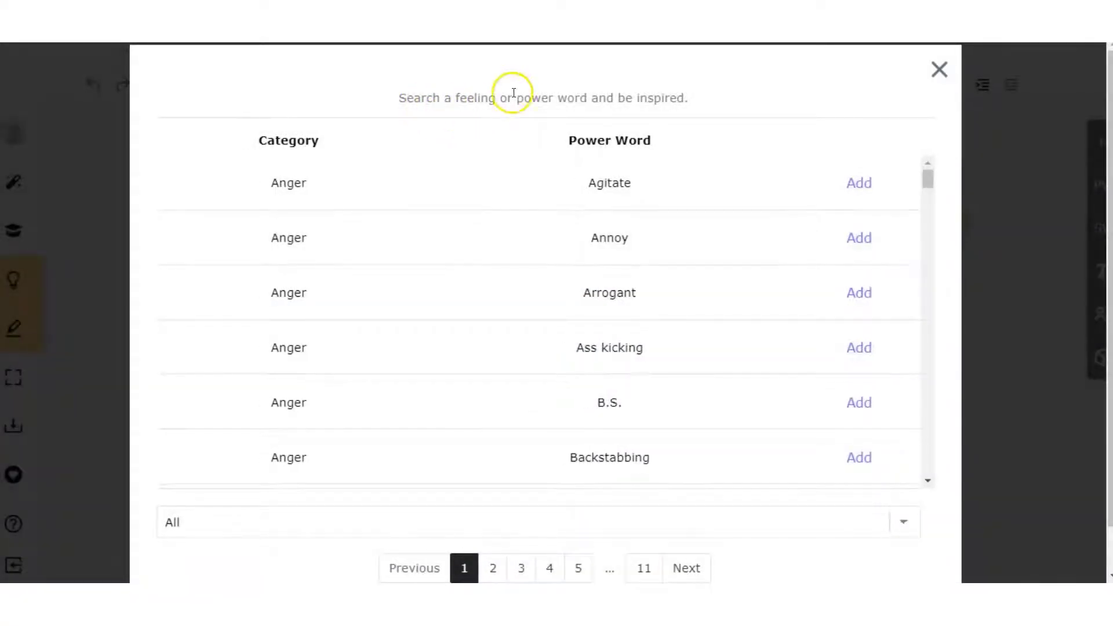
pyautogui.write('sad')
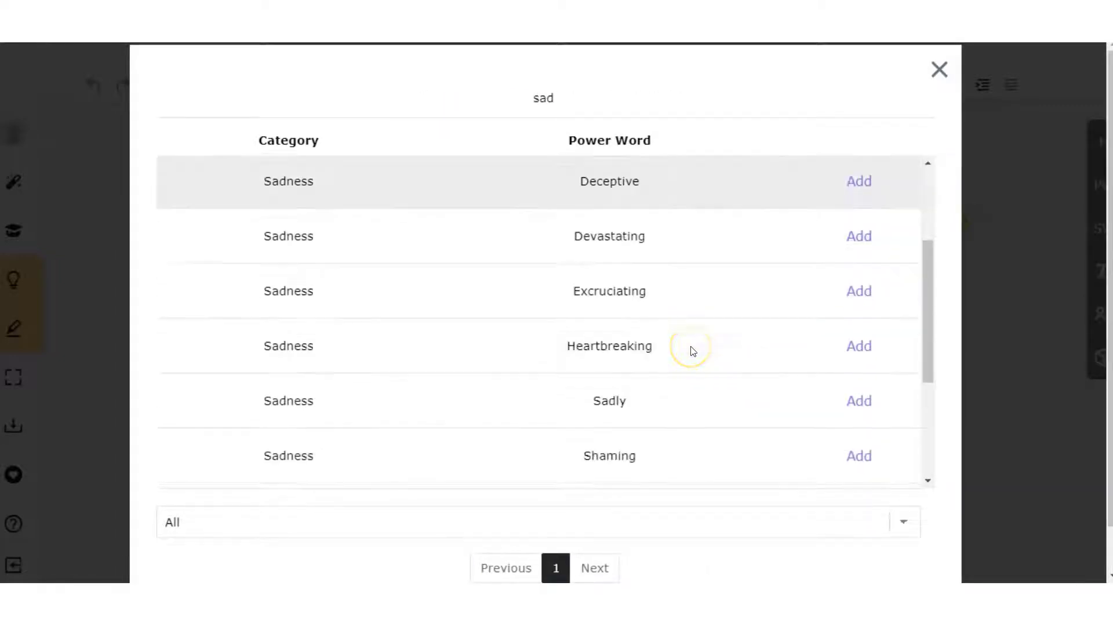
pyautogui.scroll(-3)
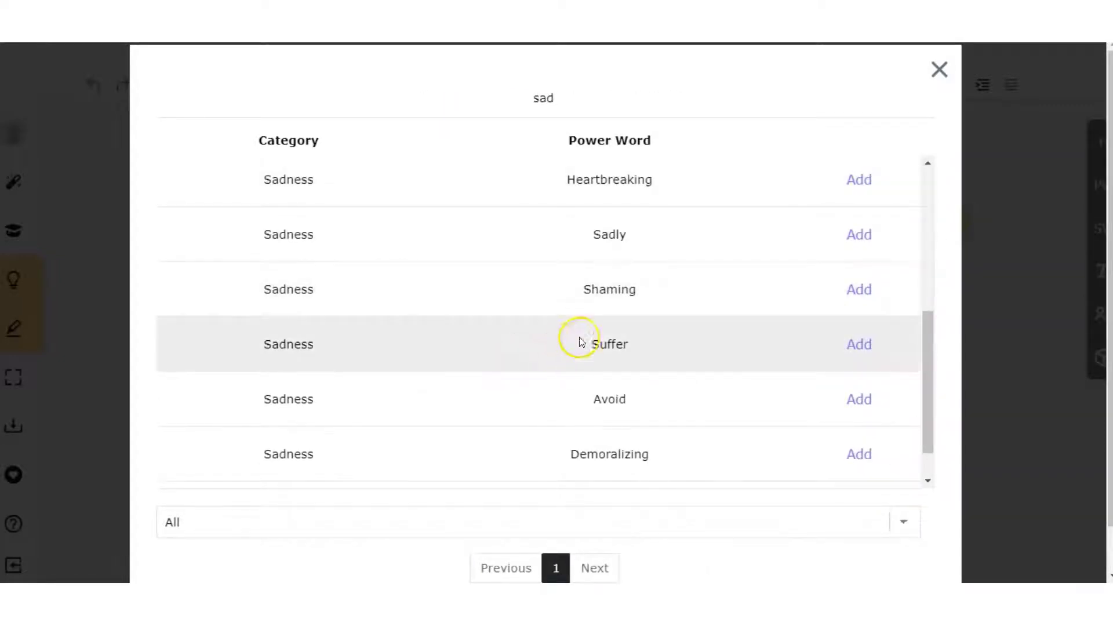
pyautogui.click(938, 70)
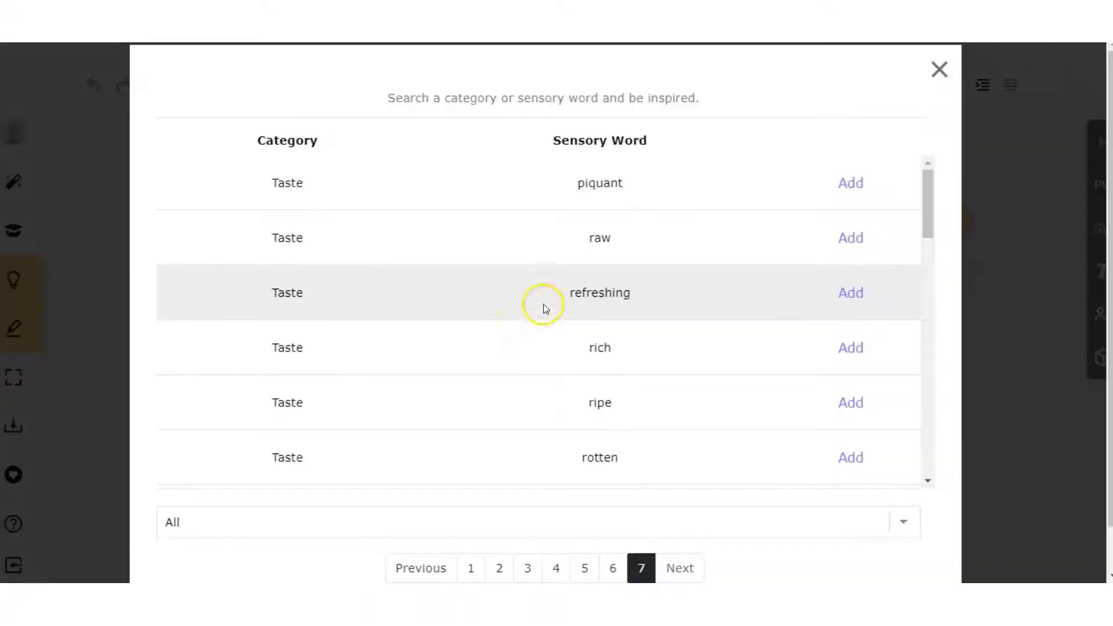
pyautogui.moveTo(572, 297)
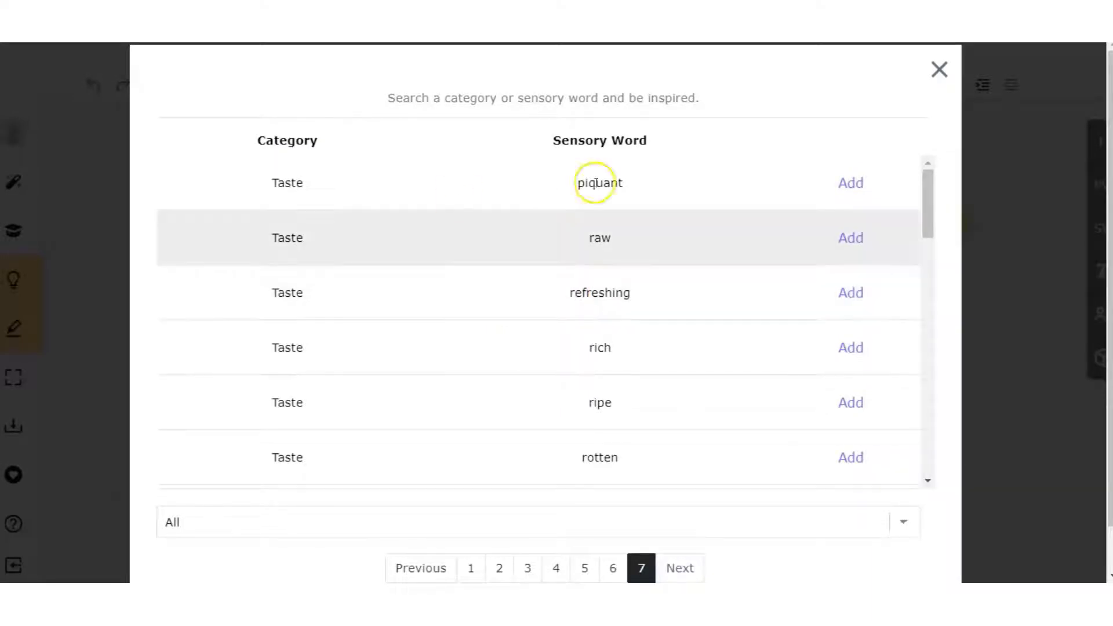
pyautogui.click(938, 70)
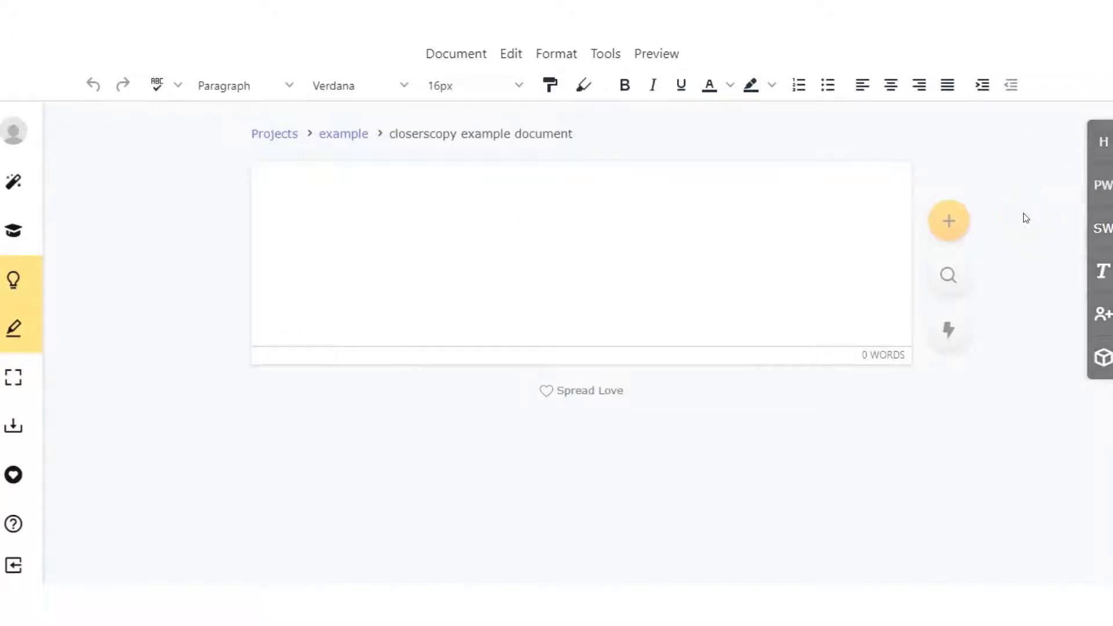
pyautogui.moveTo(1072, 227)
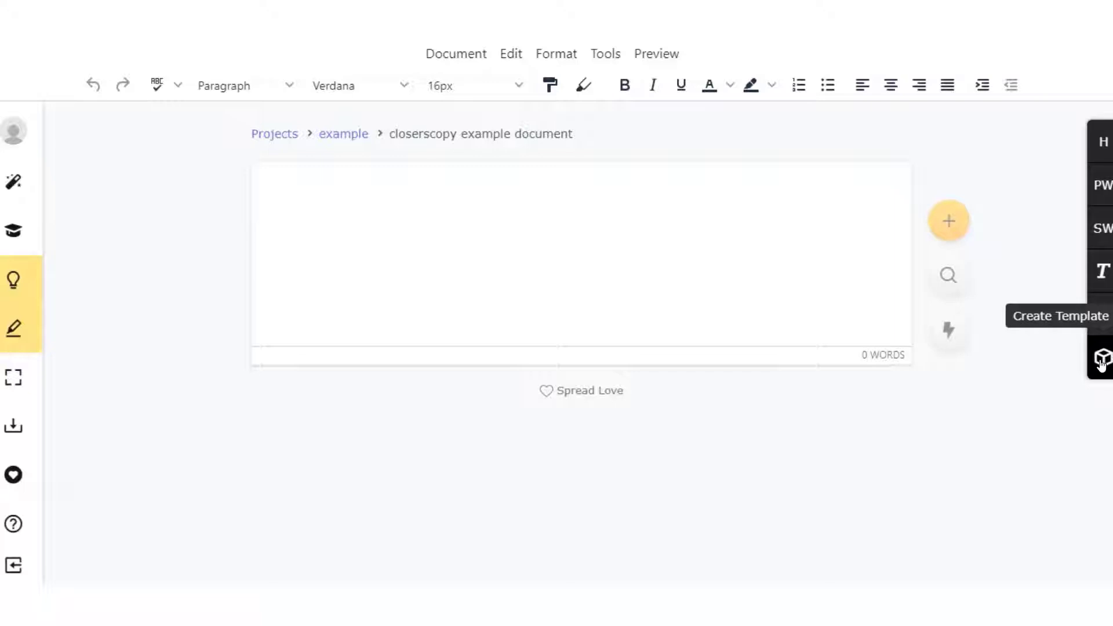
pyautogui.moveTo(1088, 156)
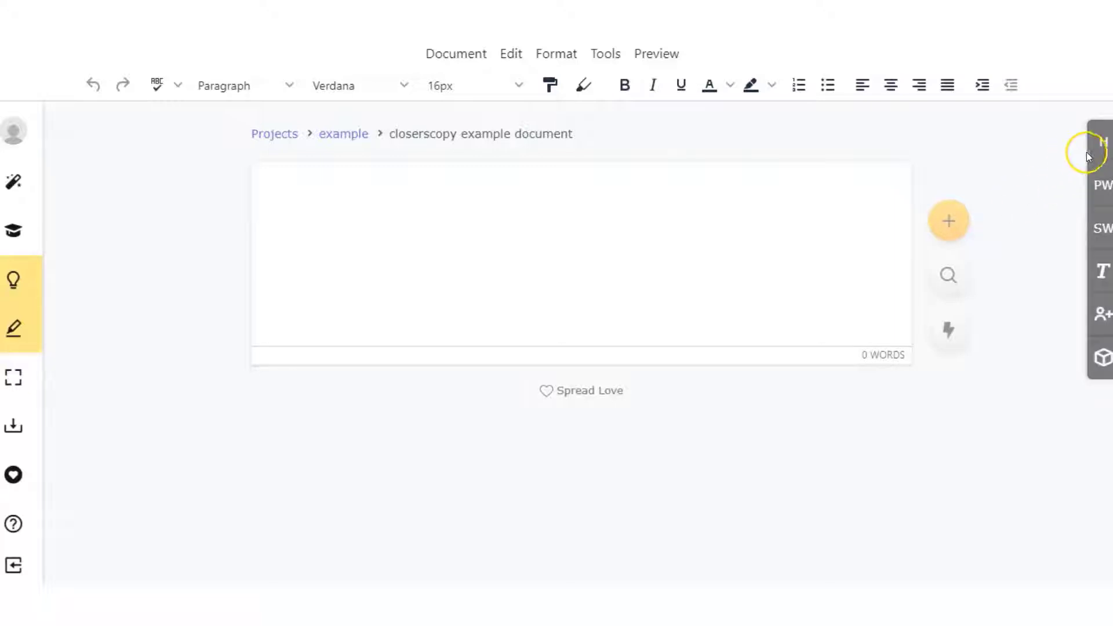
pyautogui.moveTo(481, 85)
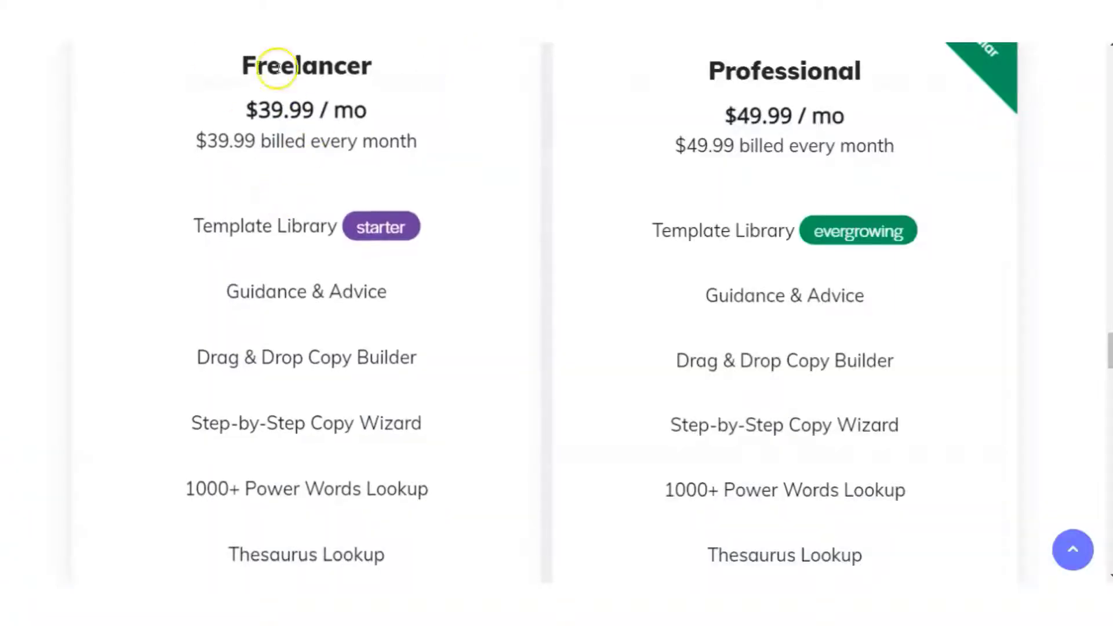
pyautogui.scroll(-3)
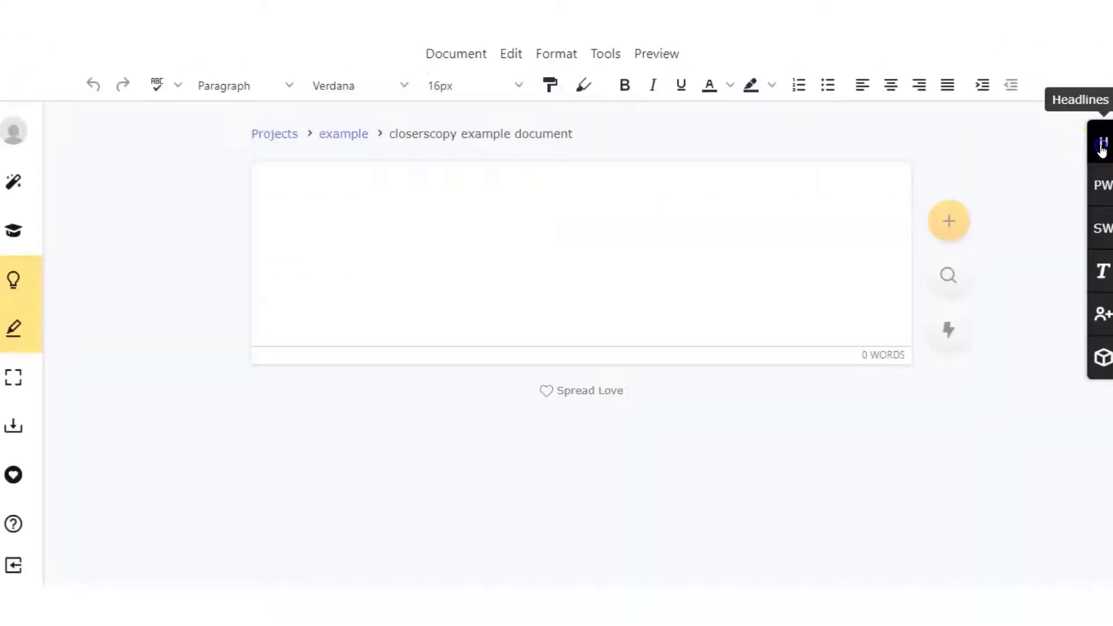
# Generate headlines for The Simple Traffic Blueprint, targeting affiliate beginners wanting more sales
pyautogui.click(1102, 145)
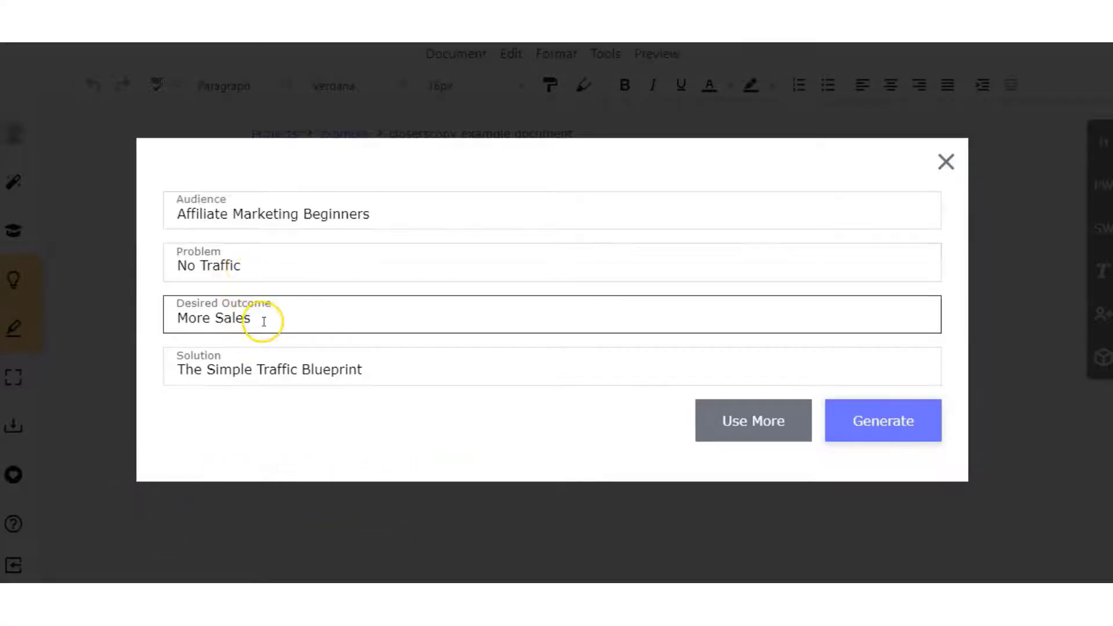
pyautogui.click(319, 369)
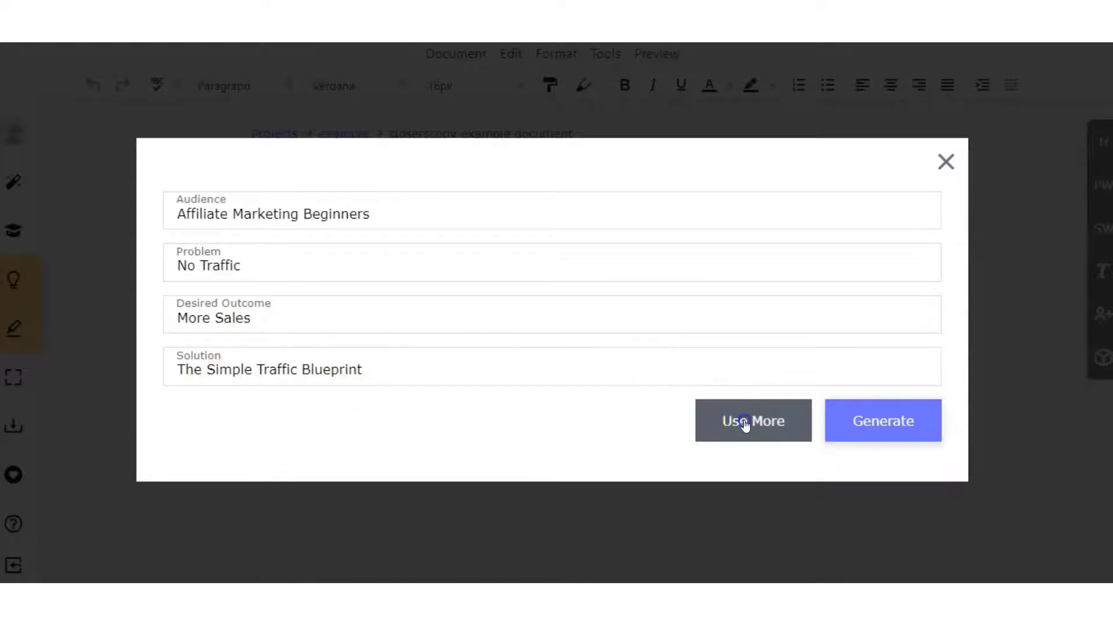
pyautogui.click(752, 421)
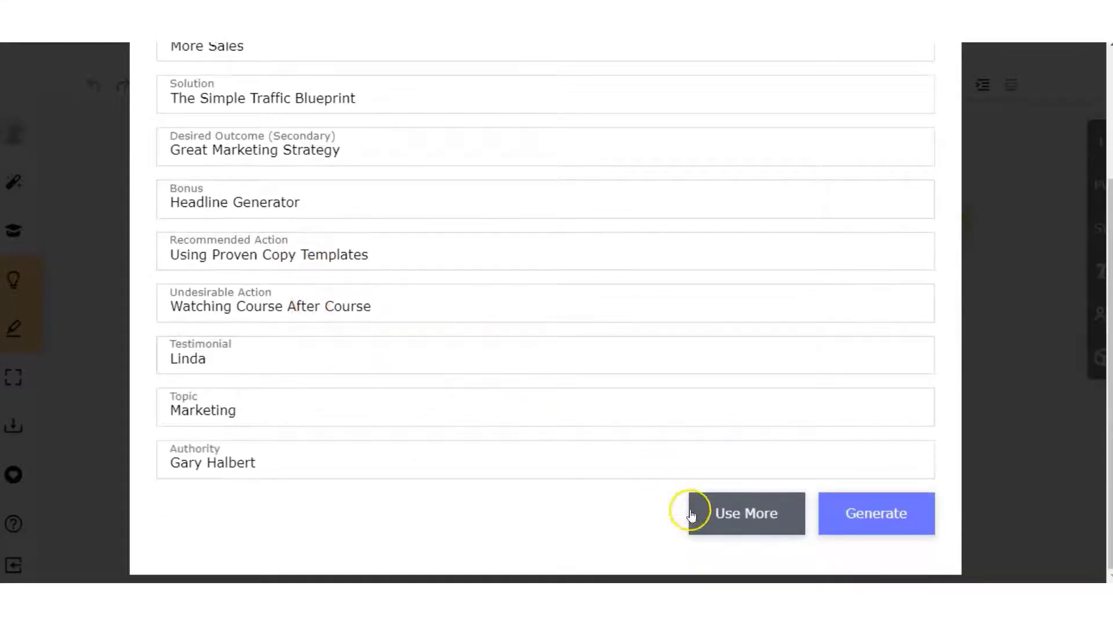
pyautogui.moveTo(273, 329)
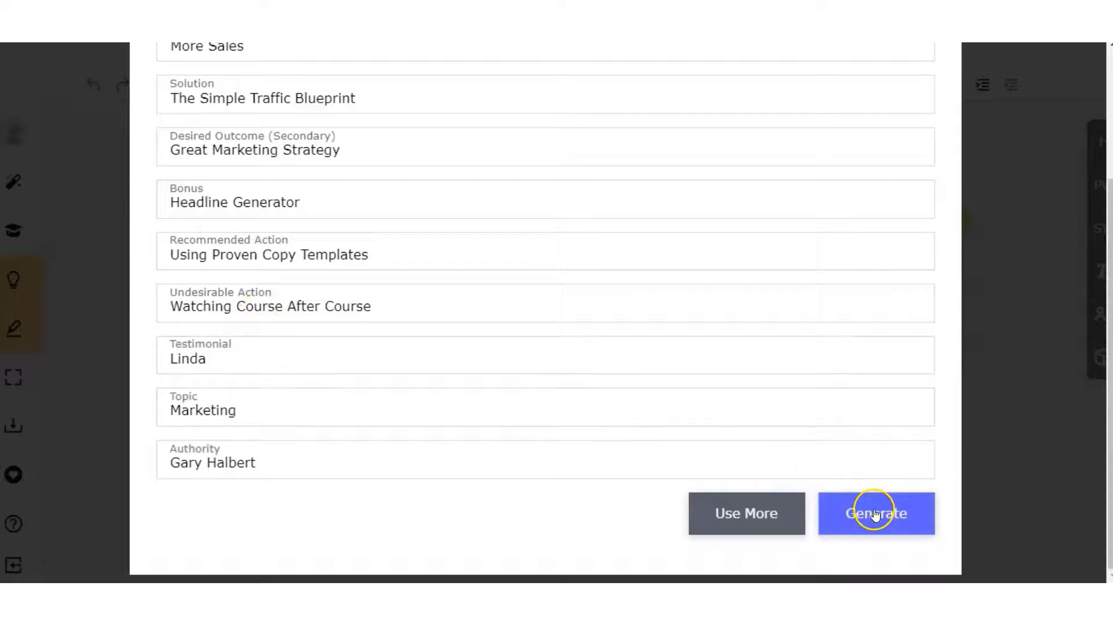
pyautogui.click(876, 513)
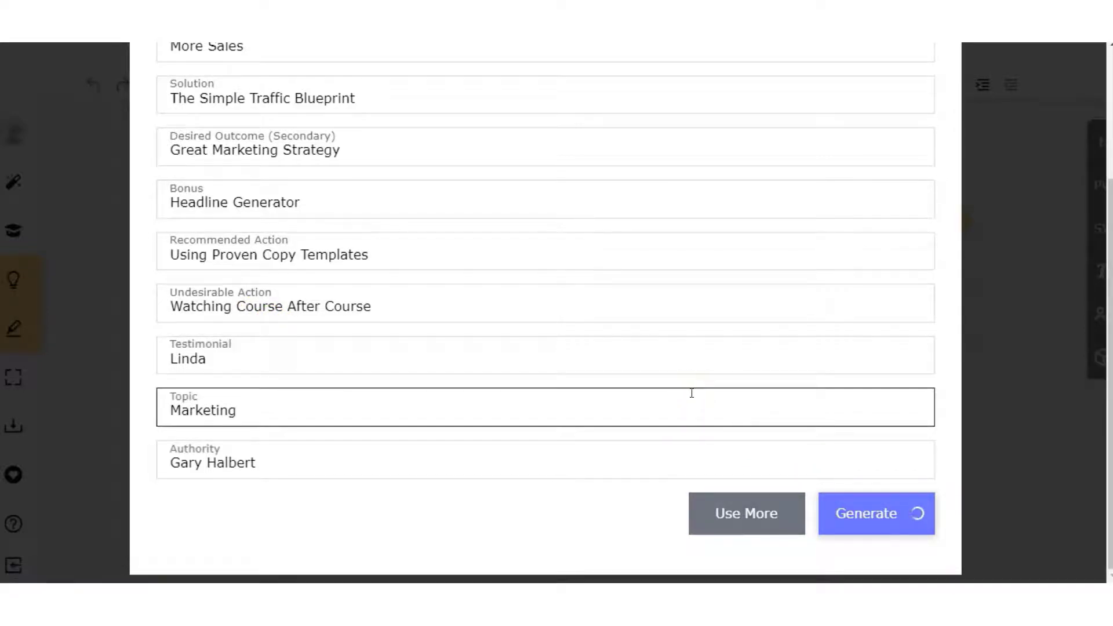
# Scroll through the generated Simple Traffic Blueprint headlines and close the list without adding any
pyautogui.click(876, 513)
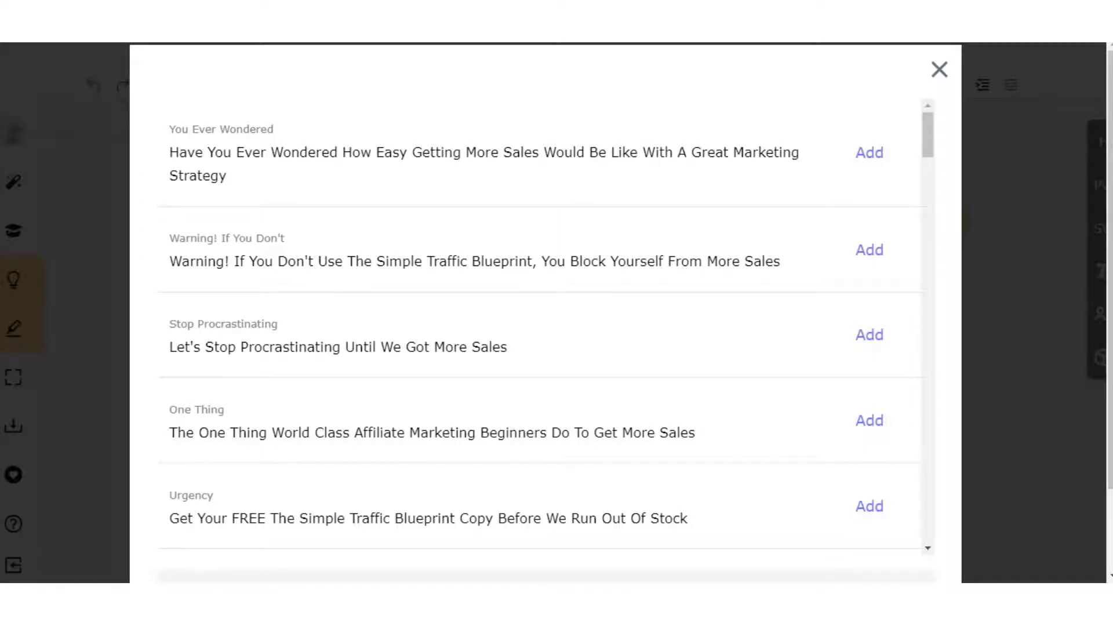
pyautogui.moveTo(759, 380)
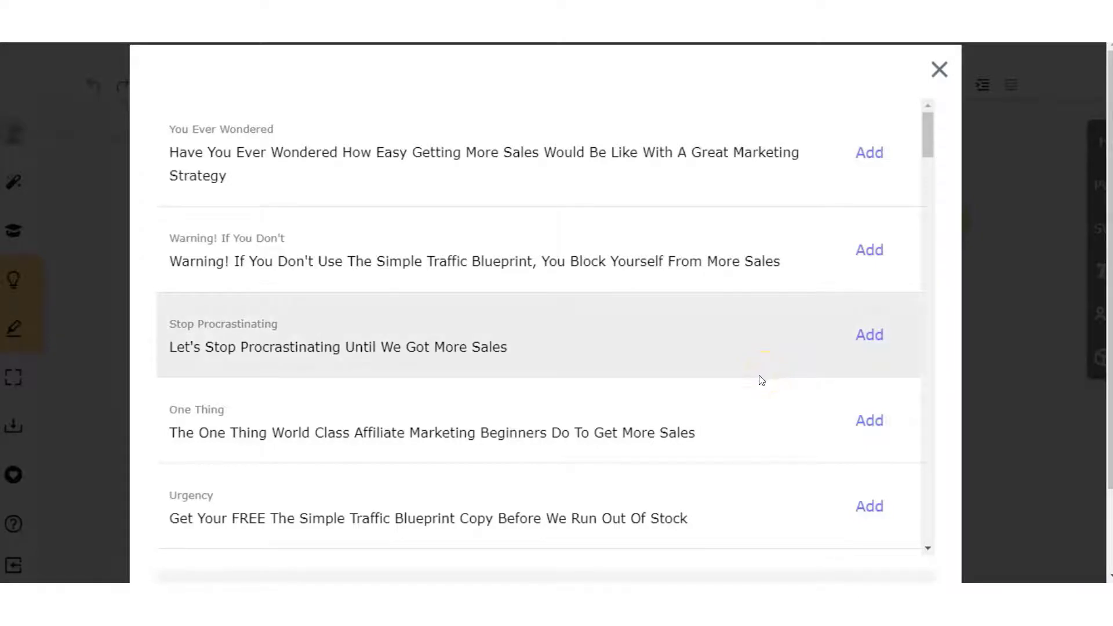
pyautogui.scroll(-3)
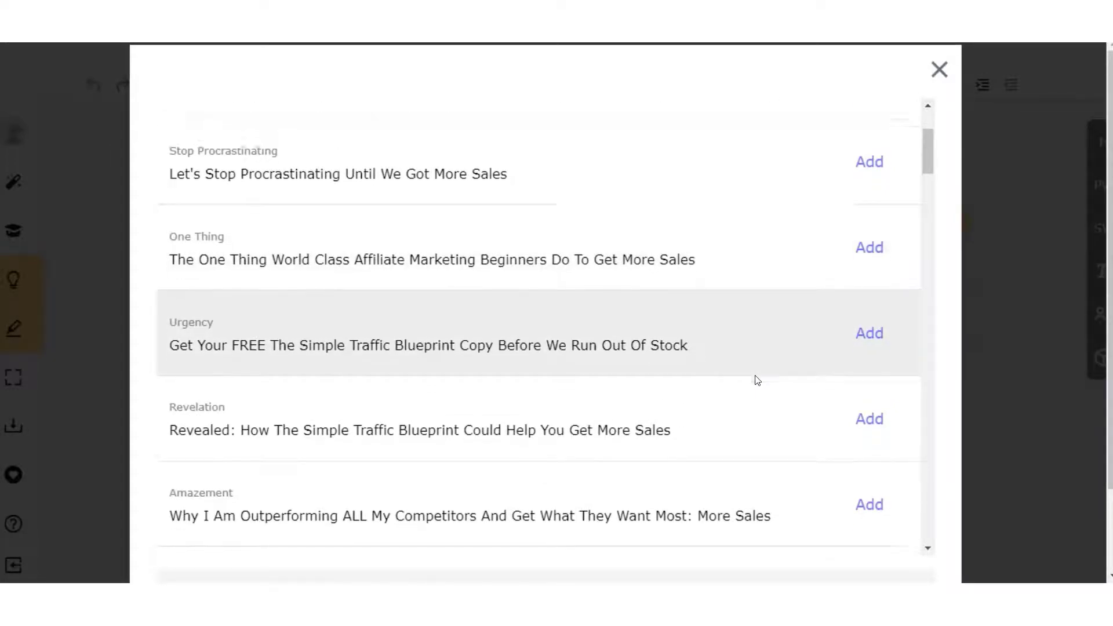
pyautogui.scroll(-3)
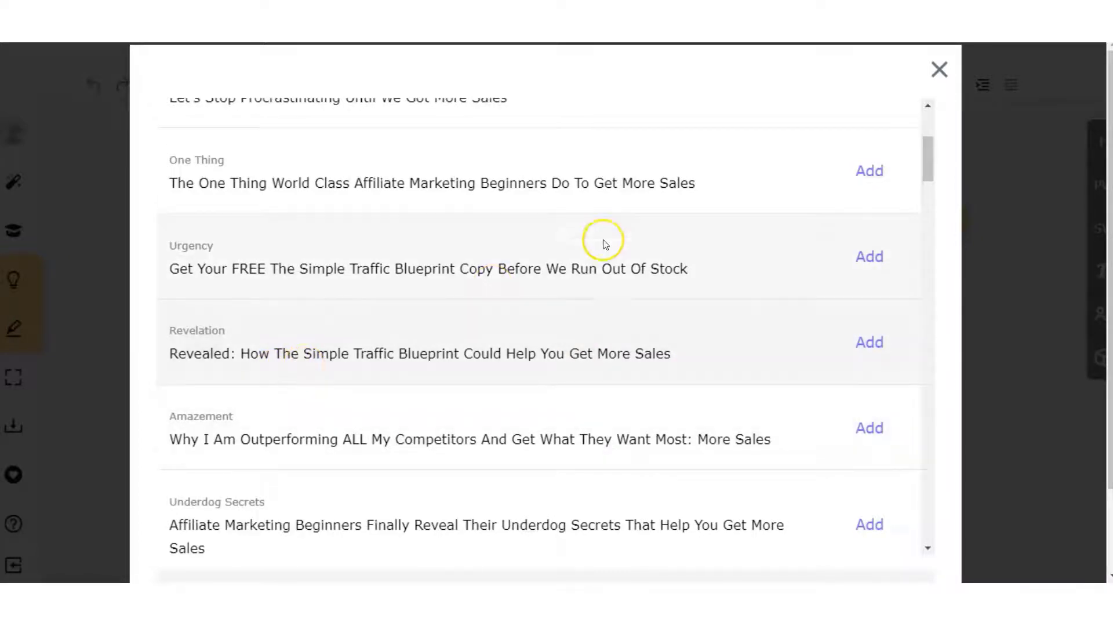
pyautogui.scroll(-3)
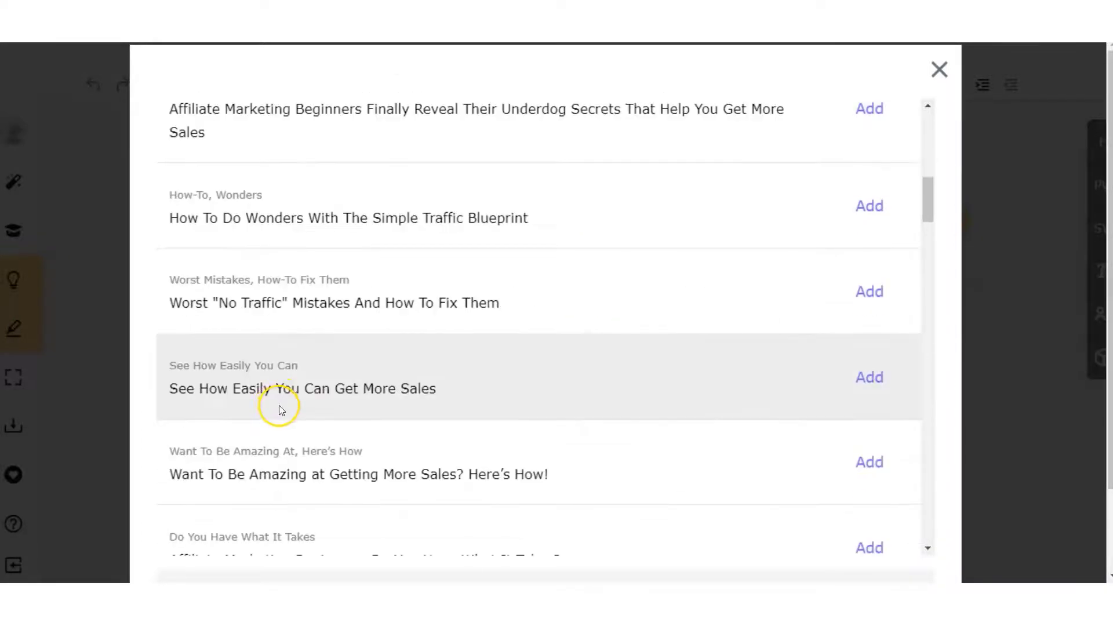
pyautogui.scroll(-3)
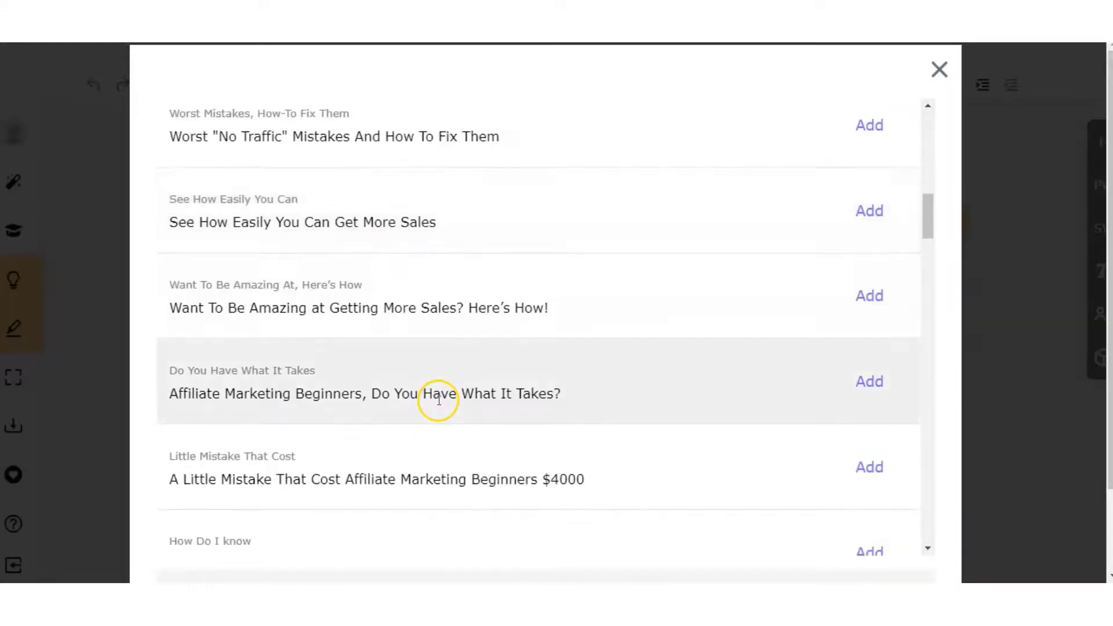
pyautogui.scroll(-3)
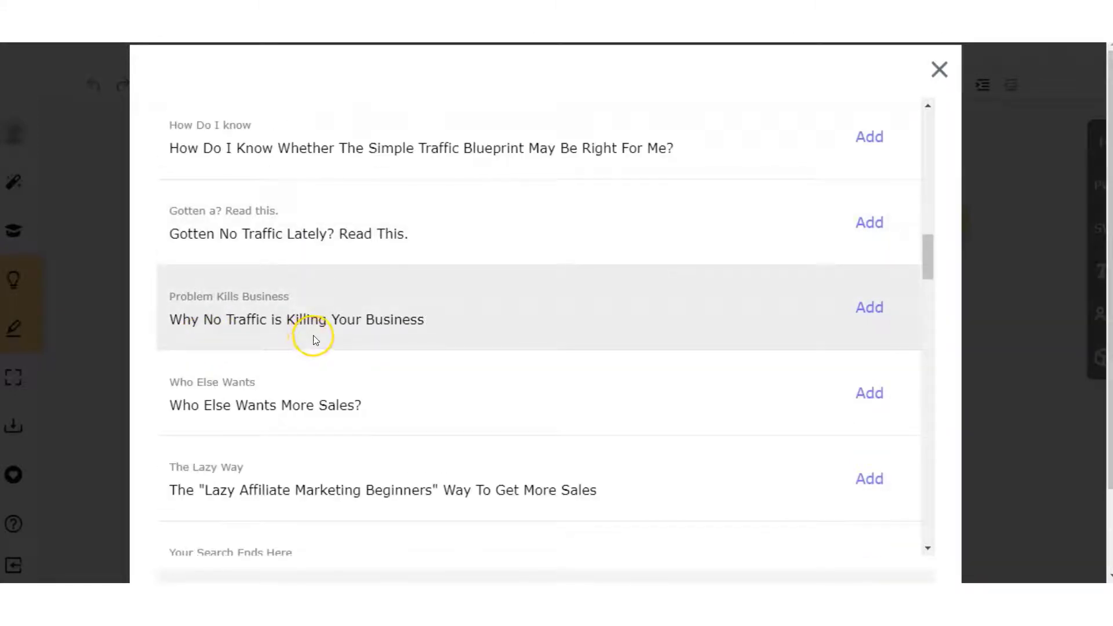
pyautogui.scroll(-3)
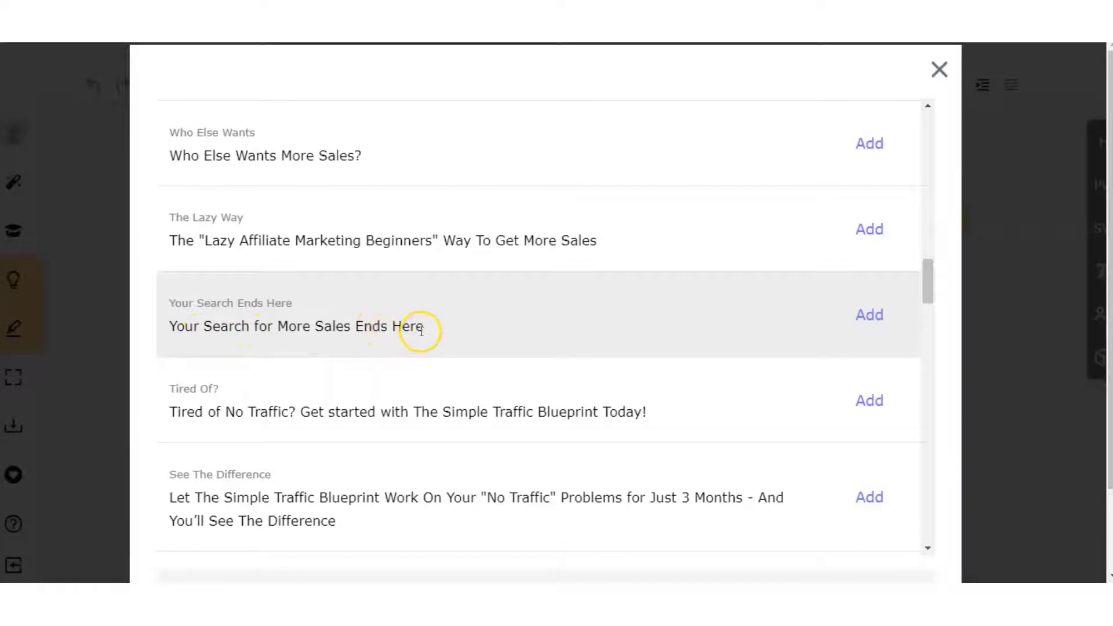
pyautogui.scroll(-3)
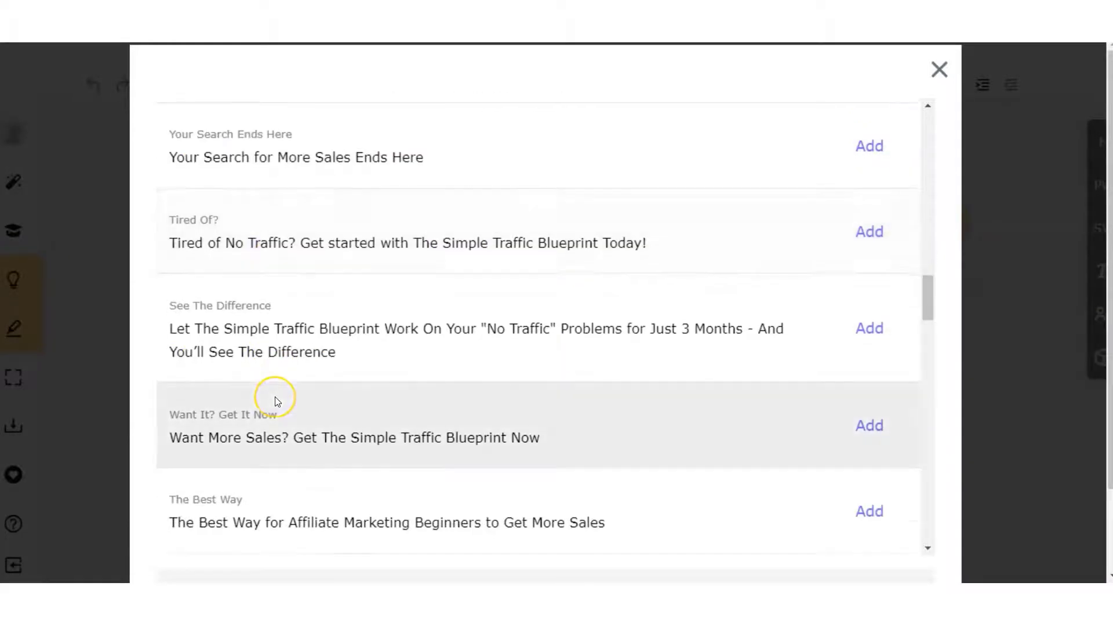
pyautogui.click(938, 70)
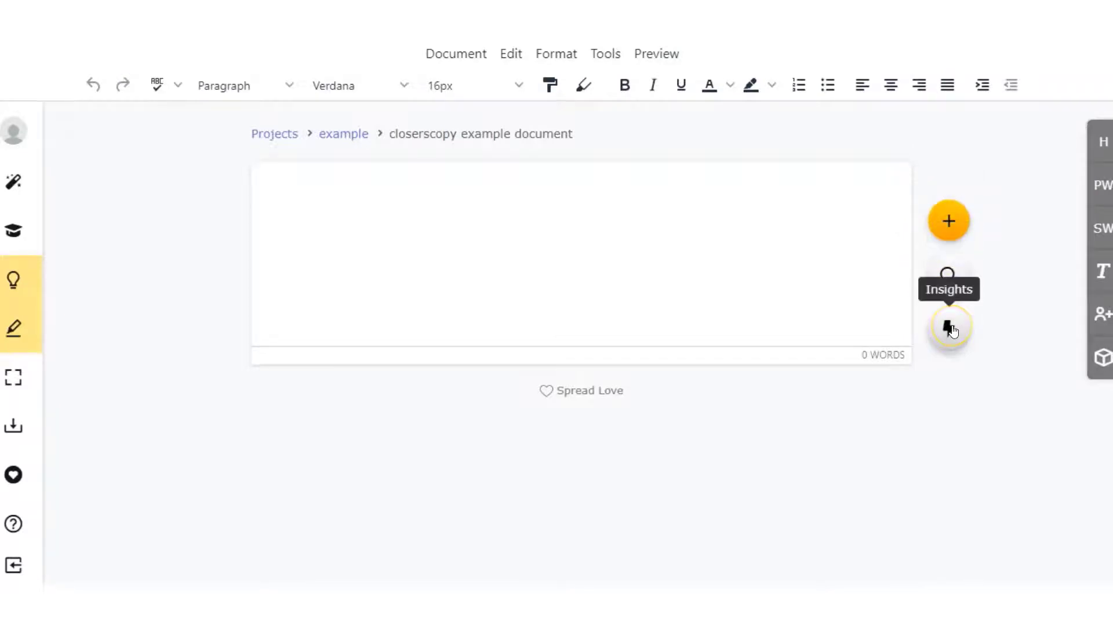
# Open Nico's Sales Letters advice and view the Tea Party template sections
pyautogui.click(948, 328)
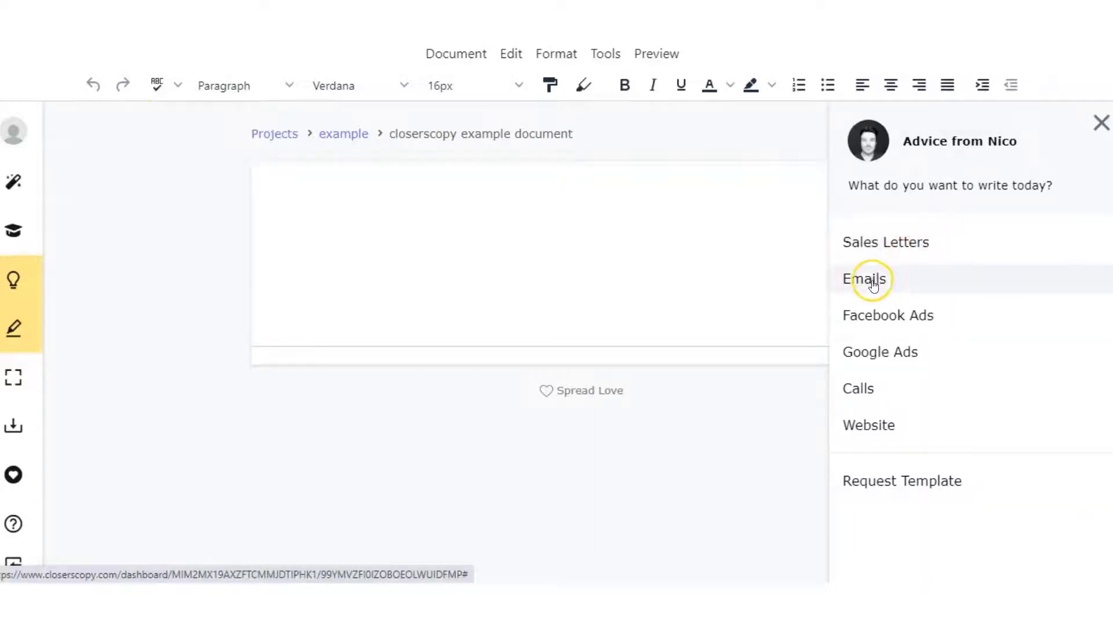
pyautogui.moveTo(857, 389)
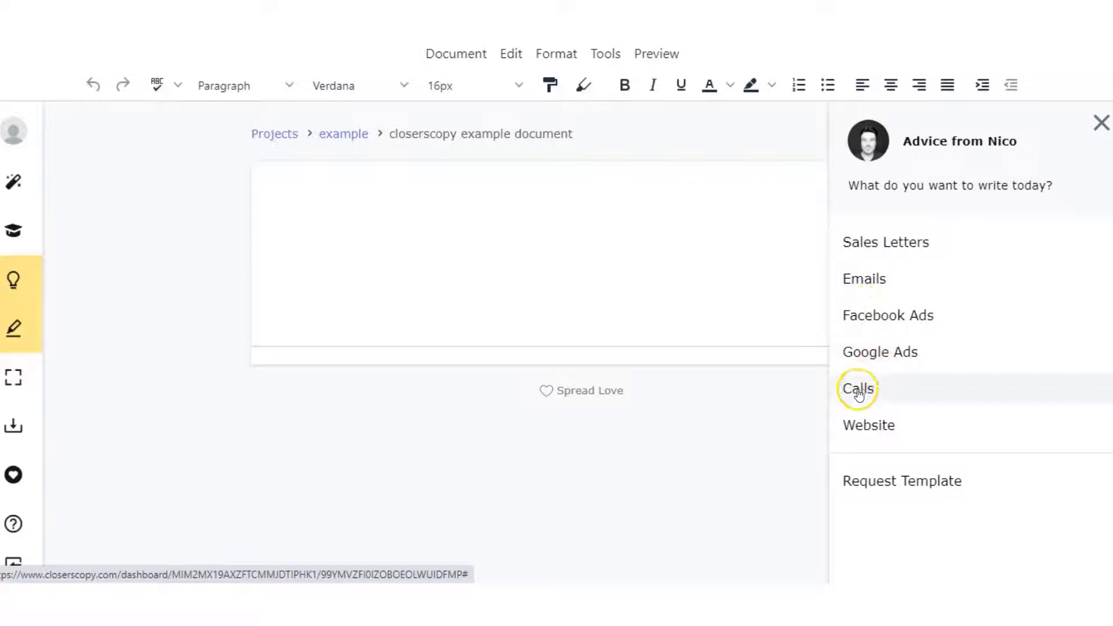
pyautogui.moveTo(901, 480)
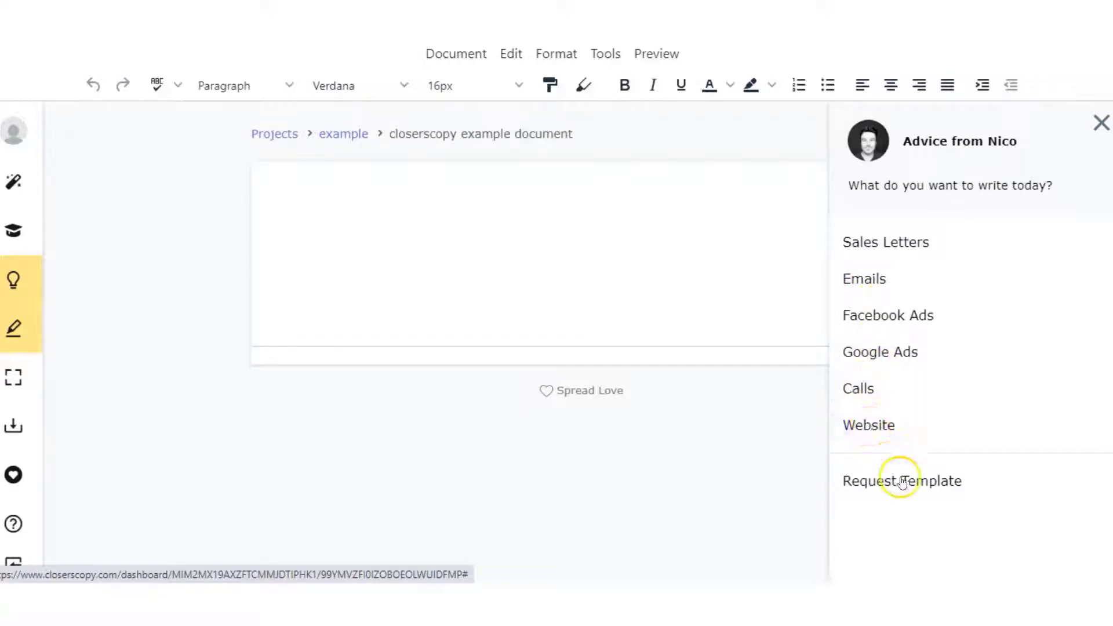
pyautogui.moveTo(885, 242)
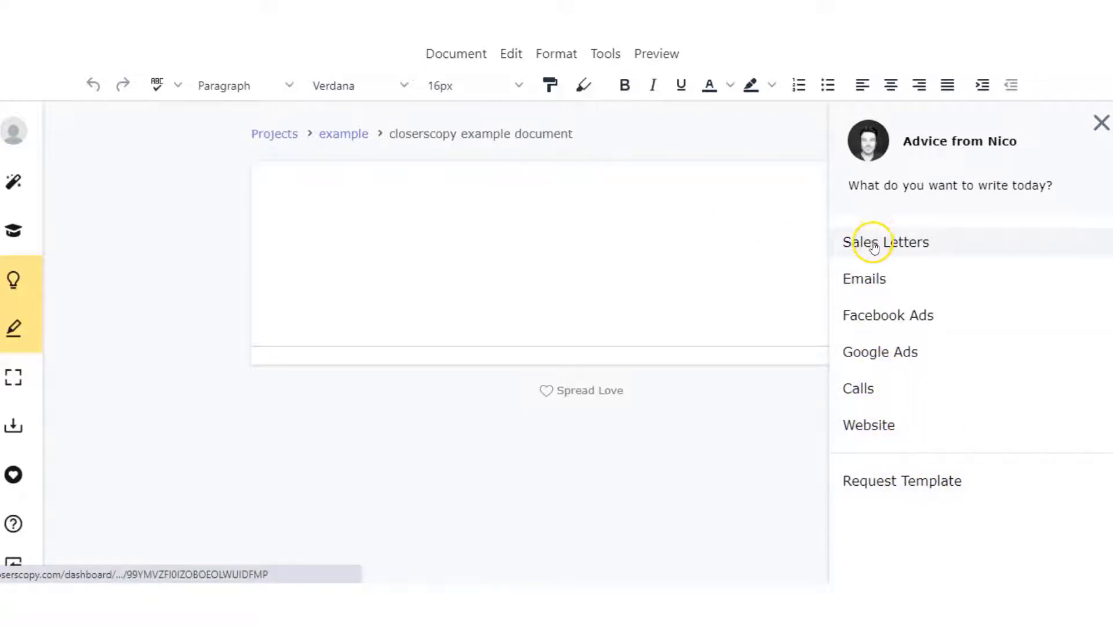
pyautogui.click(885, 242)
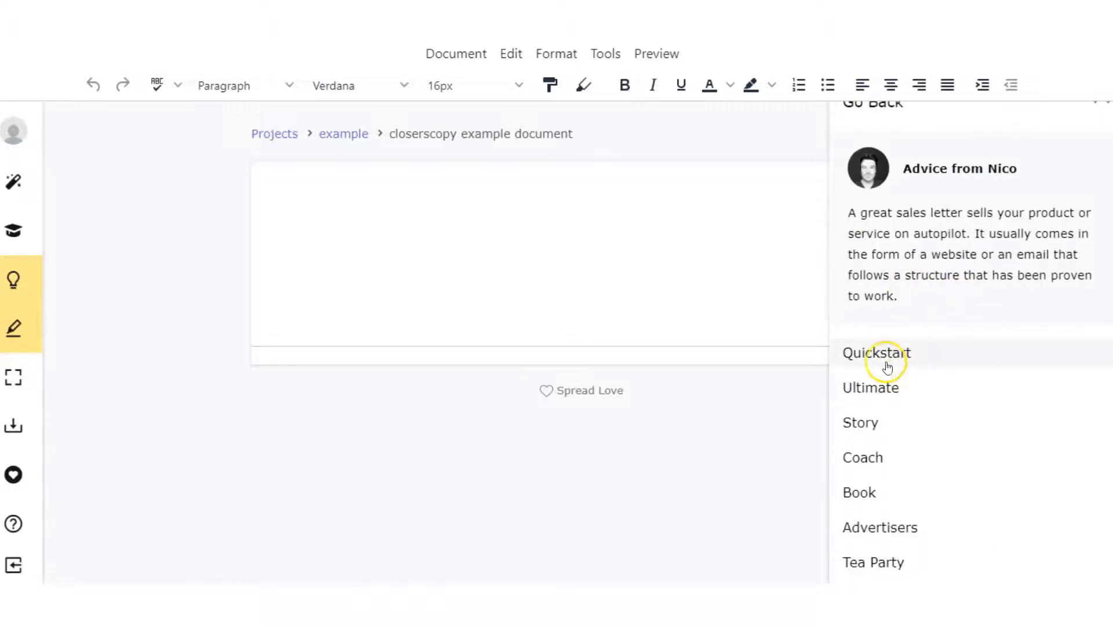
pyautogui.moveTo(863, 457)
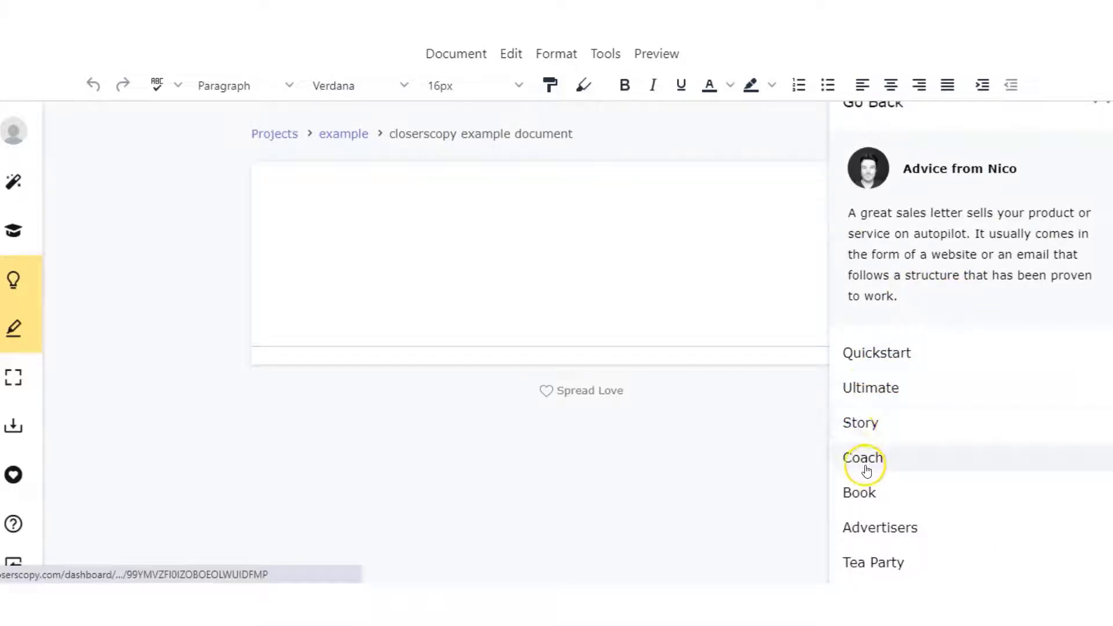
pyautogui.moveTo(870, 568)
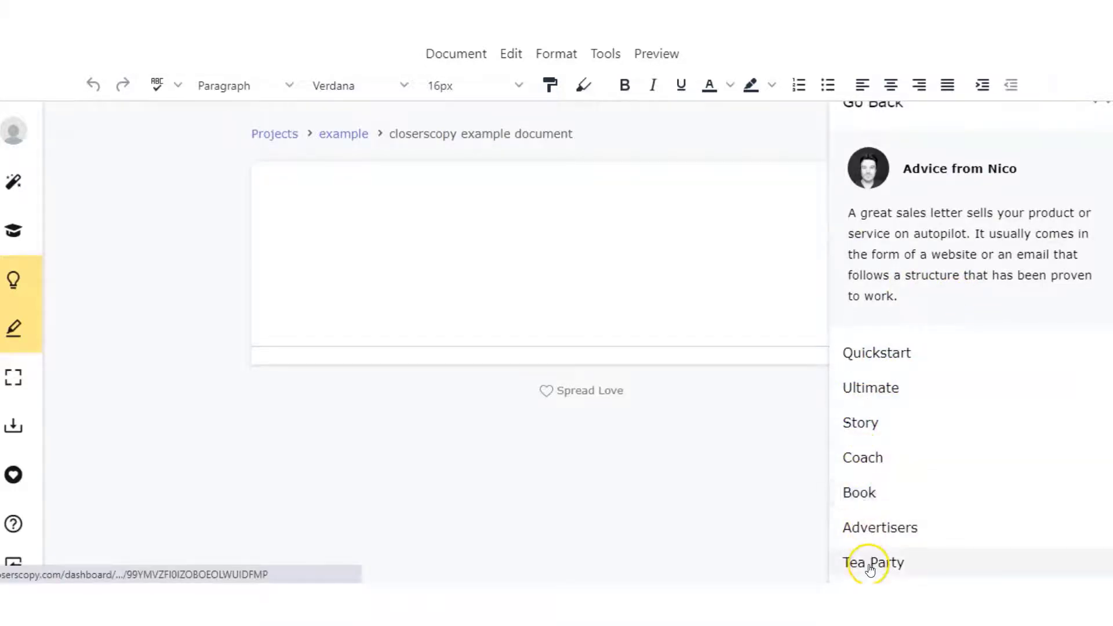
pyautogui.click(872, 562)
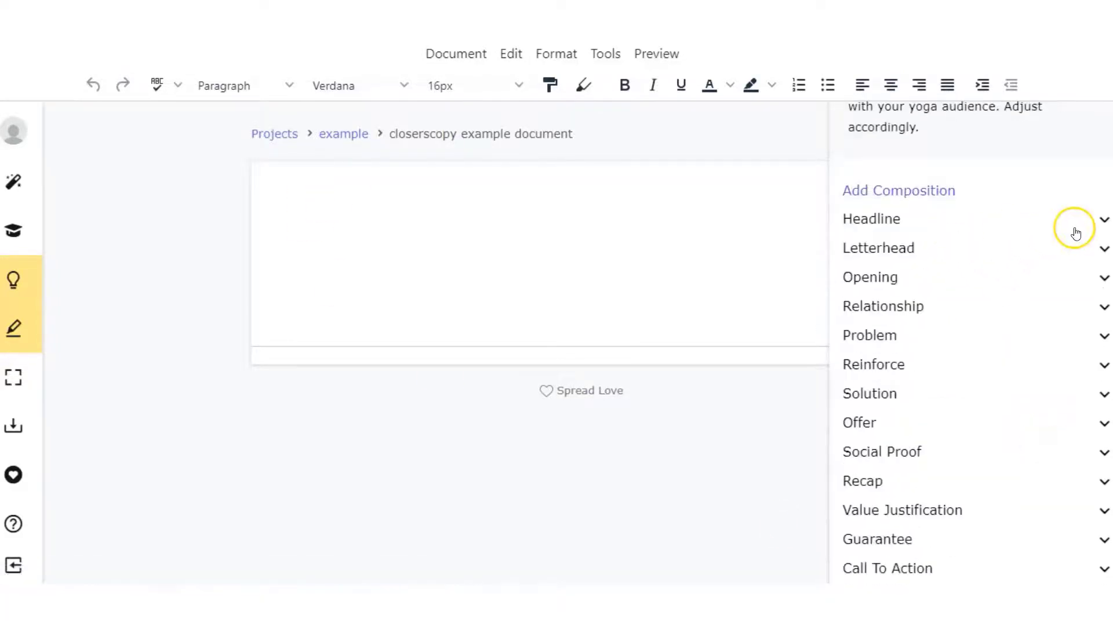
pyautogui.moveTo(864, 277)
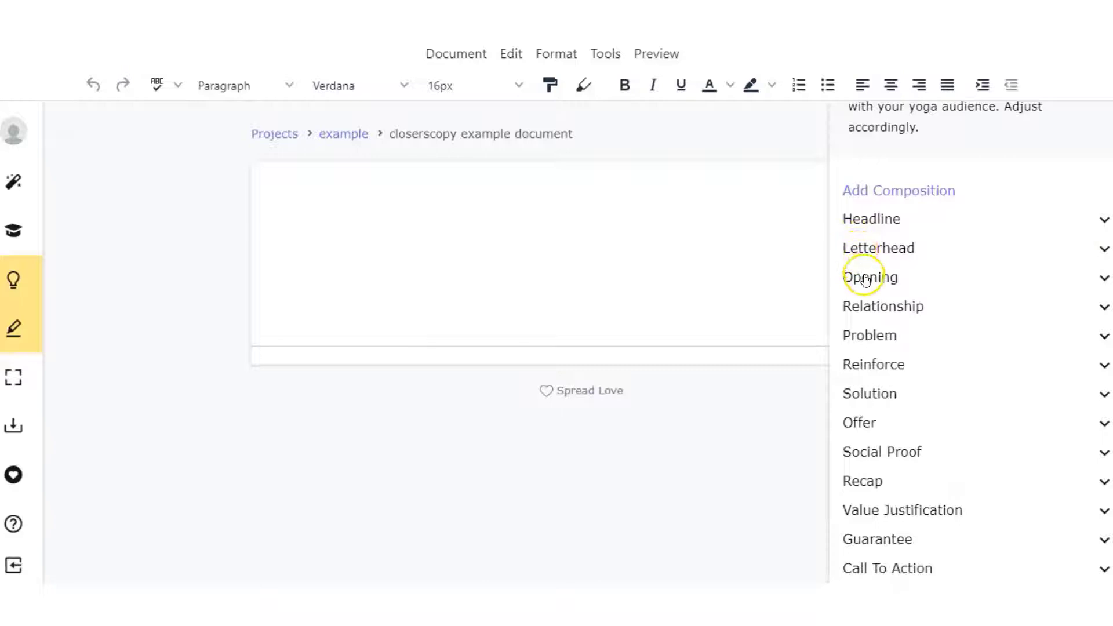
pyautogui.moveTo(867, 306)
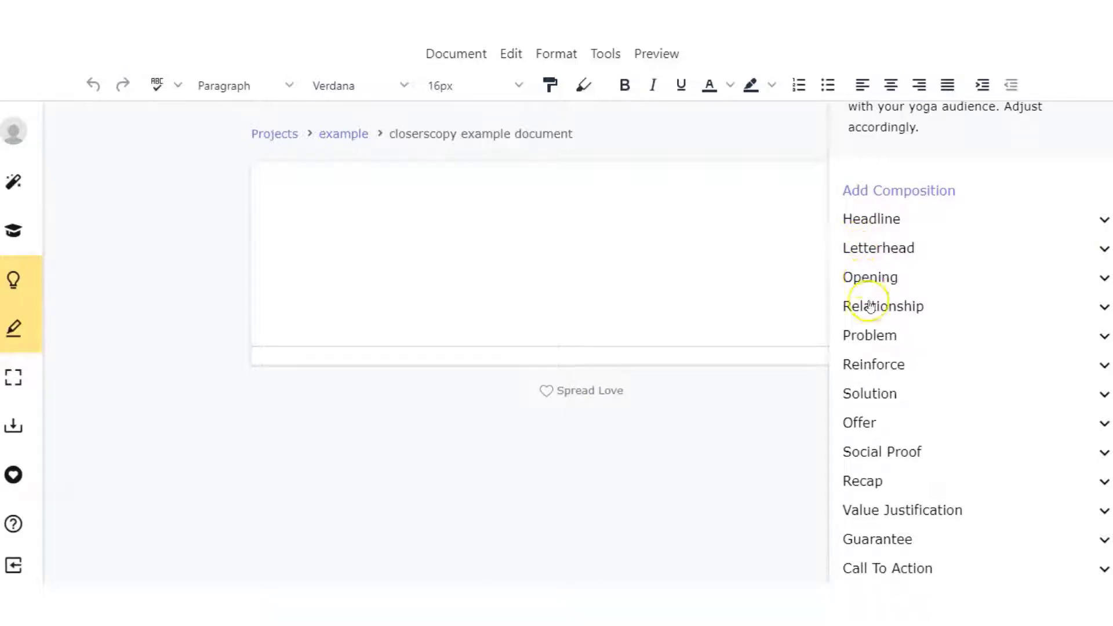
pyautogui.moveTo(1100, 218)
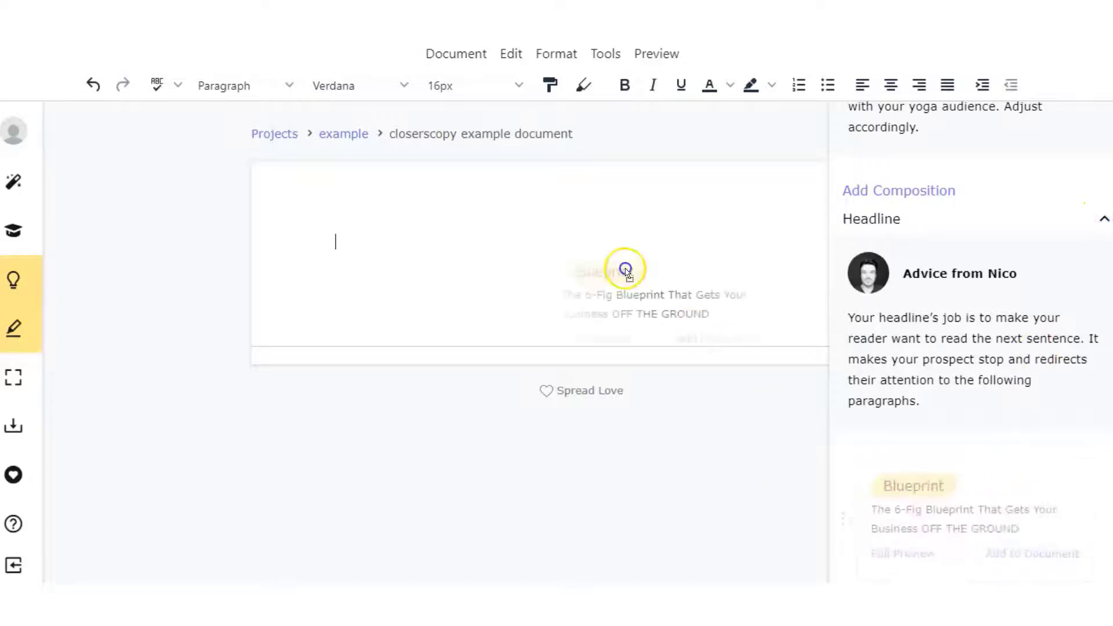
# Add the 'The 6-Fig Blueprint That Gets Your Business OFF THE GROUND' headline card to the document
pyautogui.click(1018, 554)
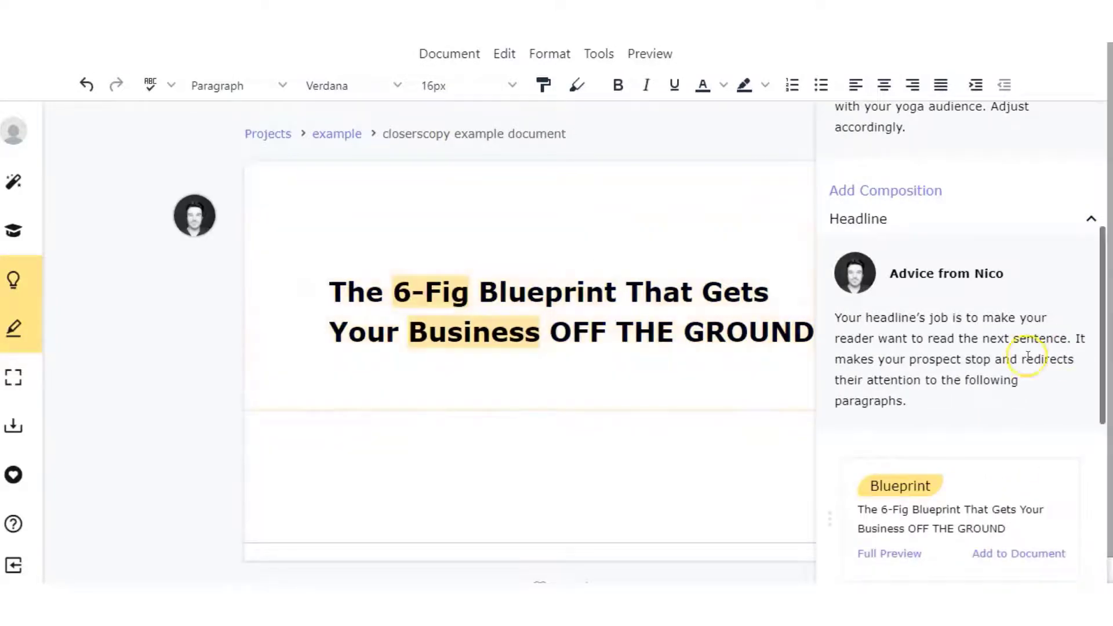
pyautogui.scroll(-3)
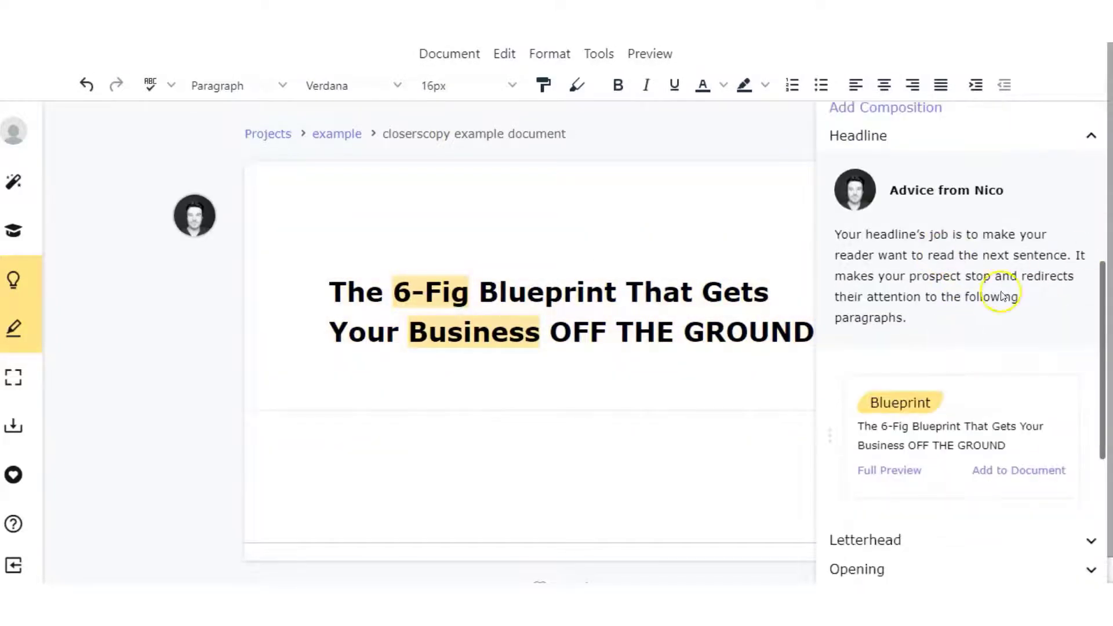
pyautogui.moveTo(993, 312)
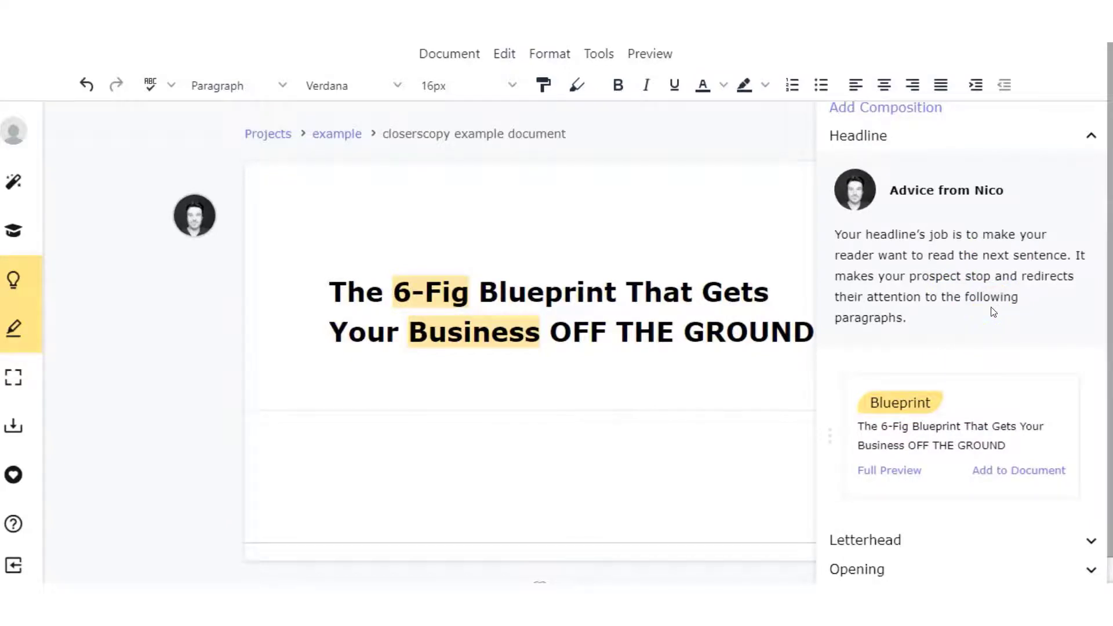
pyautogui.moveTo(1088, 136)
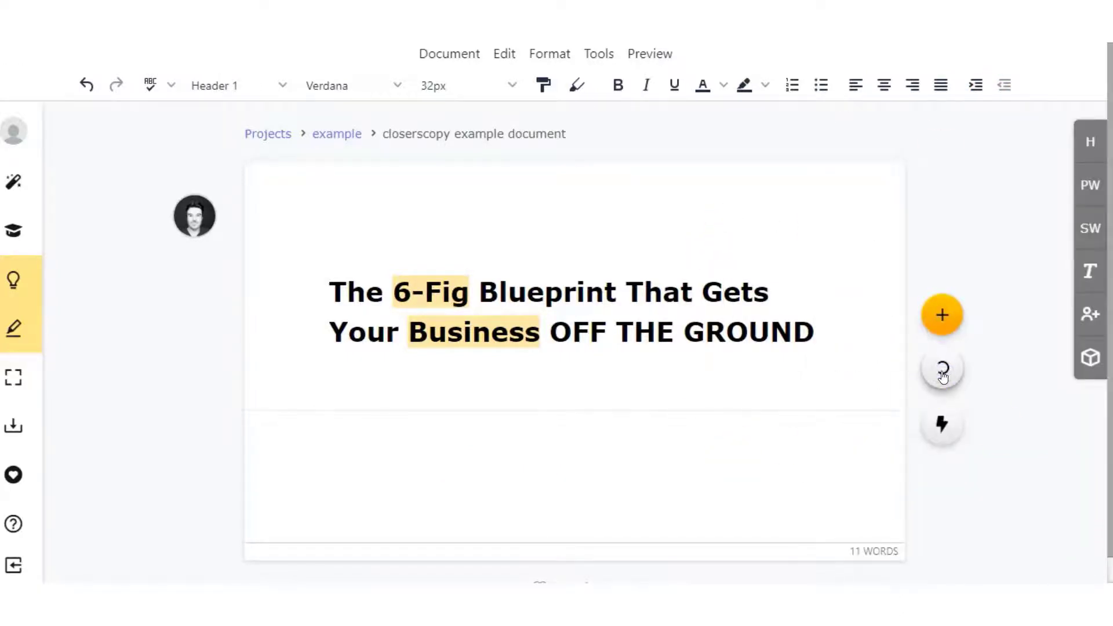
# Browse the Ad Vault and add the 'Best Accounting Software 2021 - Small Business' ad
pyautogui.click(942, 369)
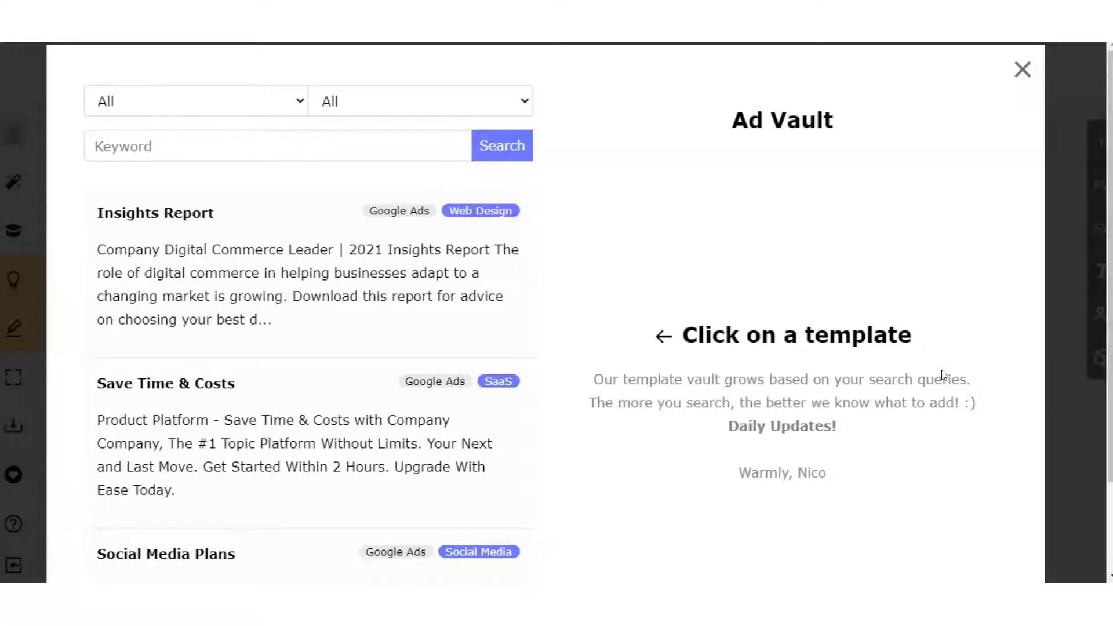
pyautogui.scroll(-3)
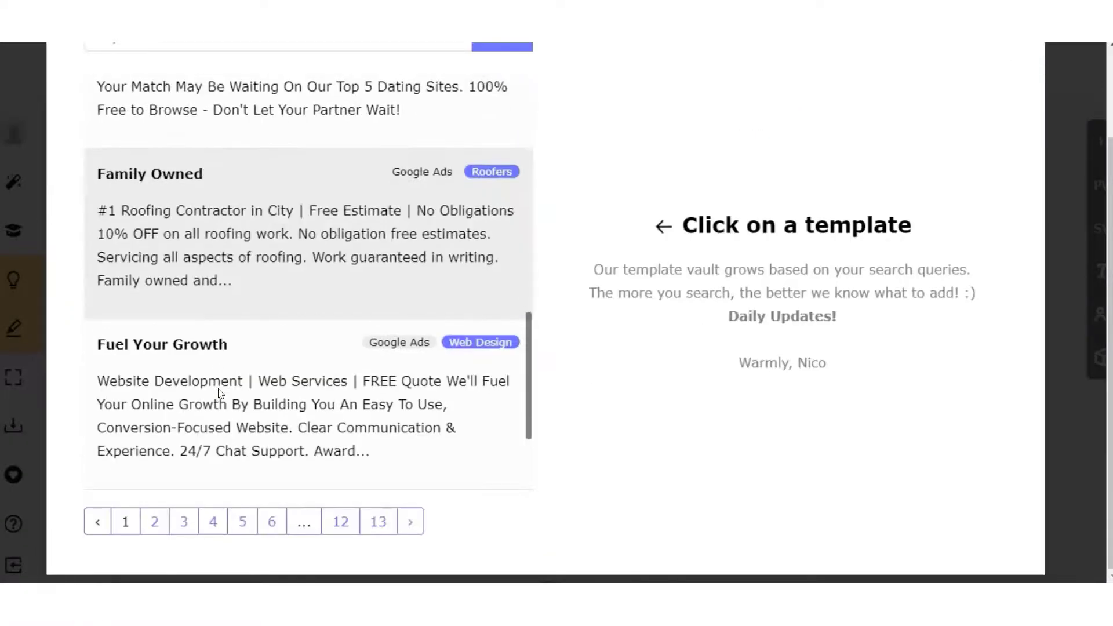
pyautogui.scroll(-3)
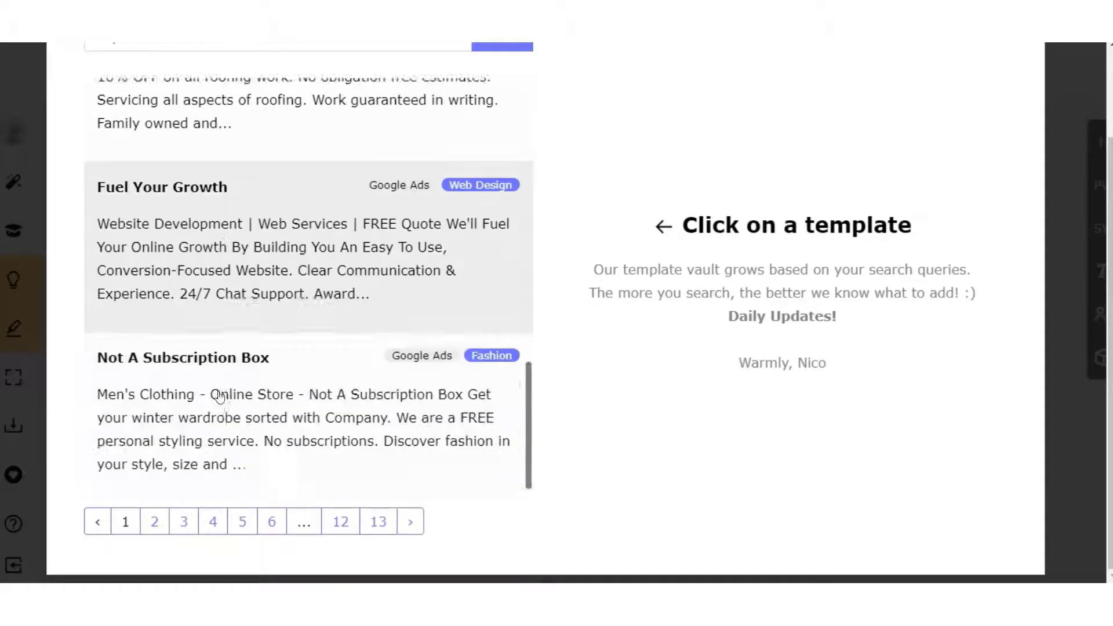
pyautogui.click(242, 522)
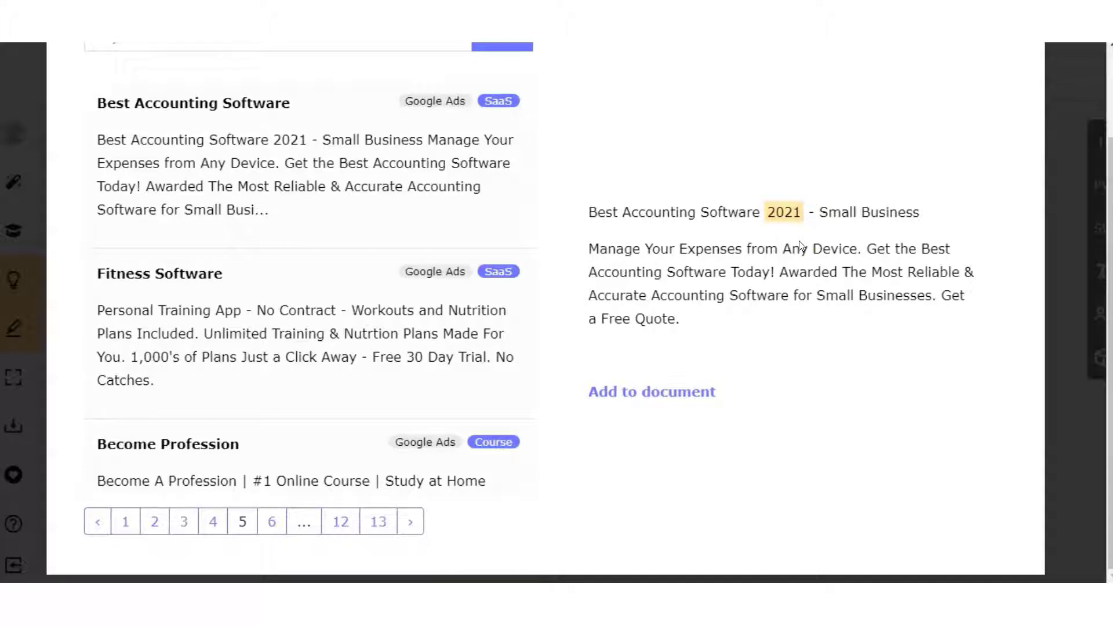
pyautogui.scroll(3)
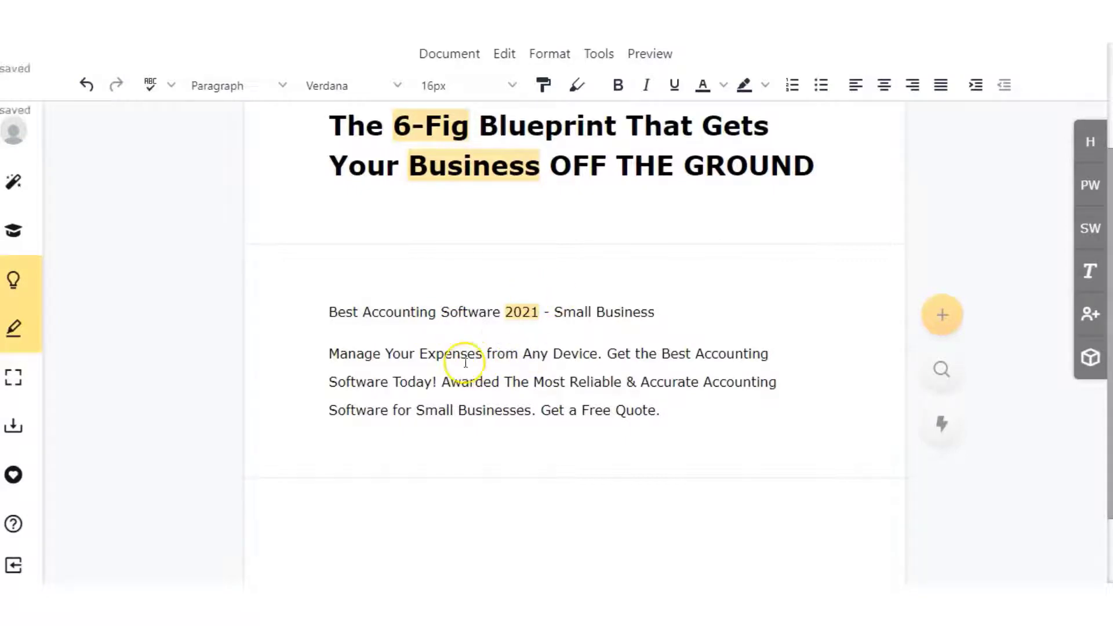
pyautogui.moveTo(547, 354)
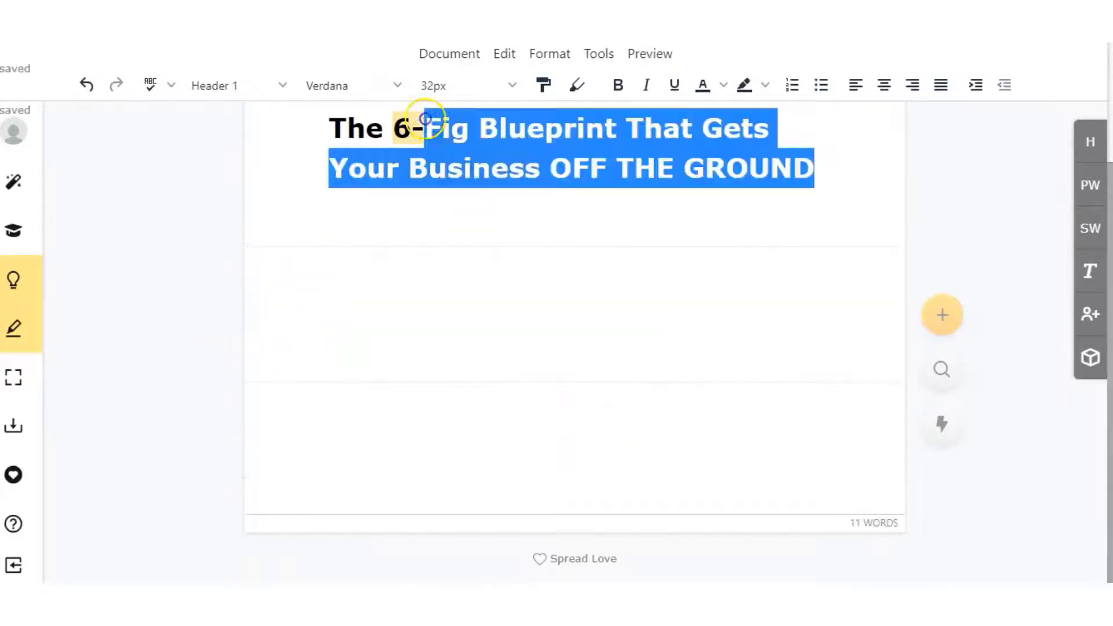
# Delete the selected Blueprint headline so the document is back to 0 words
pyautogui.press('Delete')
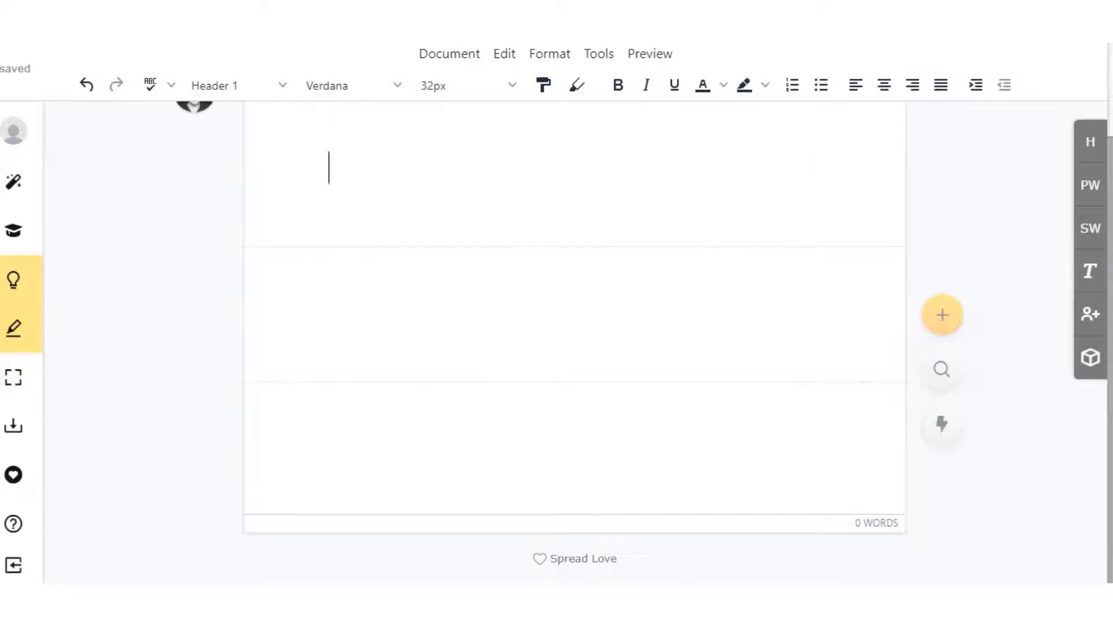
pyautogui.moveTo(14, 181)
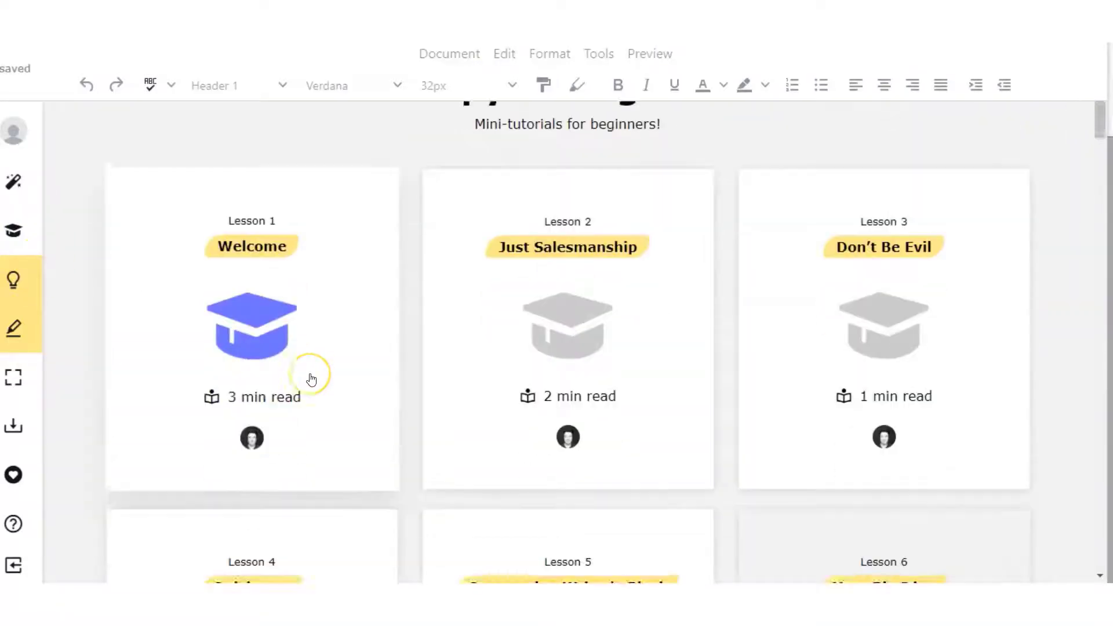
pyautogui.scroll(-3)
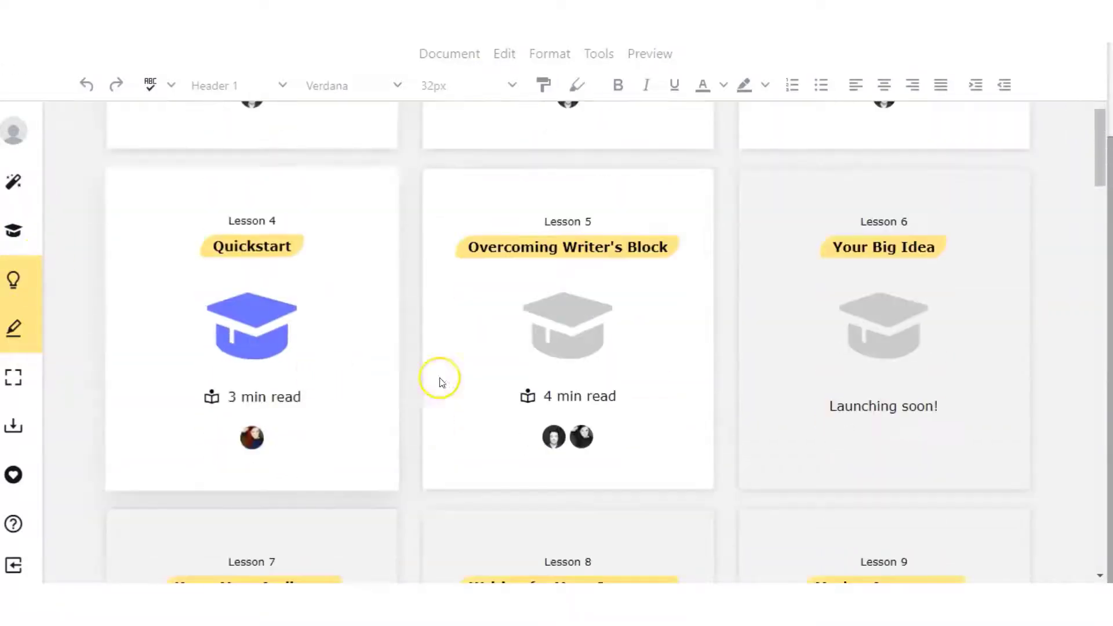
pyautogui.scroll(-3)
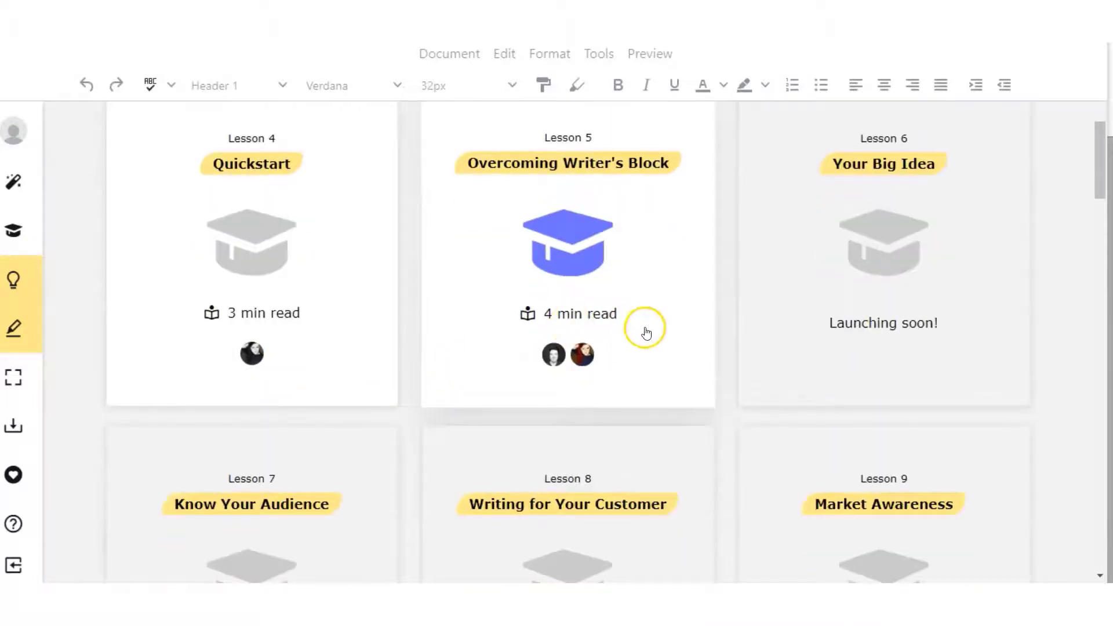
pyautogui.scroll(-3)
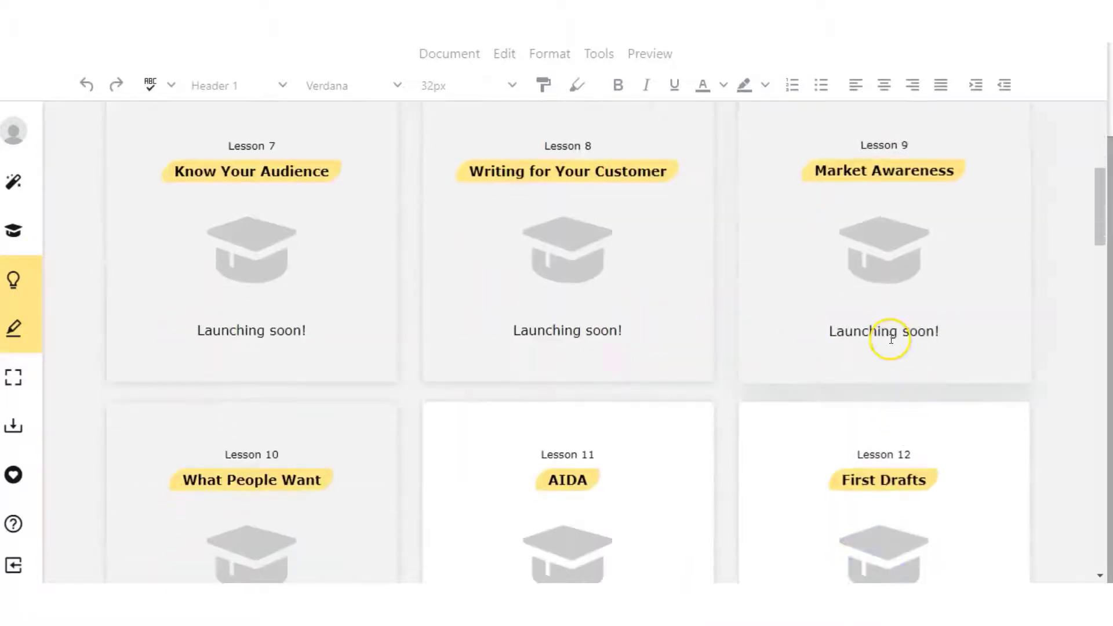
pyautogui.scroll(-3)
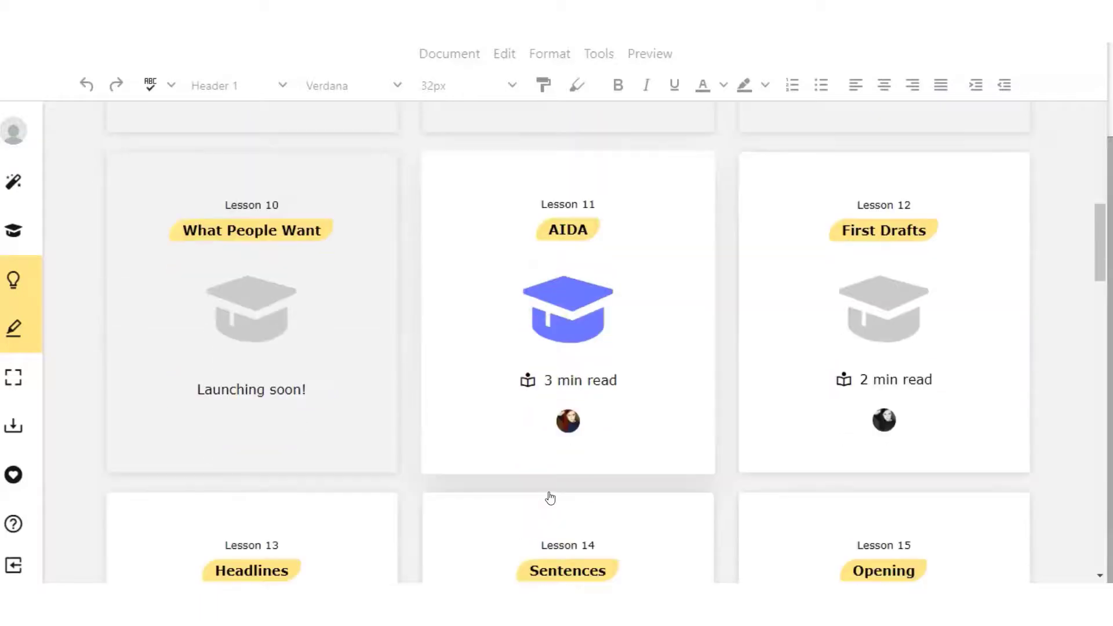
pyautogui.scroll(-3)
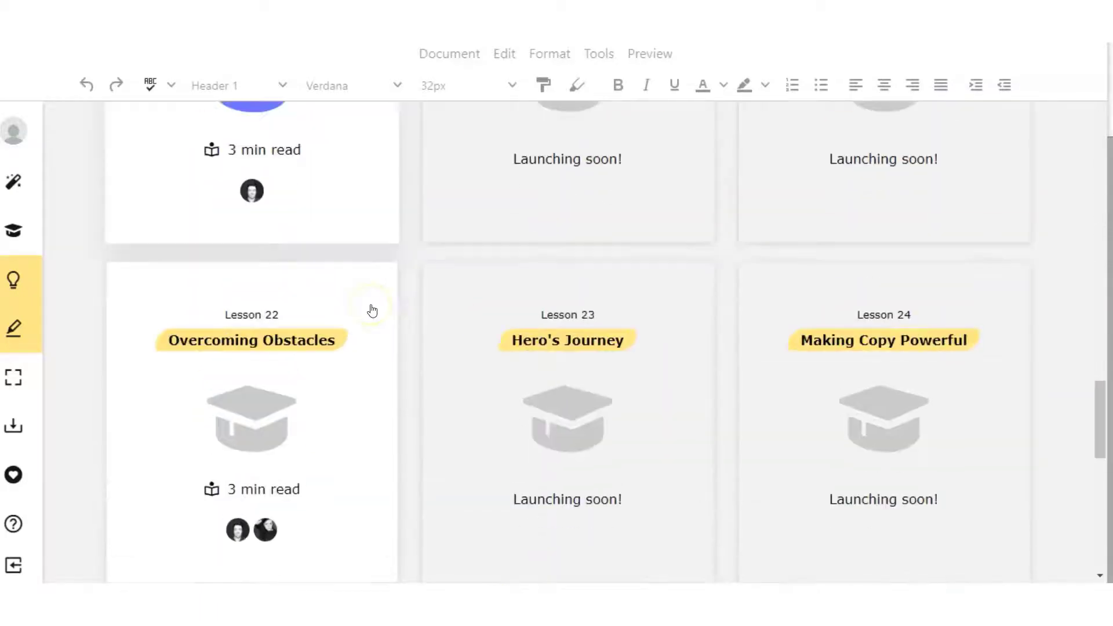
pyautogui.scroll(-3)
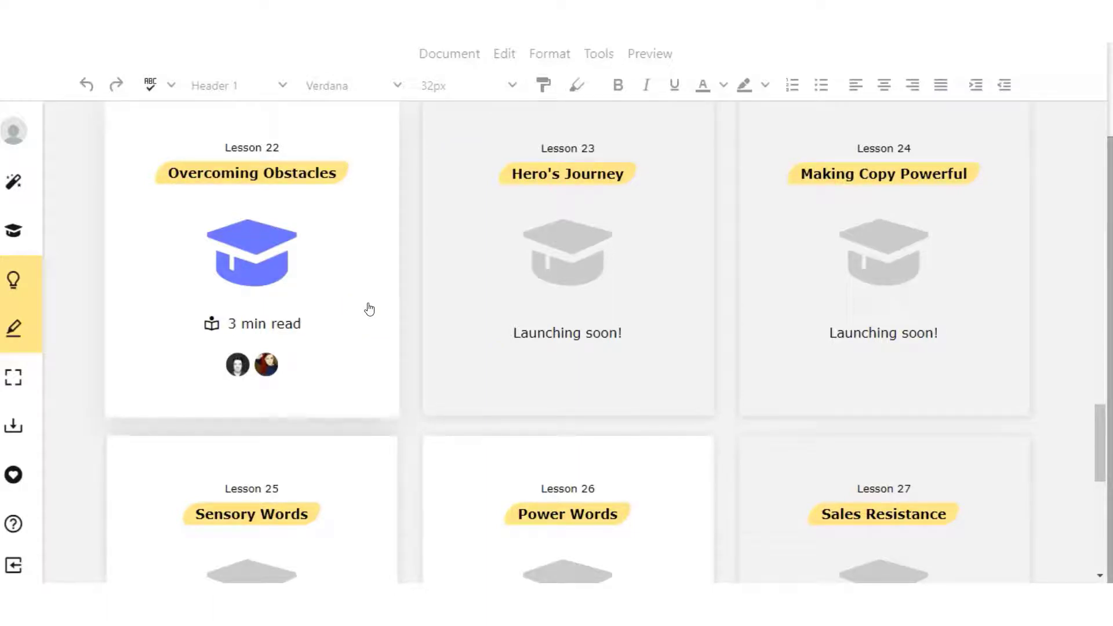
pyautogui.moveTo(12, 327)
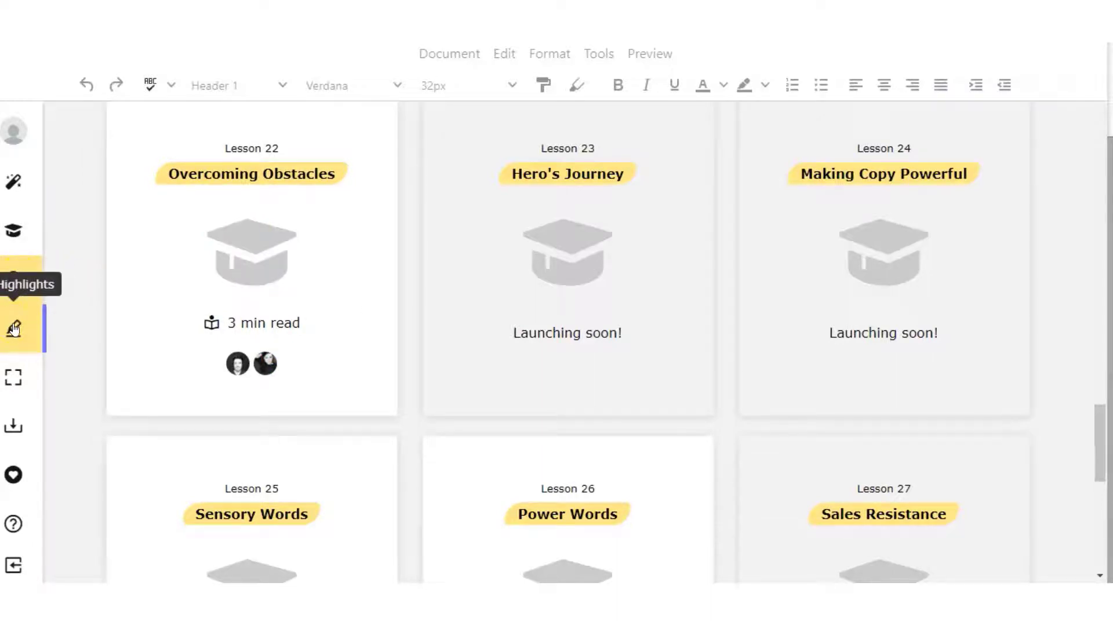
pyautogui.moveTo(13, 377)
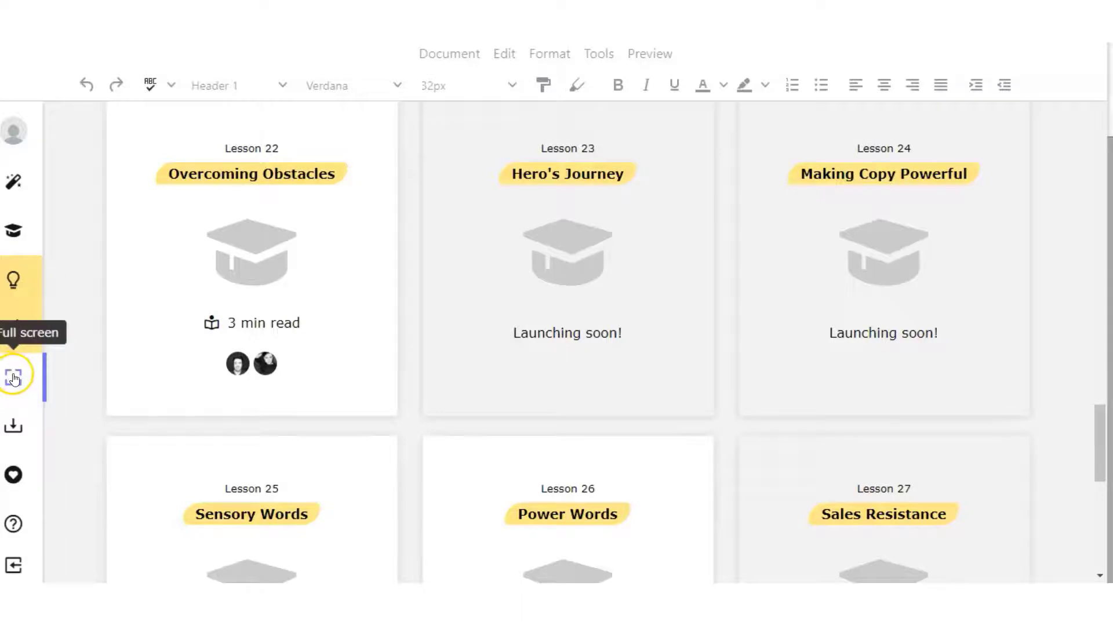
pyautogui.moveTo(771, 107)
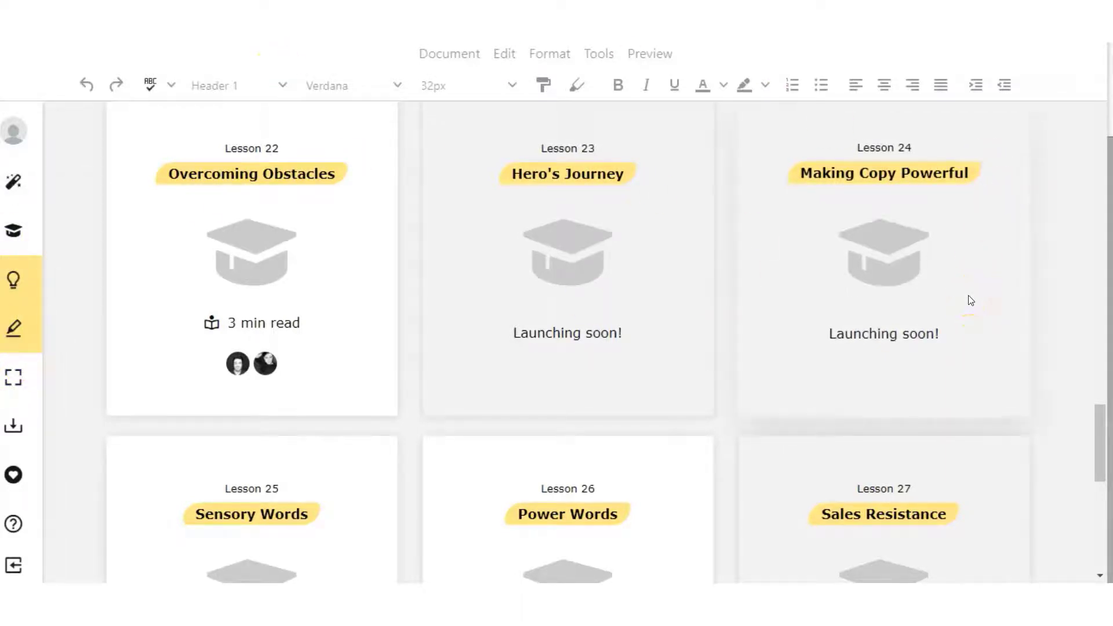
pyautogui.click(12, 425)
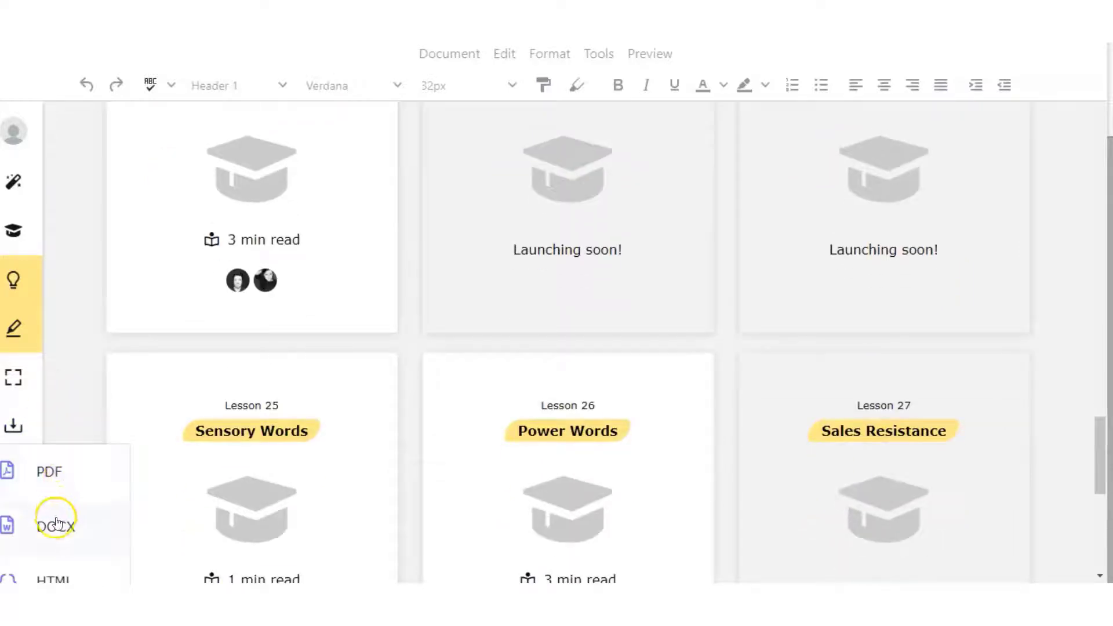
pyautogui.moveTo(12, 376)
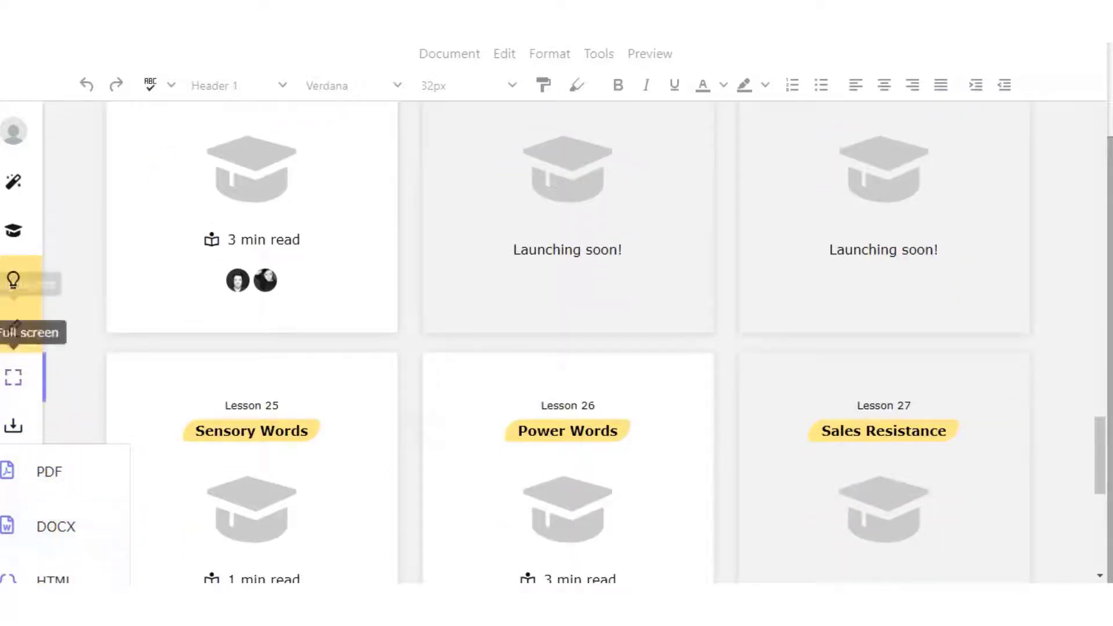
pyautogui.click(13, 282)
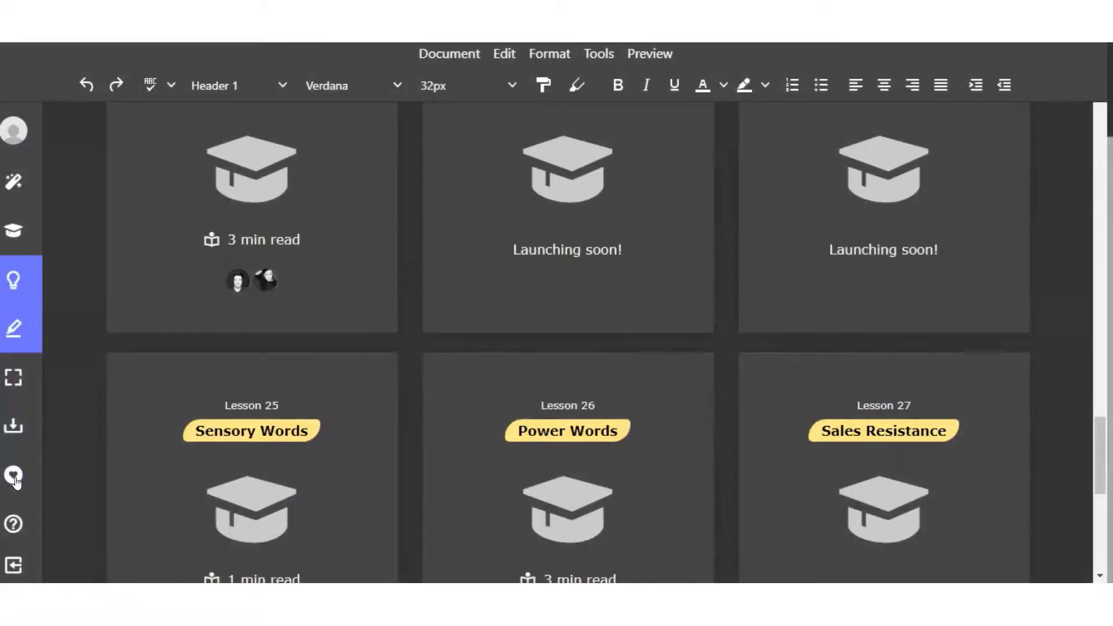
pyautogui.click(12, 476)
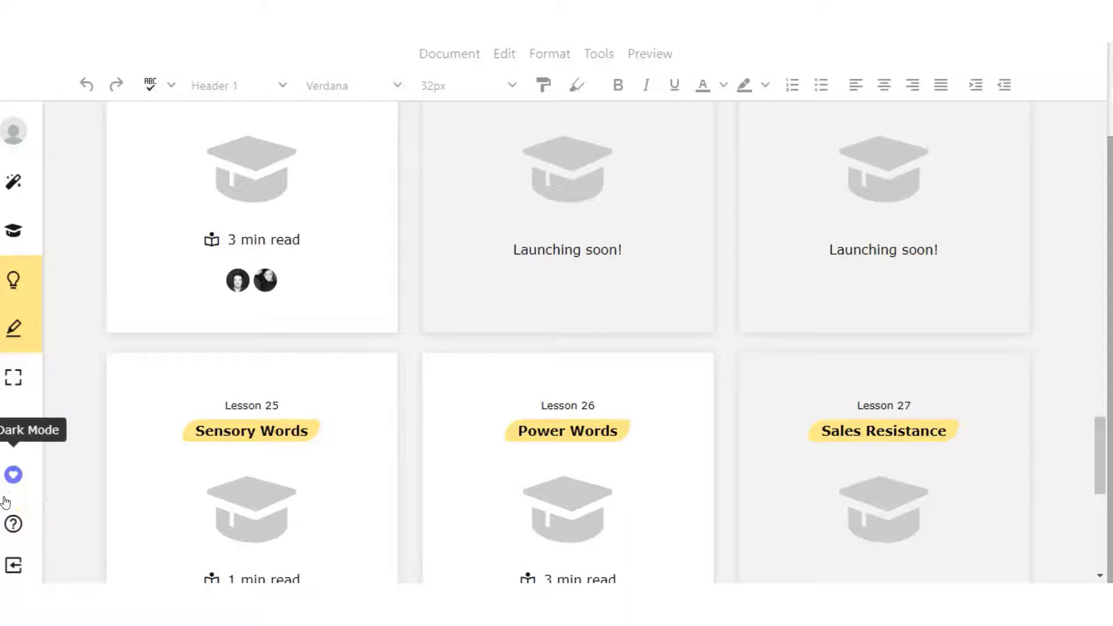
pyautogui.moveTo(12, 565)
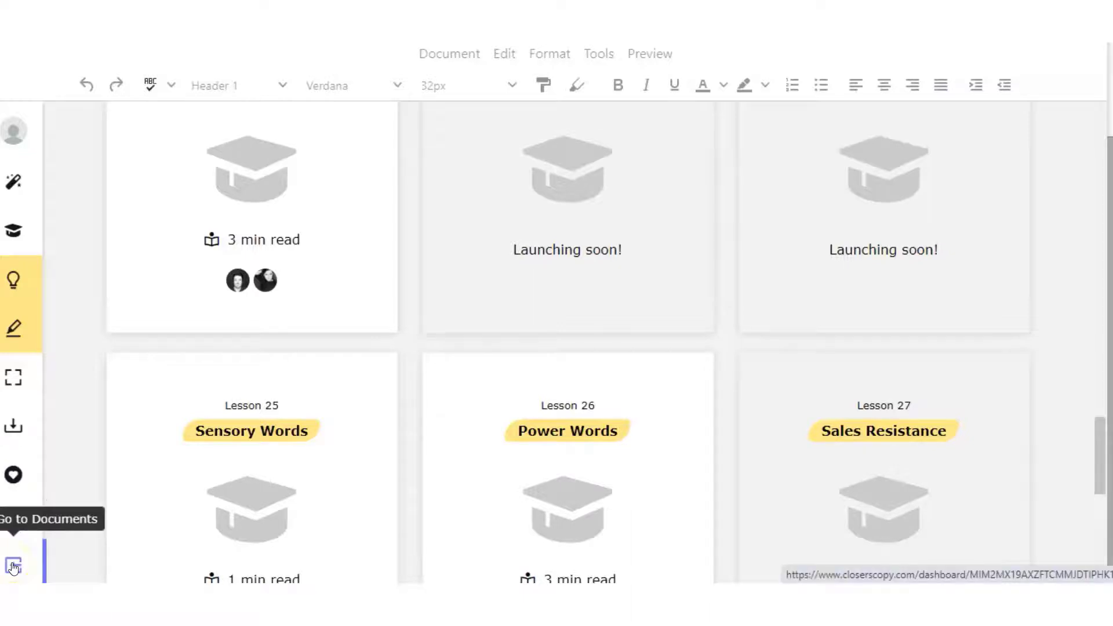
pyautogui.scroll(3)
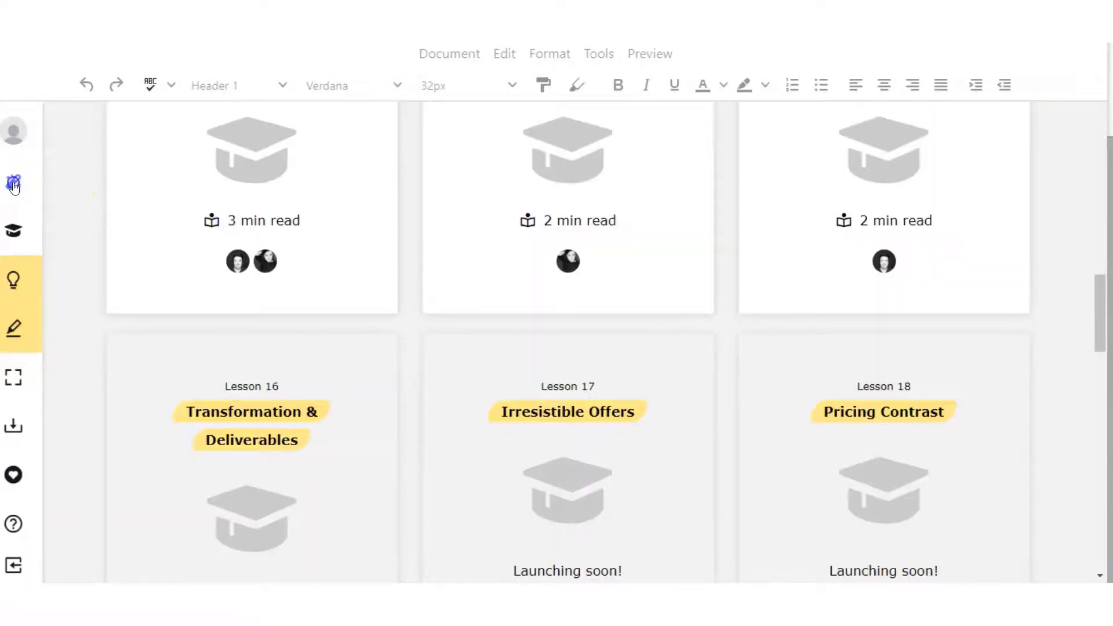
# Open the Website package's Pages template, then return to the copy package list
pyautogui.click(12, 182)
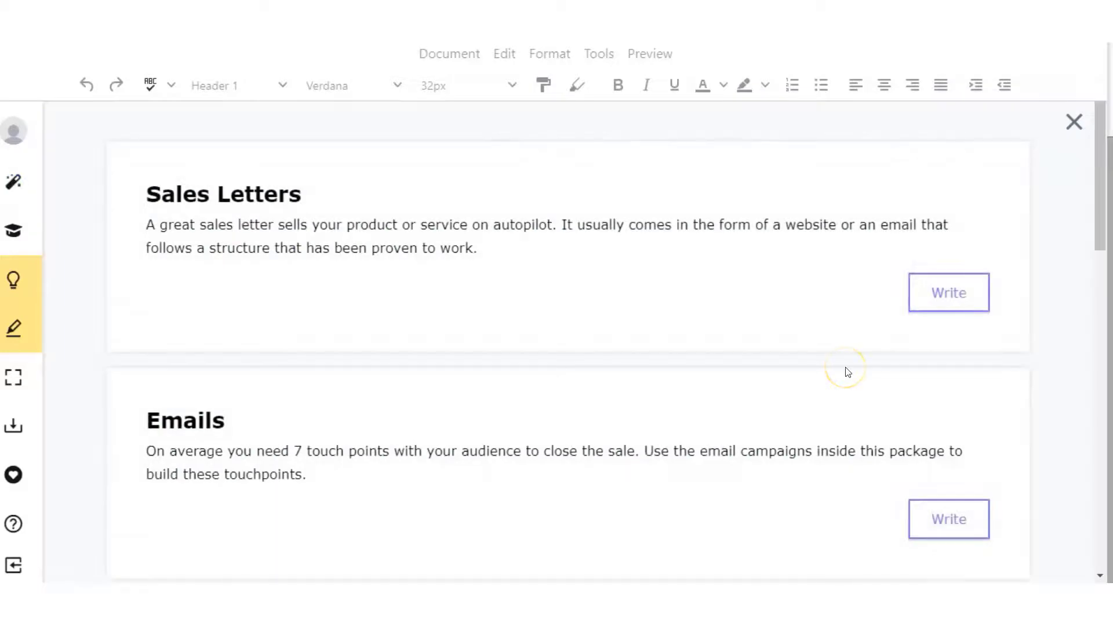
pyautogui.scroll(-3)
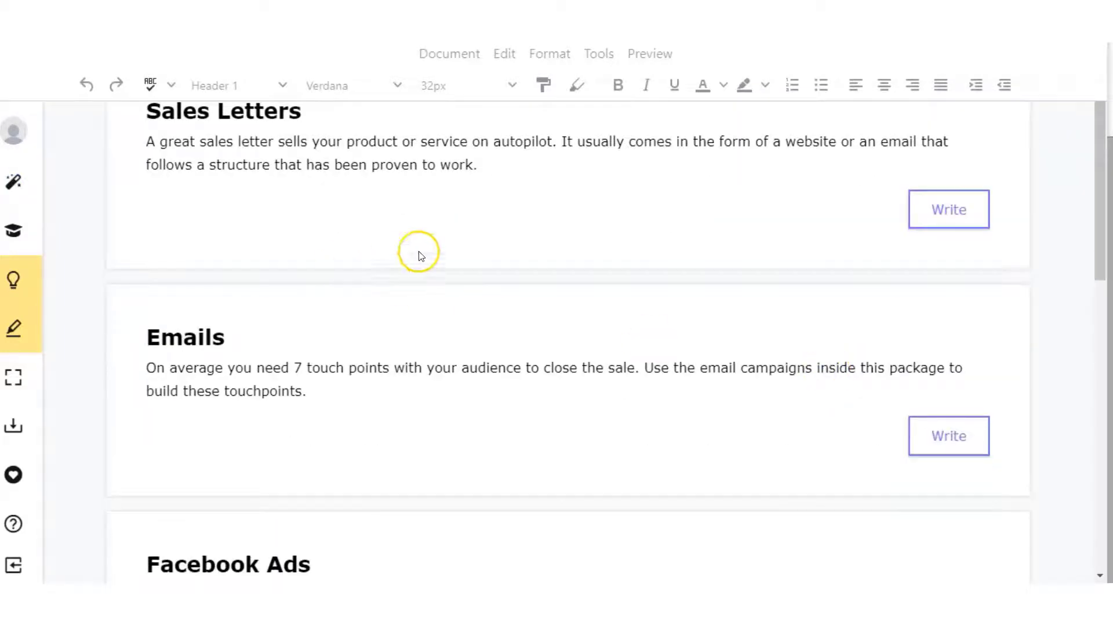
pyautogui.scroll(-3)
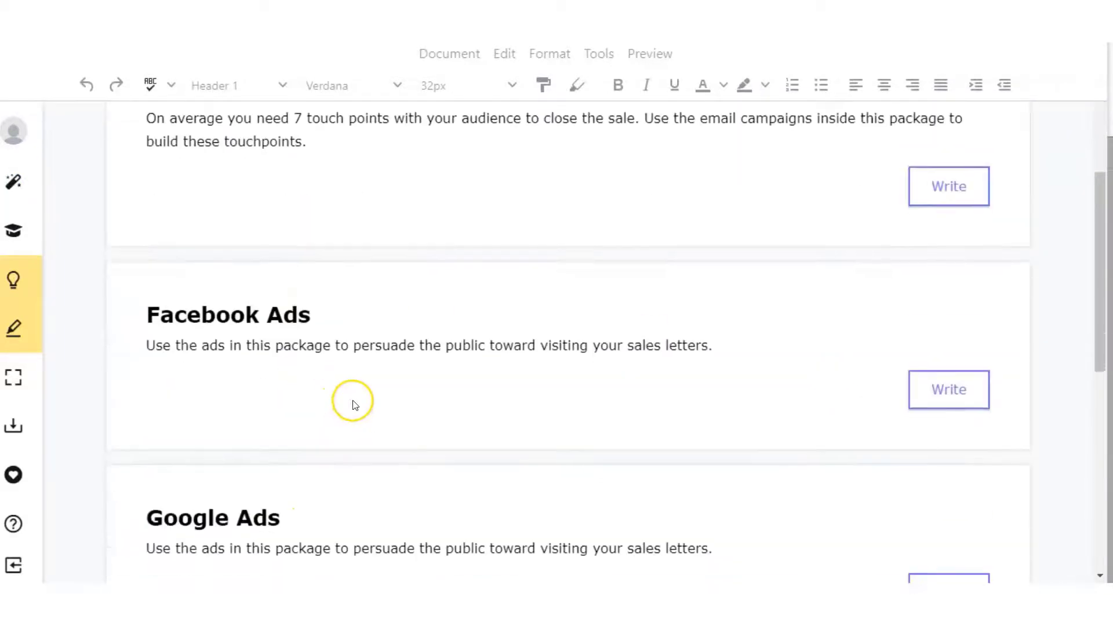
pyautogui.scroll(-3)
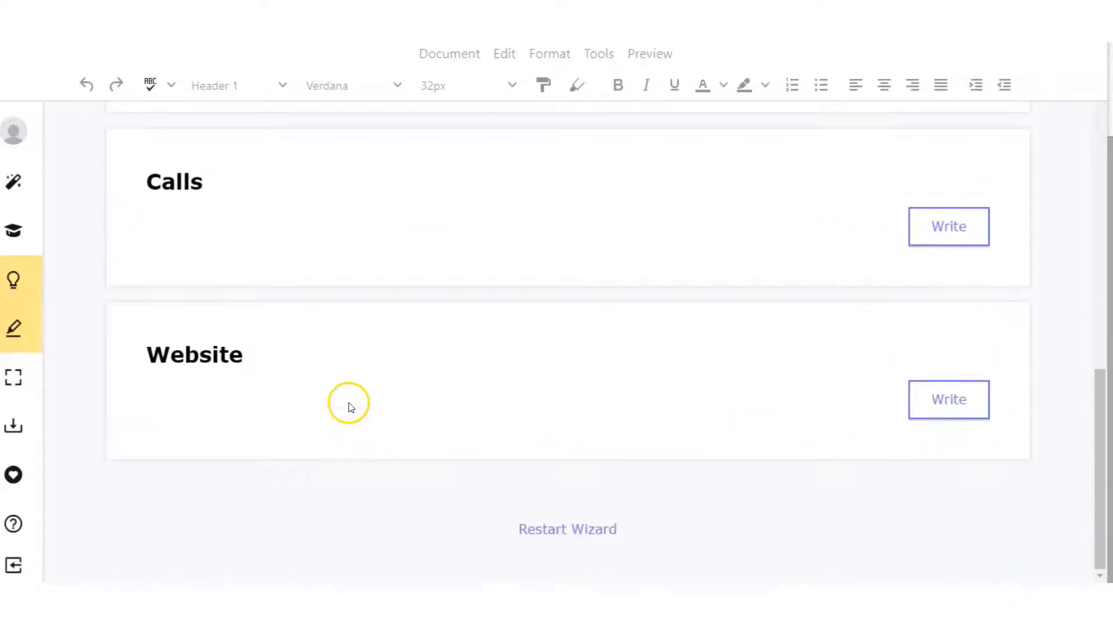
pyautogui.click(947, 398)
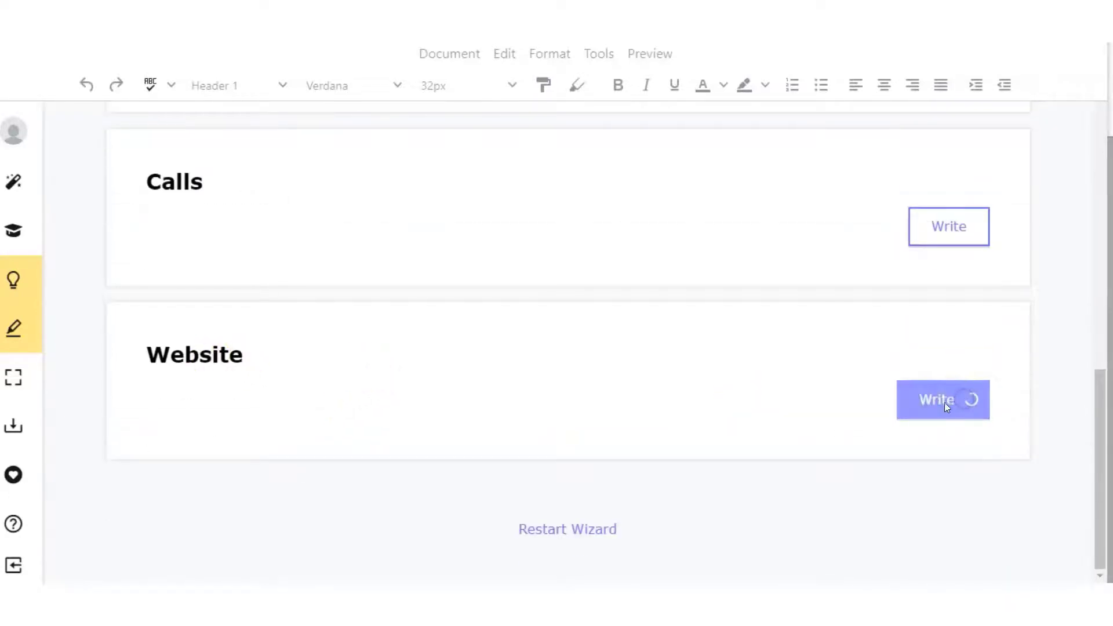
pyautogui.click(943, 398)
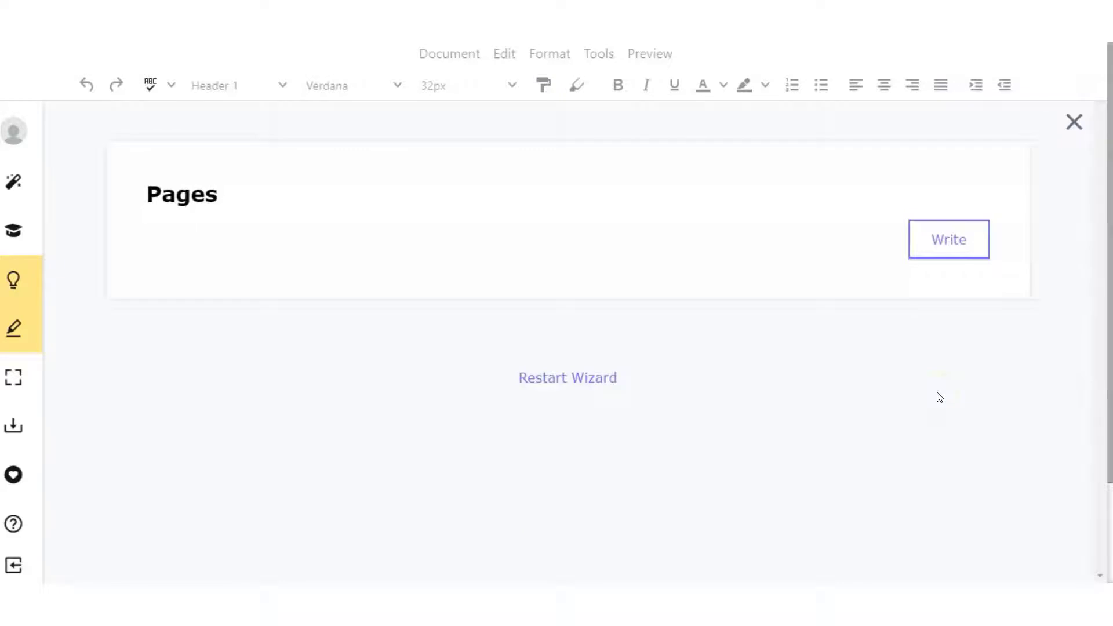
pyautogui.moveTo(334, 454)
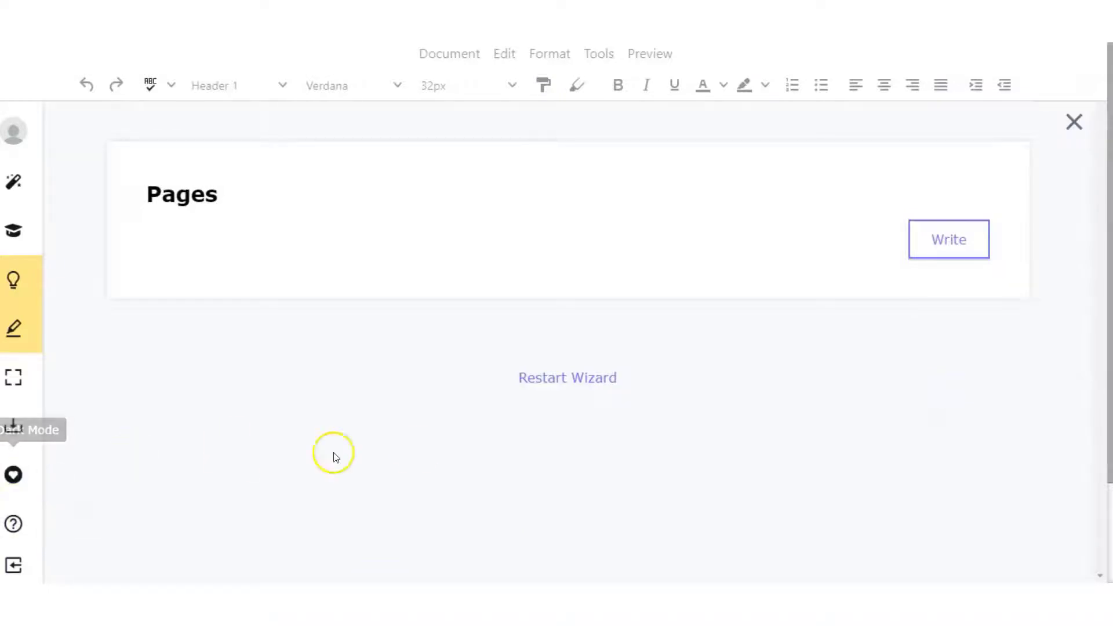
pyautogui.click(947, 239)
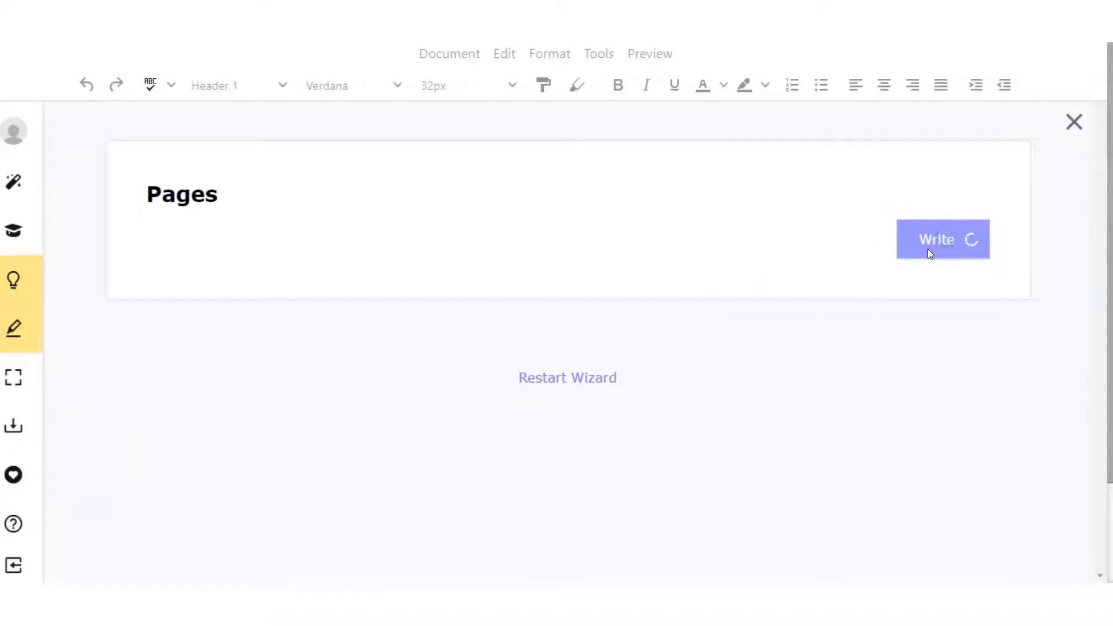
pyautogui.click(943, 239)
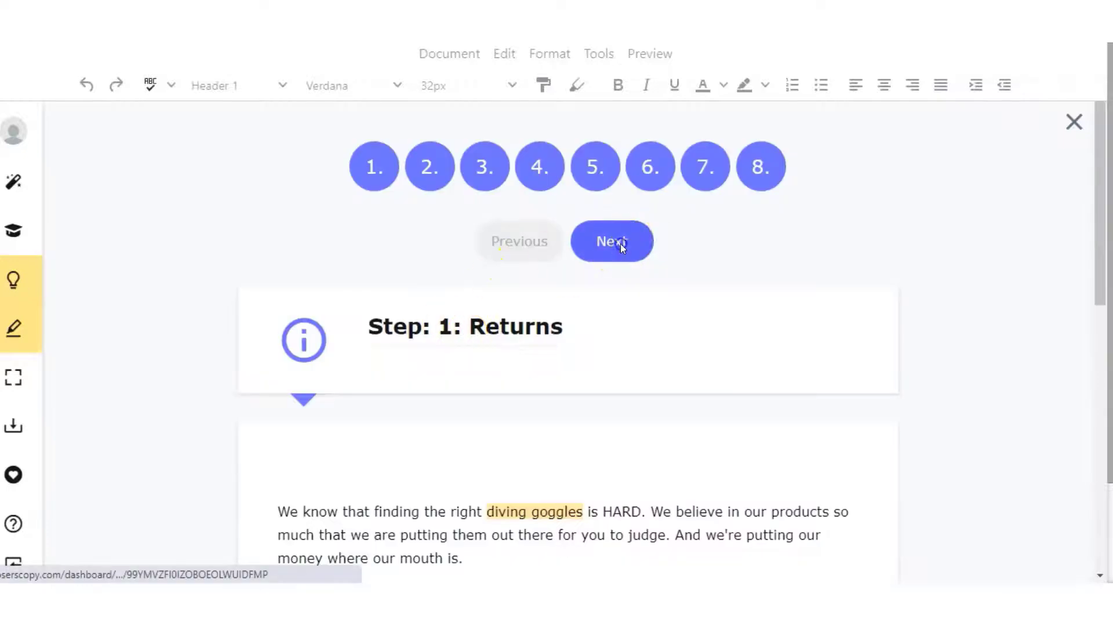
pyautogui.click(611, 241)
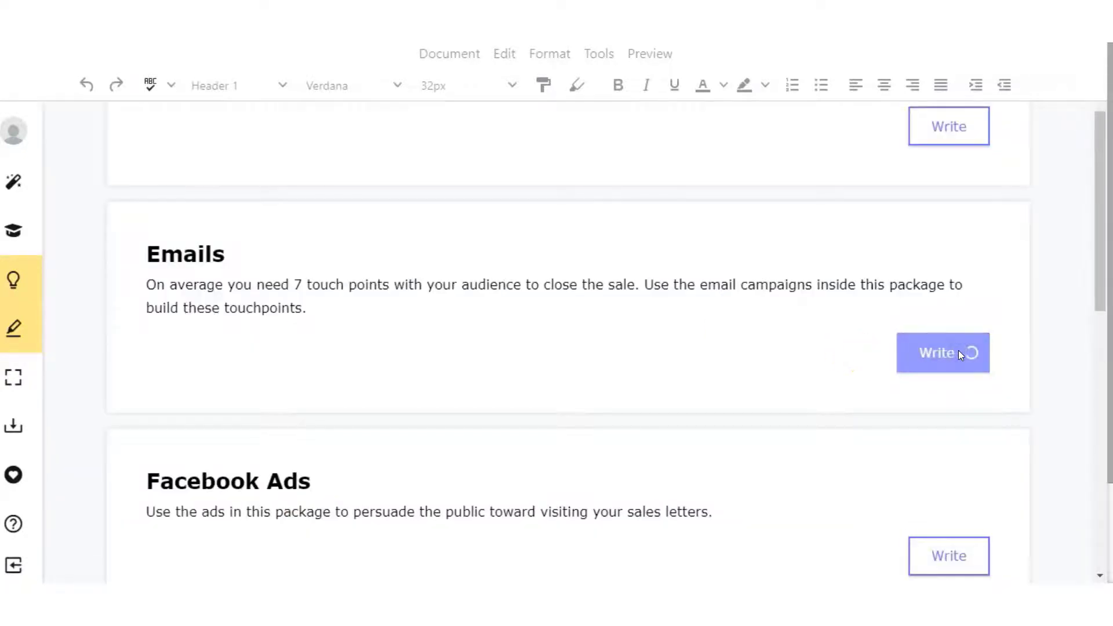
# Open the Emails package and browse its templates down to Referral Request and Discount Promotion
pyautogui.click(942, 353)
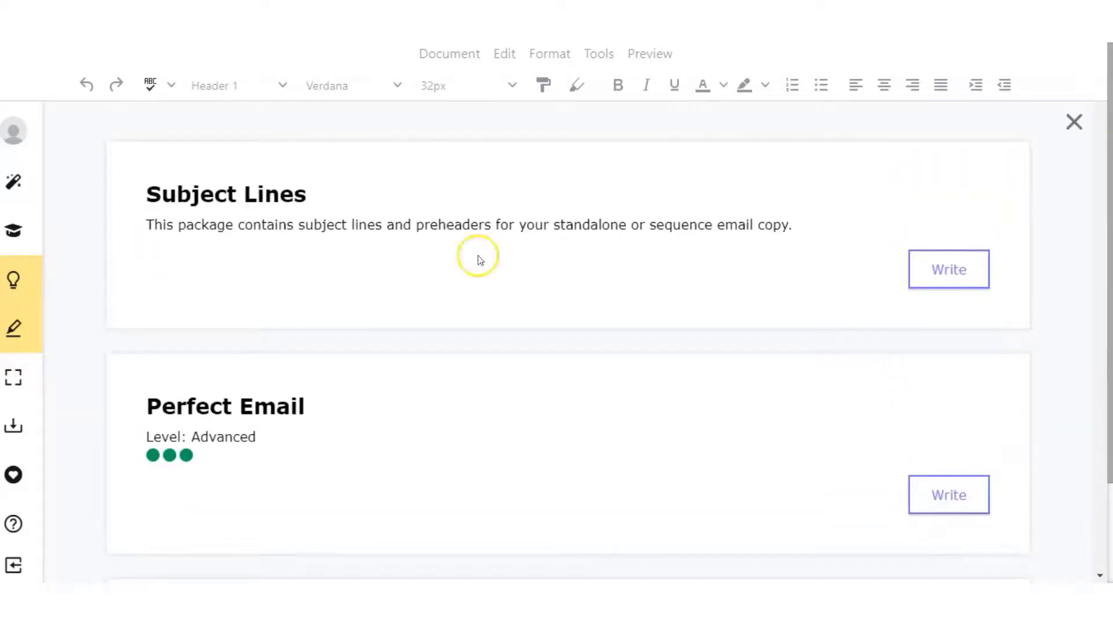
pyautogui.scroll(-3)
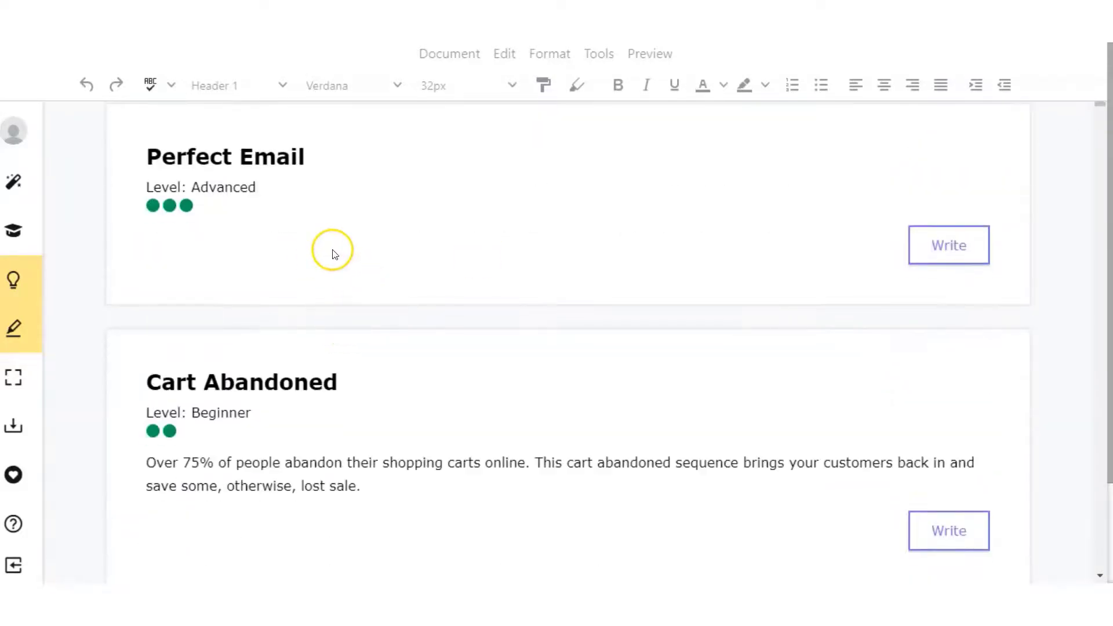
pyautogui.scroll(-3)
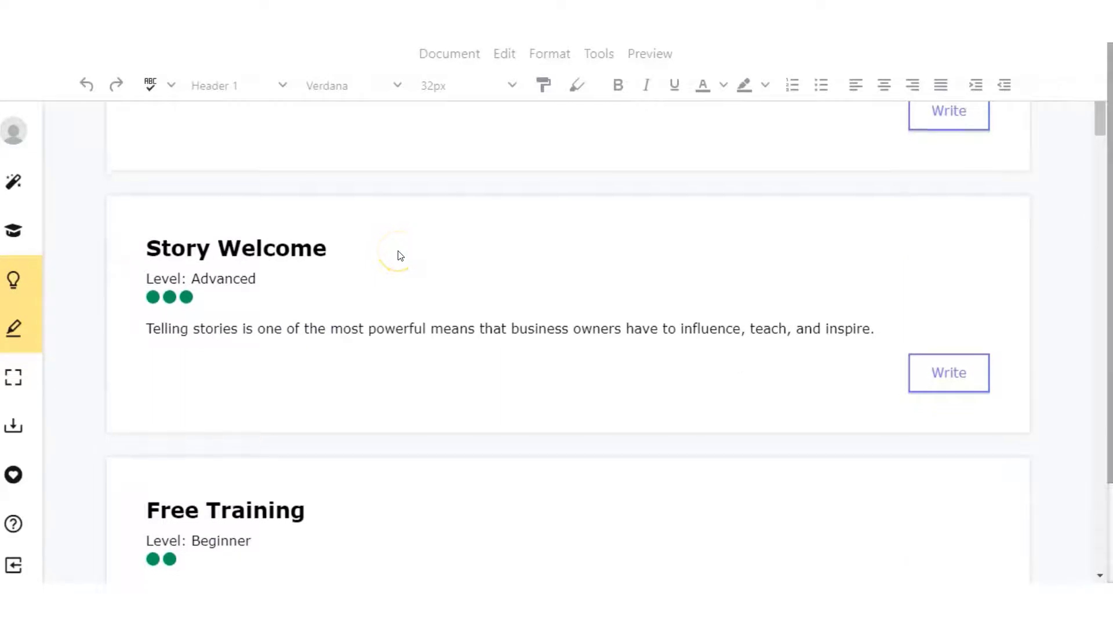
pyautogui.scroll(-3)
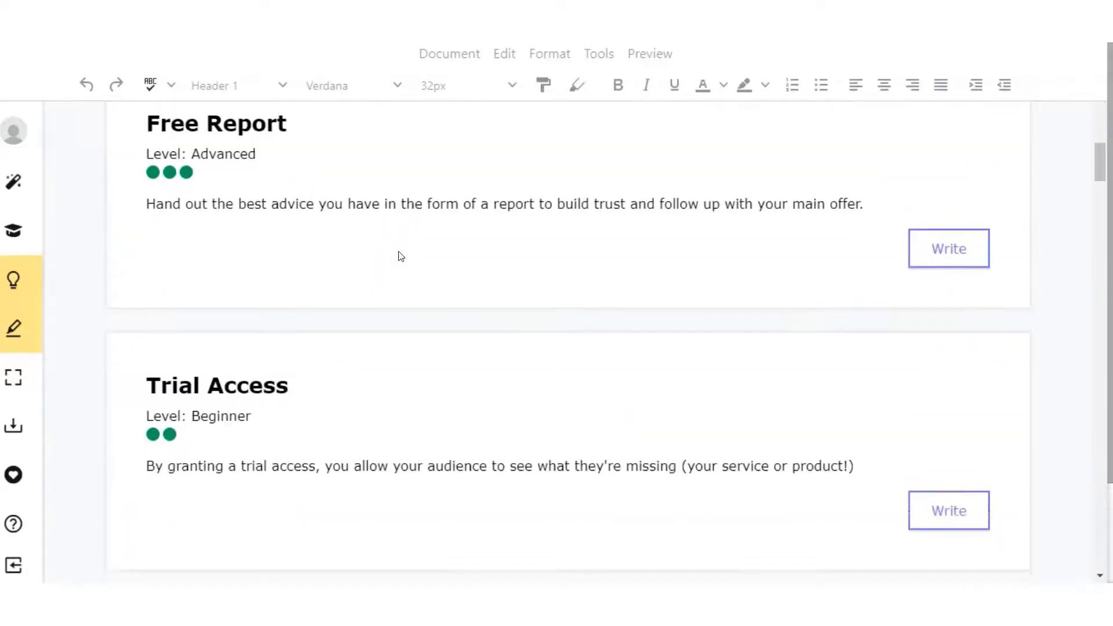
pyautogui.scroll(-3)
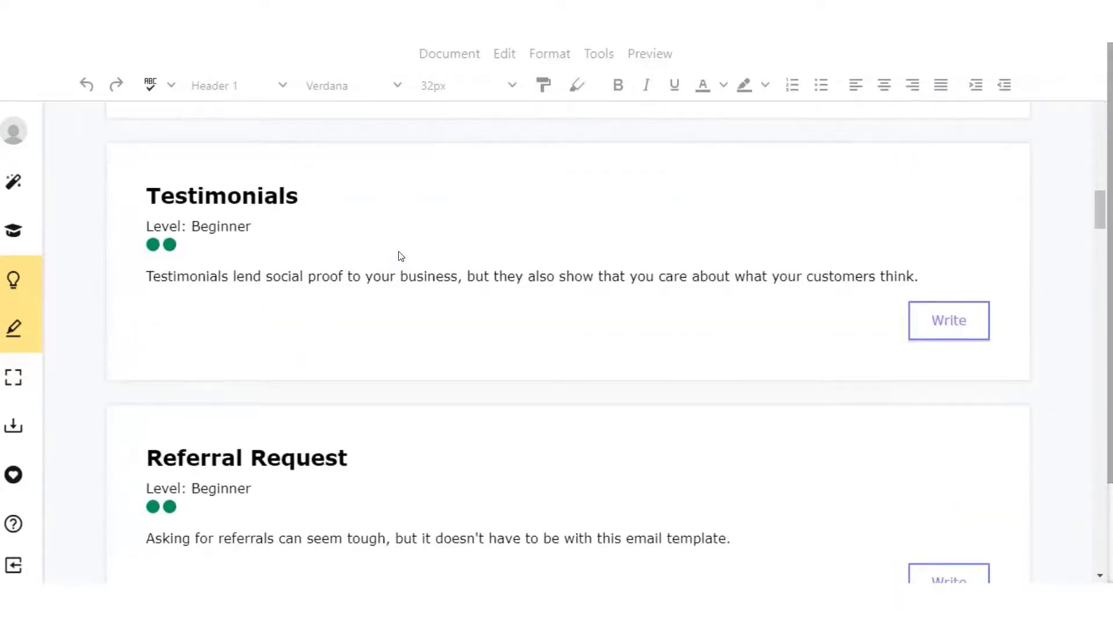
pyautogui.scroll(-3)
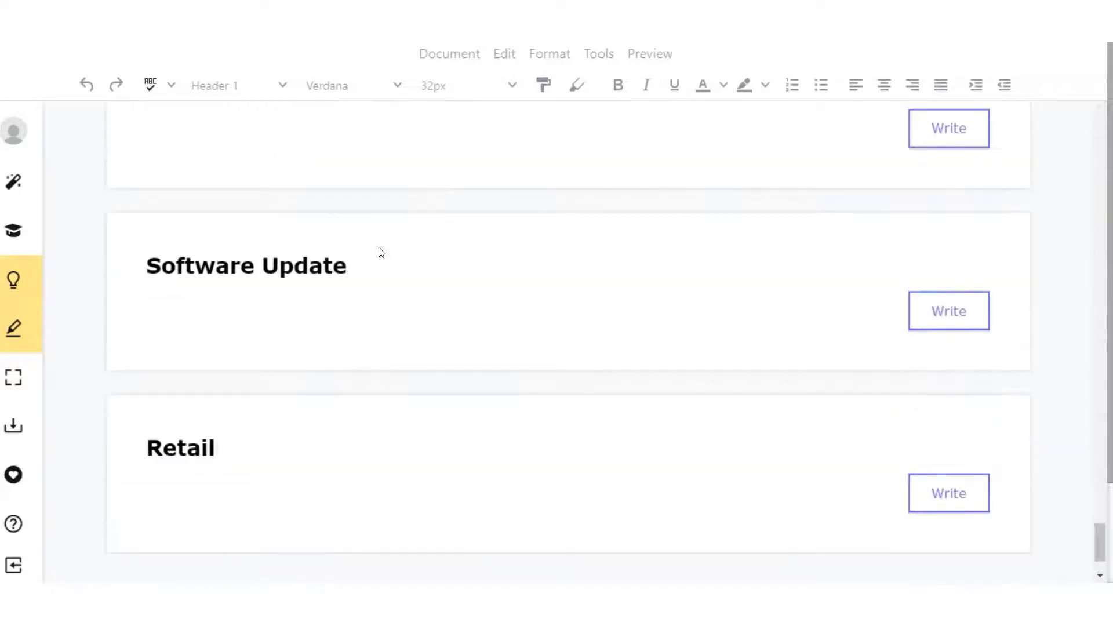
pyautogui.scroll(3)
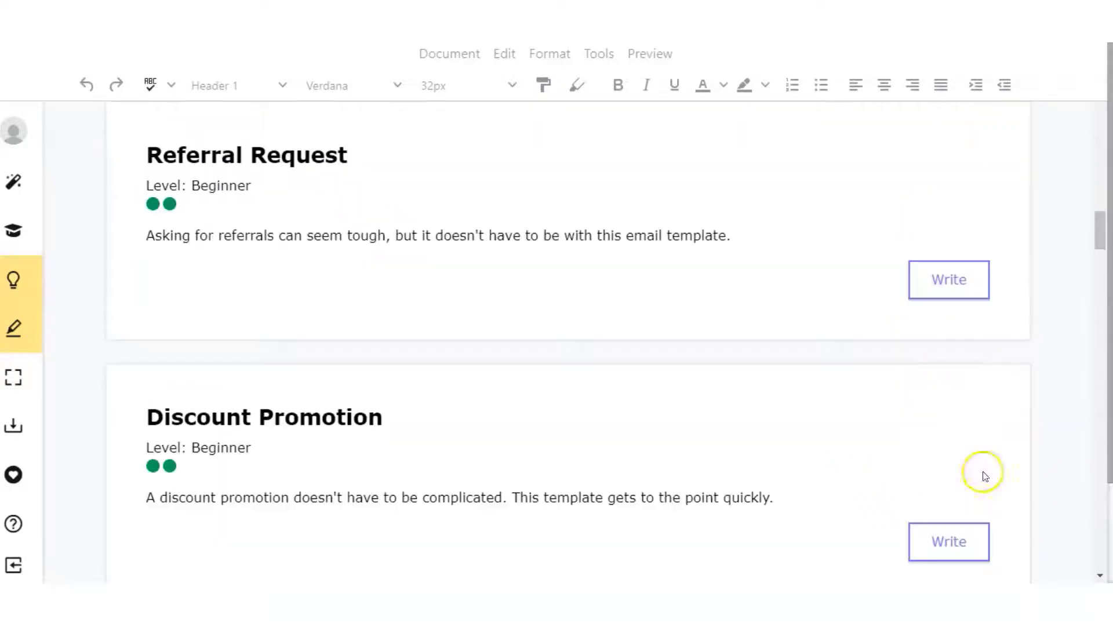
# Use the second Discount Promotion template, offering John 10% off with code COPY10
pyautogui.click(948, 541)
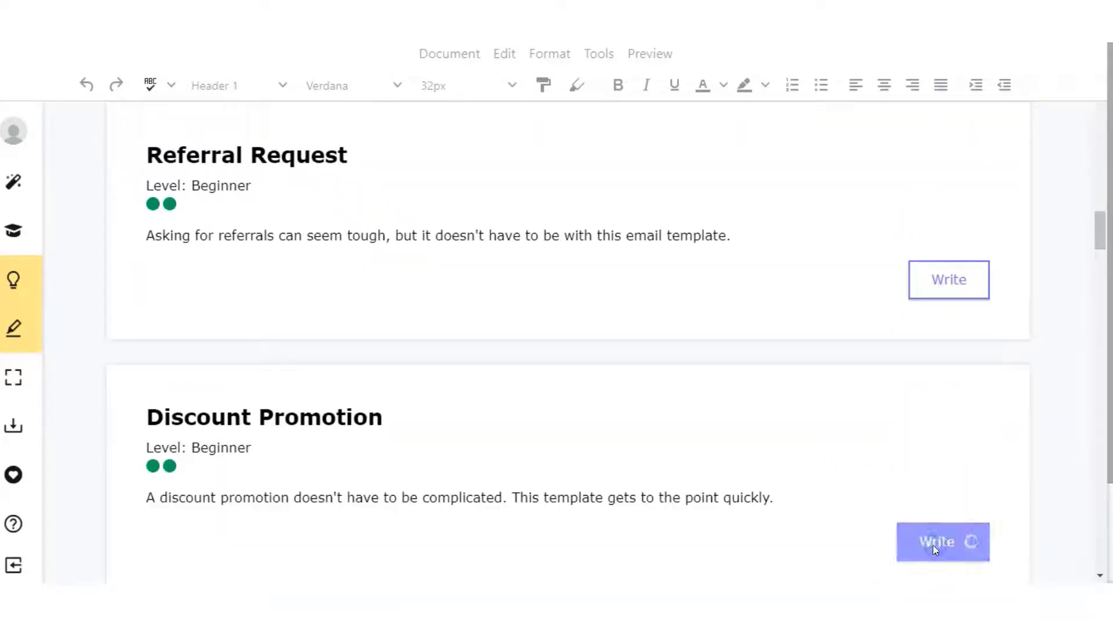
pyautogui.click(943, 542)
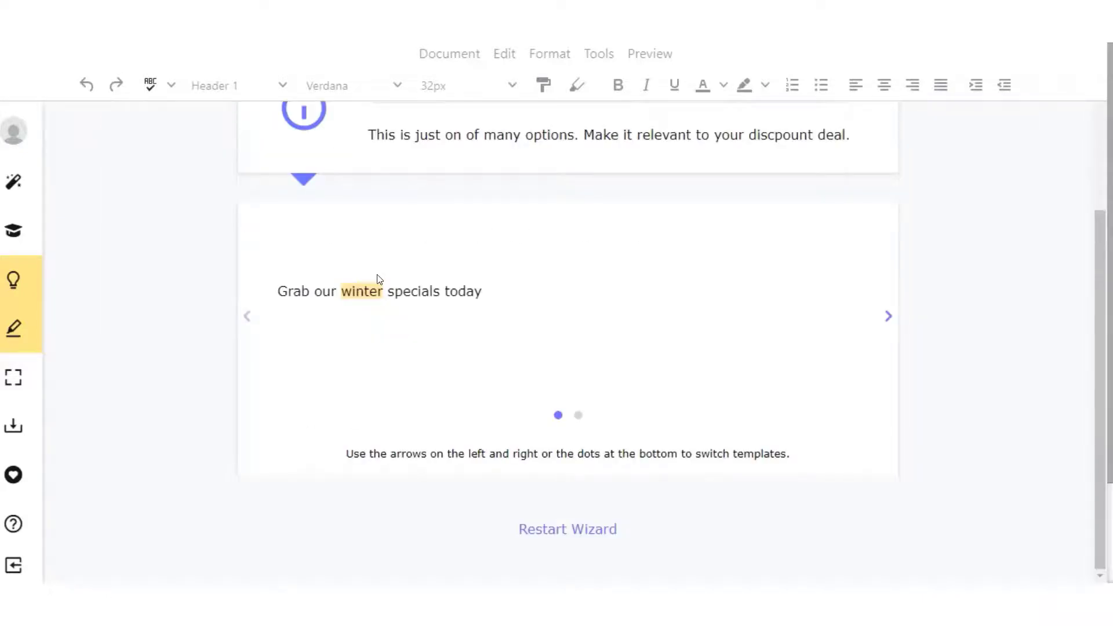
pyautogui.scroll(3)
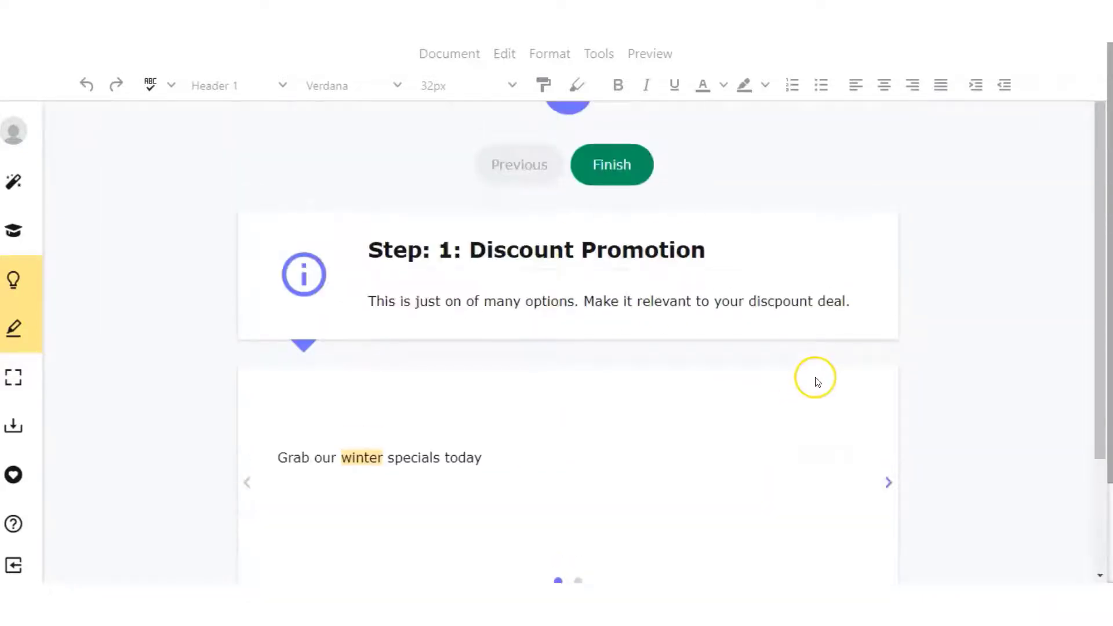
pyautogui.scroll(-3)
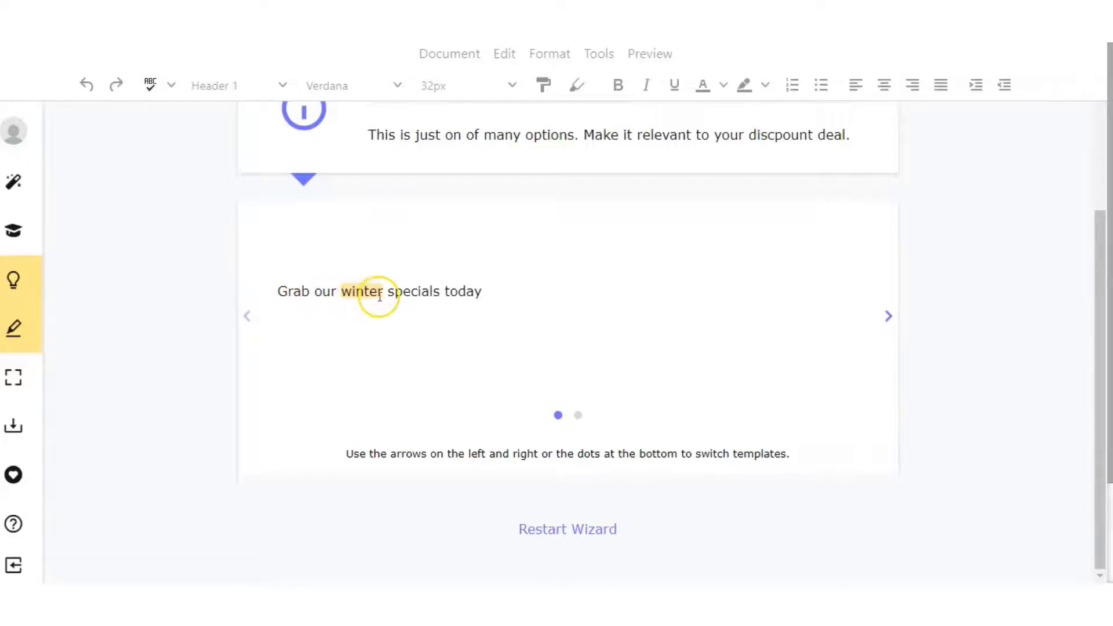
pyautogui.click(888, 316)
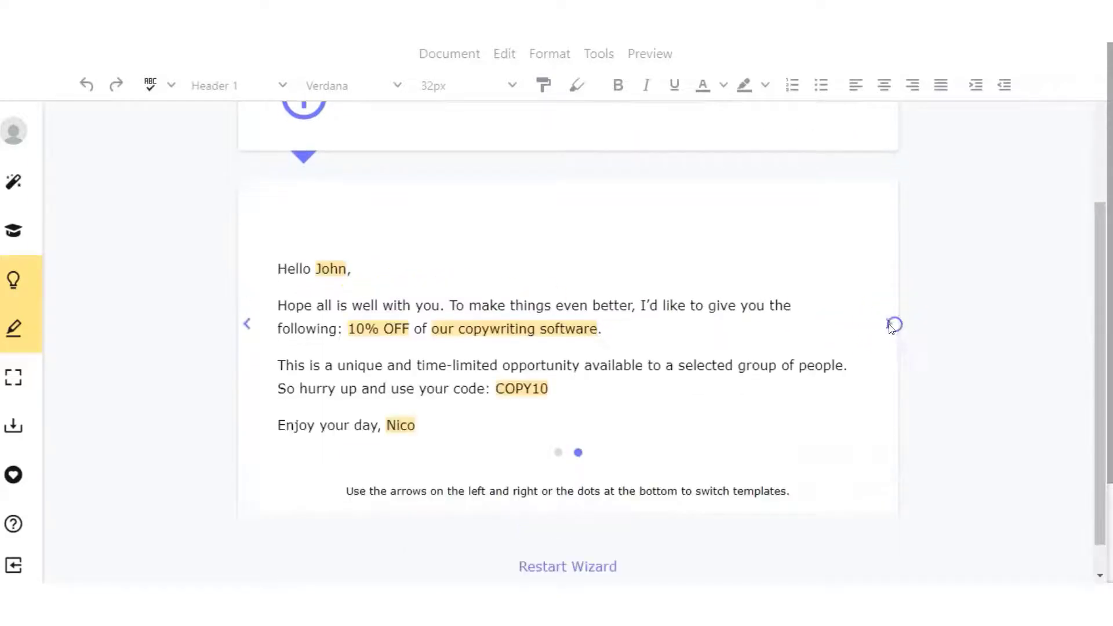
pyautogui.scroll(3)
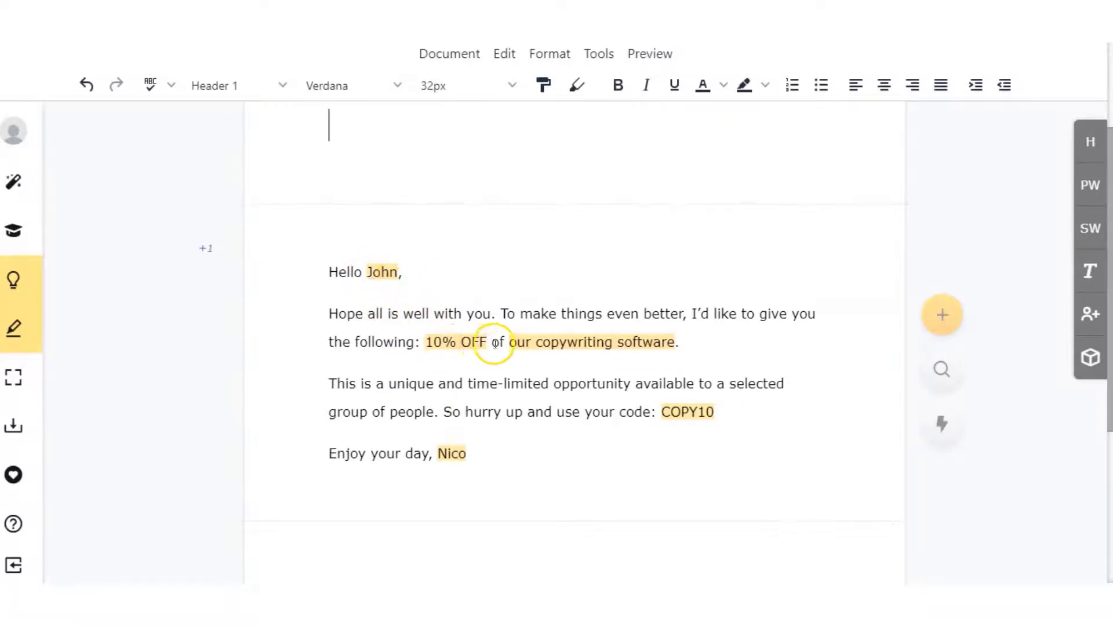
pyautogui.moveTo(1089, 140)
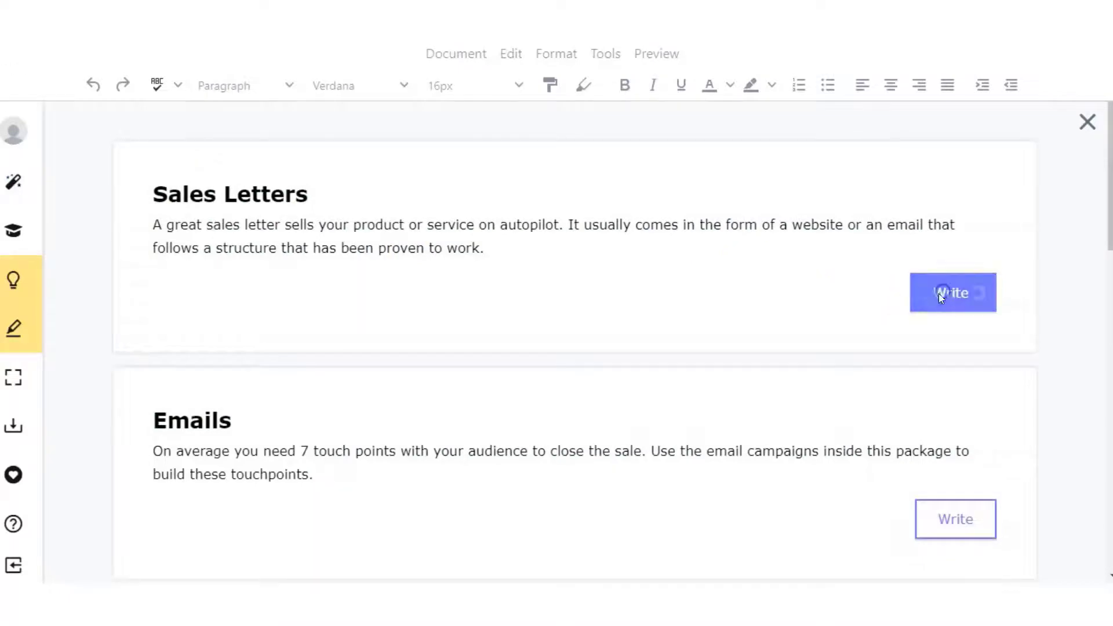
# Start the Quickstart sales letter, opening Step 1 with a How-To headline
pyautogui.scroll(-3)
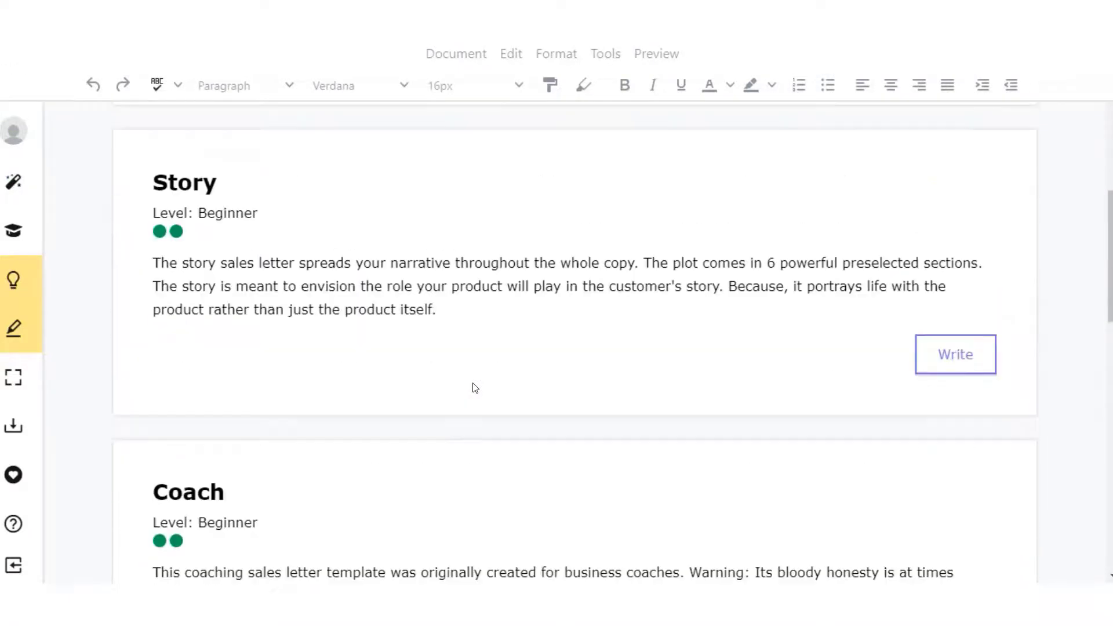
pyautogui.scroll(-3)
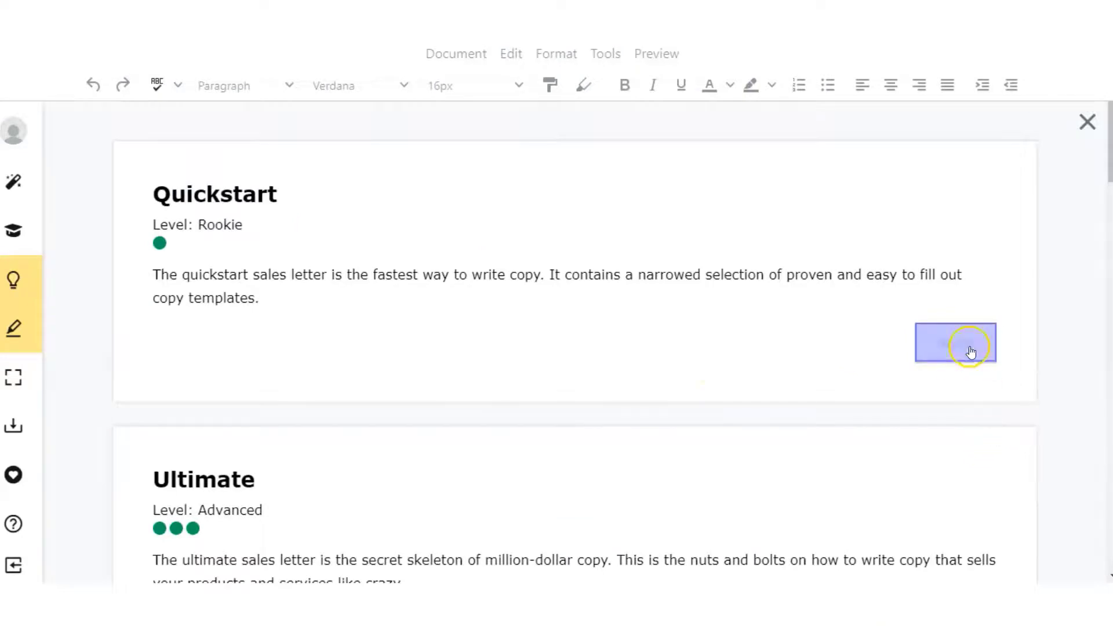
pyautogui.click(956, 343)
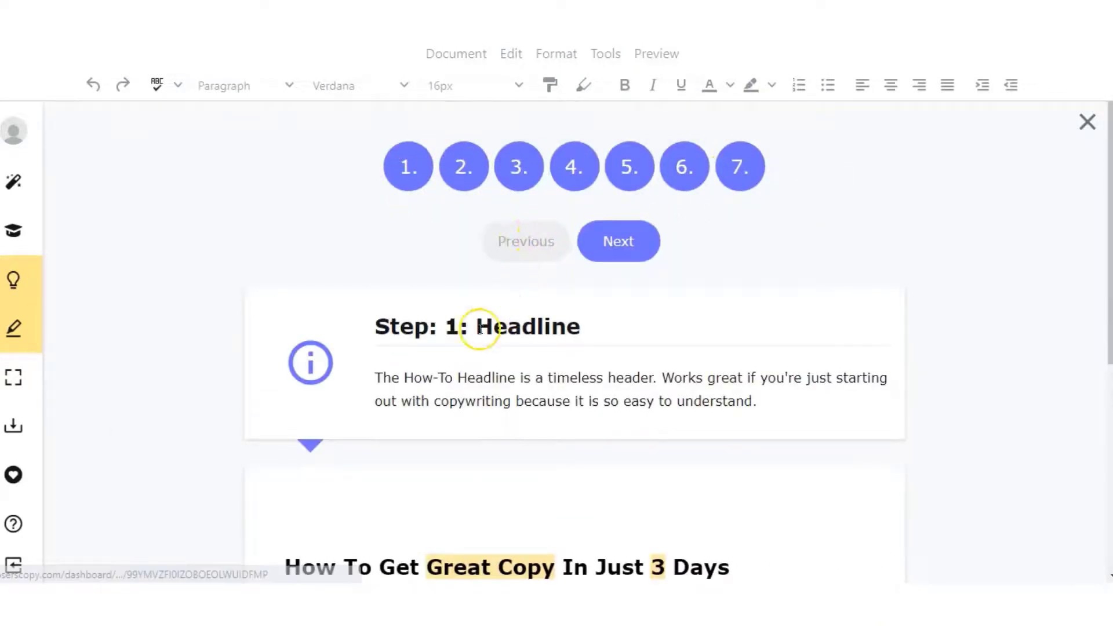
# Cycle the headline templates until '7 Life Skills Students Need To Succeed' appears
pyautogui.scroll(-3)
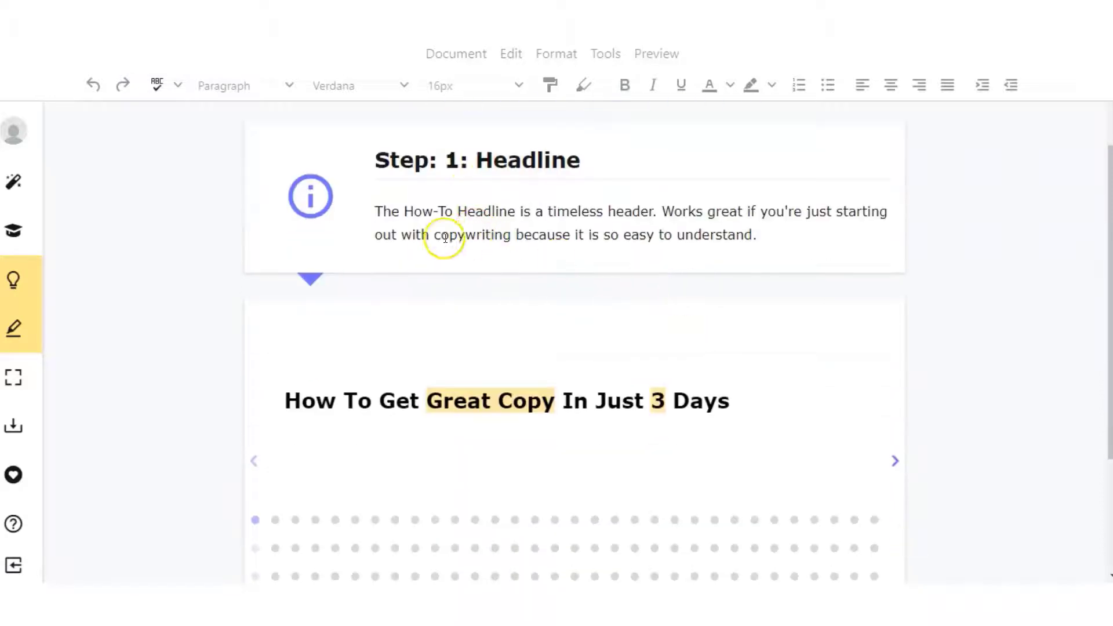
pyautogui.moveTo(612, 234)
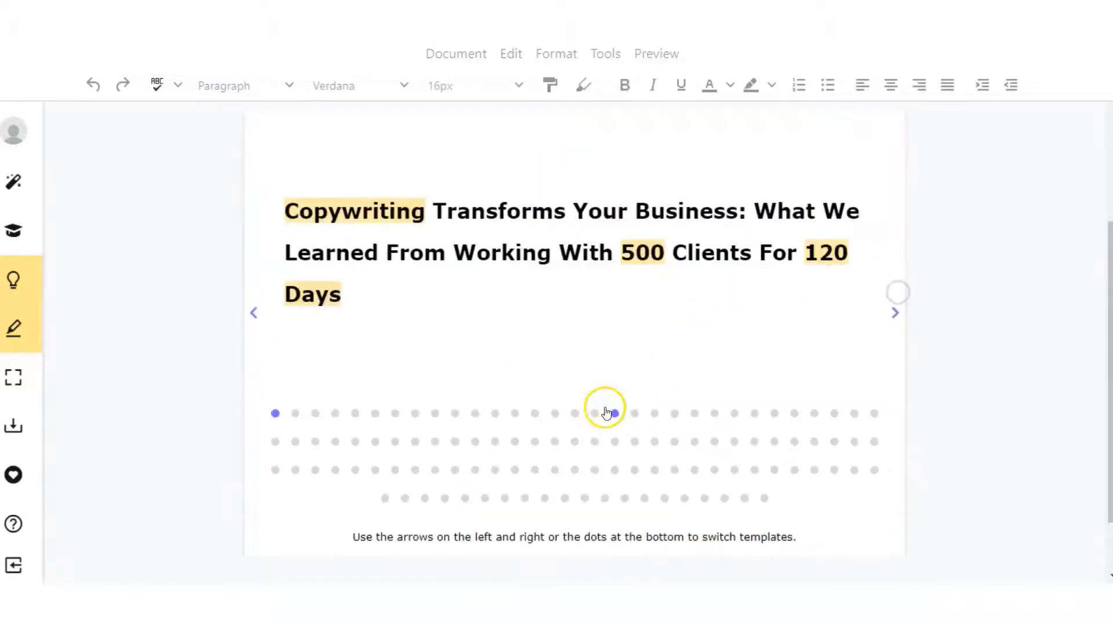
pyautogui.click(604, 413)
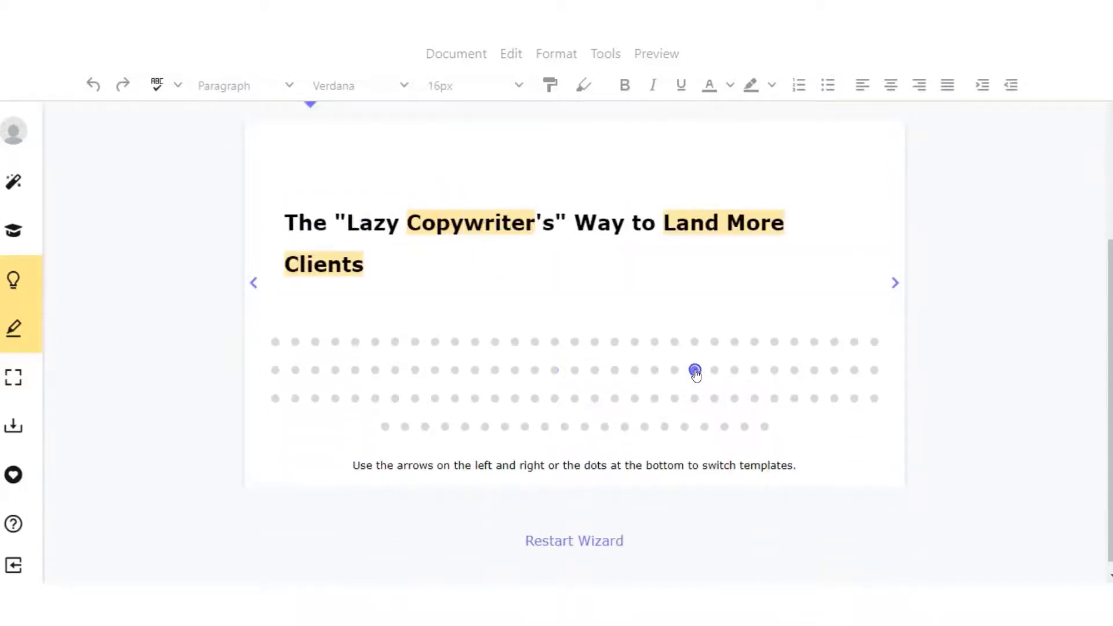
pyautogui.click(695, 370)
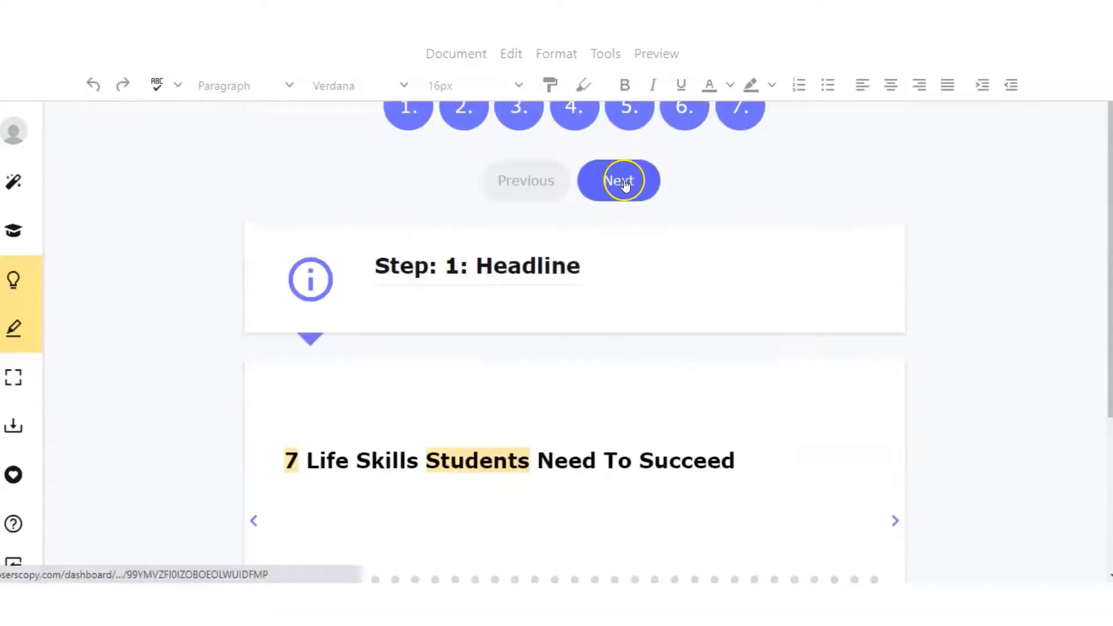
# Advance through Pain Or Problem, Amplification, Solution and Testimonial to Step 7, Call To Action
pyautogui.click(619, 181)
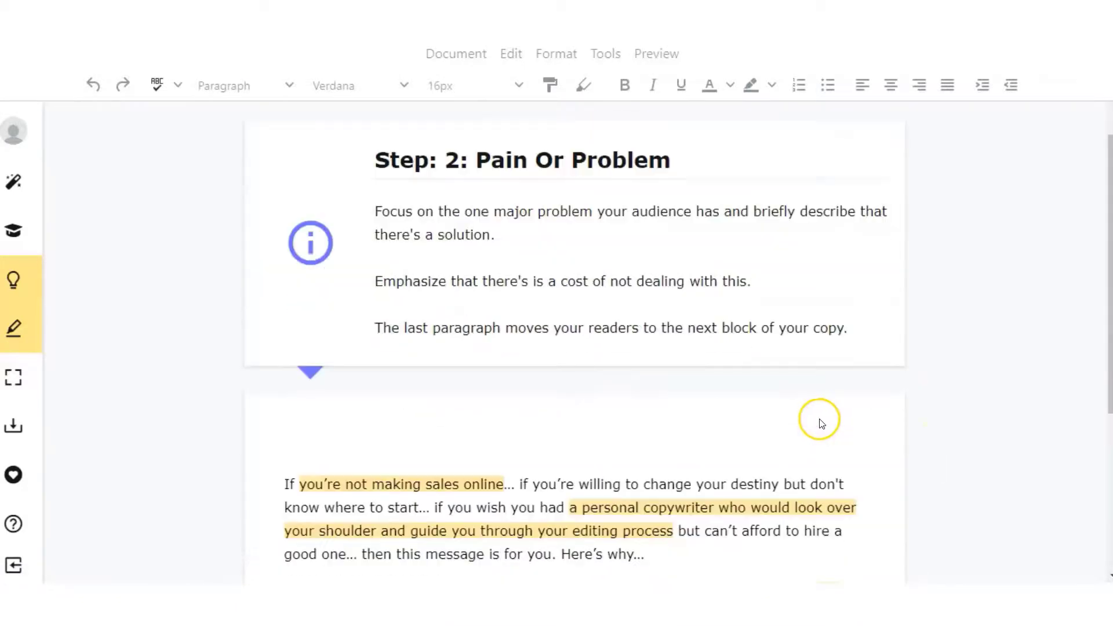
pyautogui.scroll(-3)
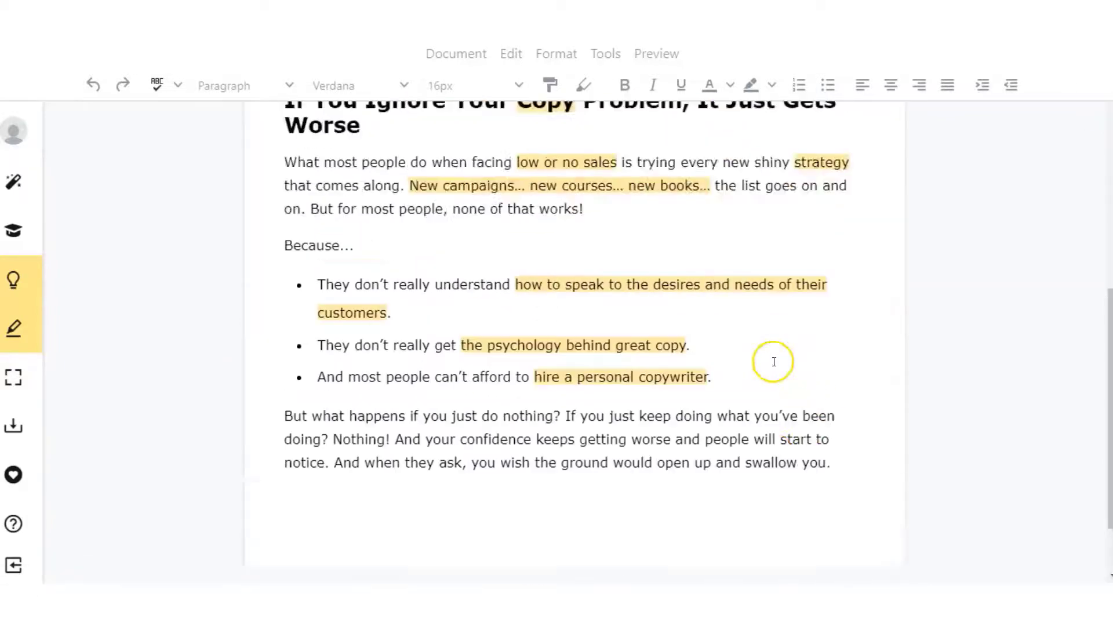
pyautogui.scroll(3)
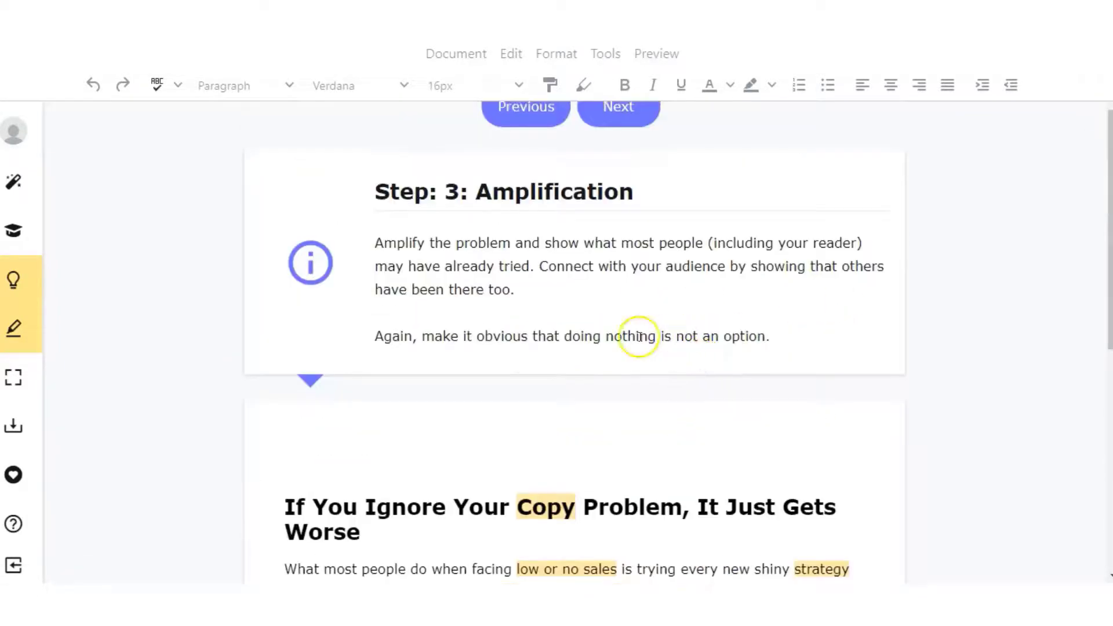
pyautogui.click(618, 107)
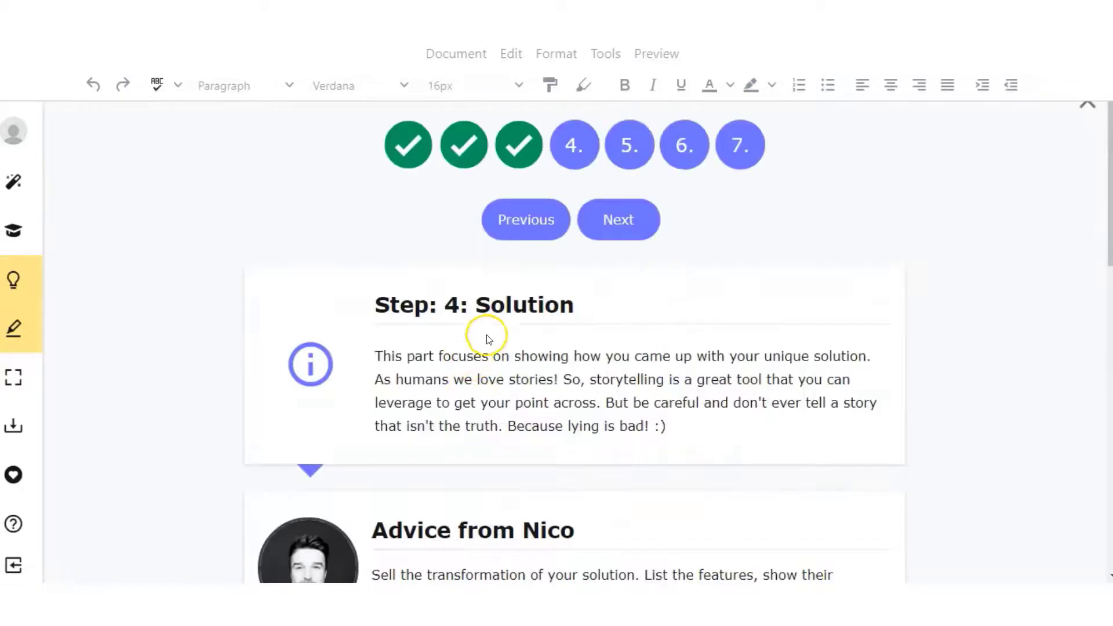
pyautogui.scroll(-3)
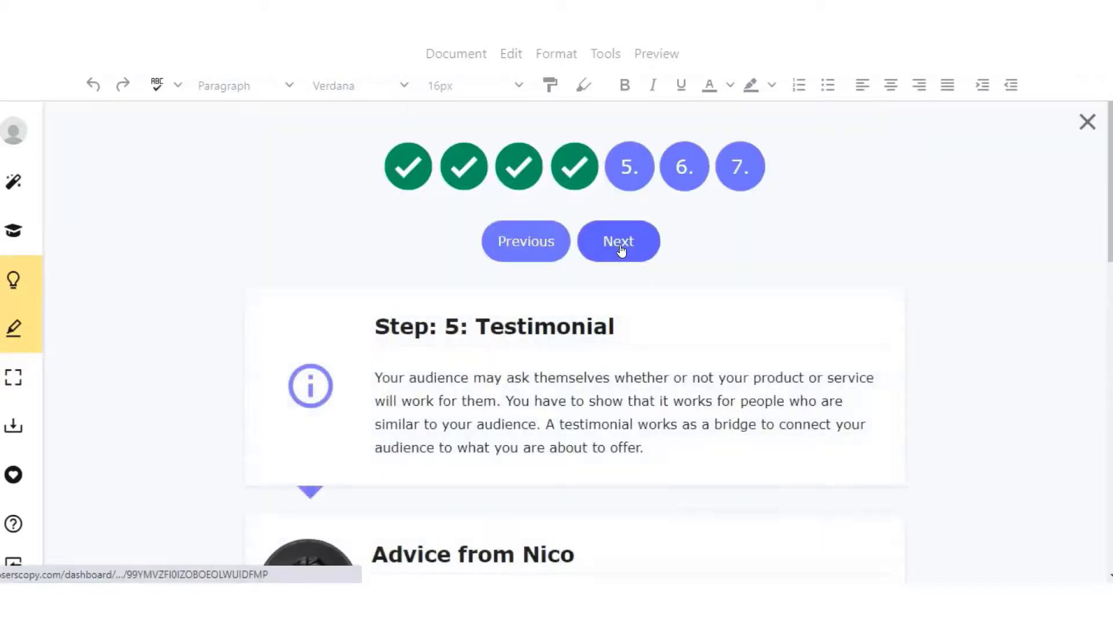
pyautogui.scroll(-3)
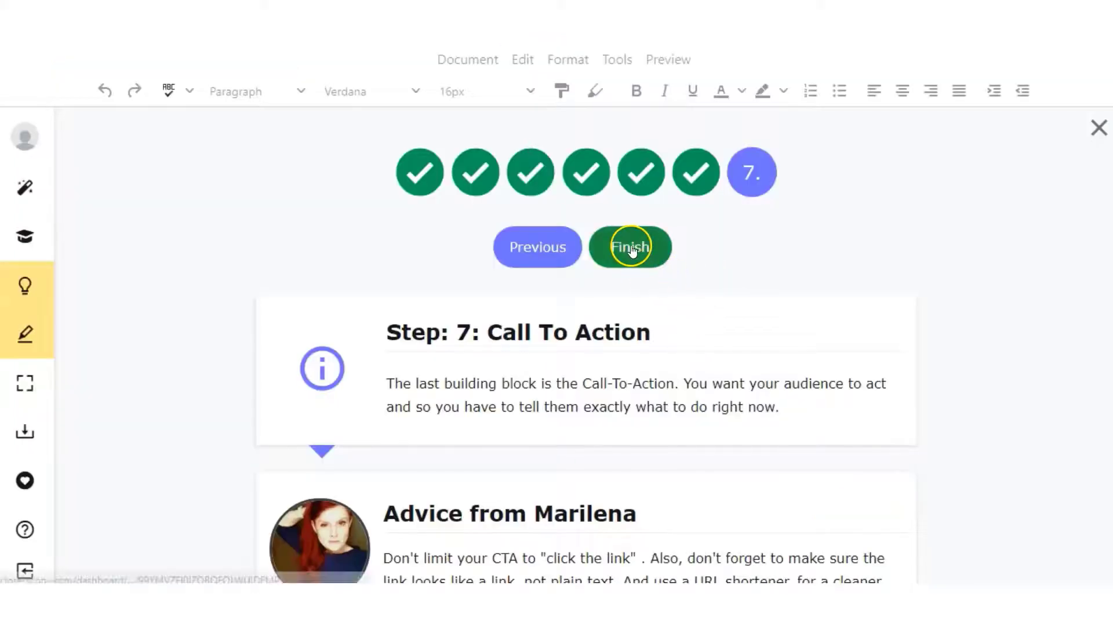
# Finish the wizard and review the letter's headline, problem, solution and testimonial sections
pyautogui.click(629, 246)
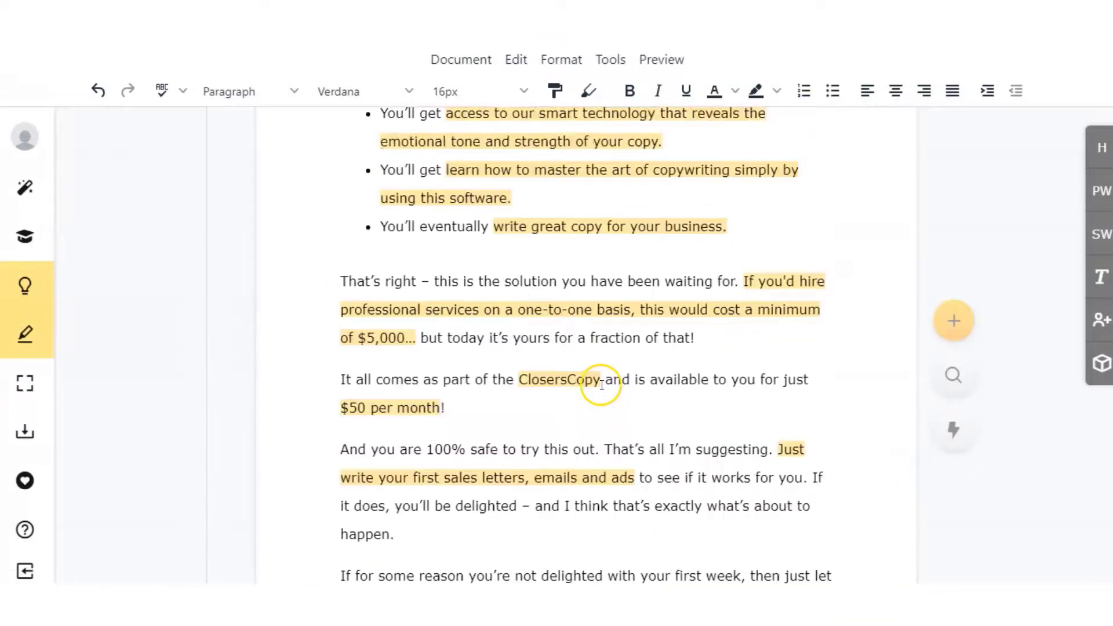
pyautogui.scroll(3)
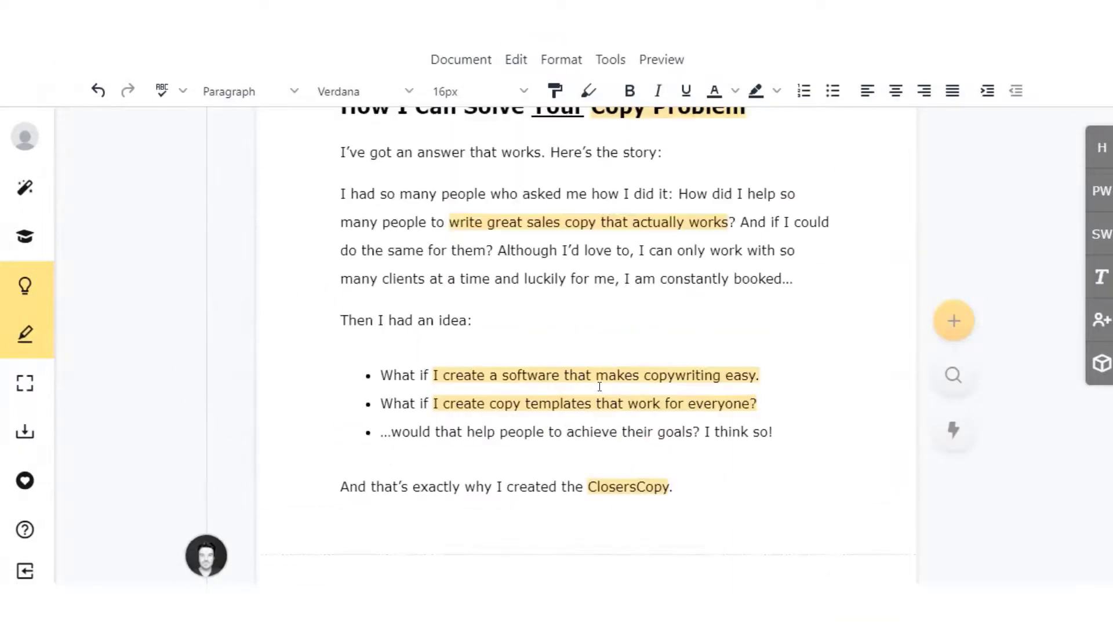
pyautogui.scroll(3)
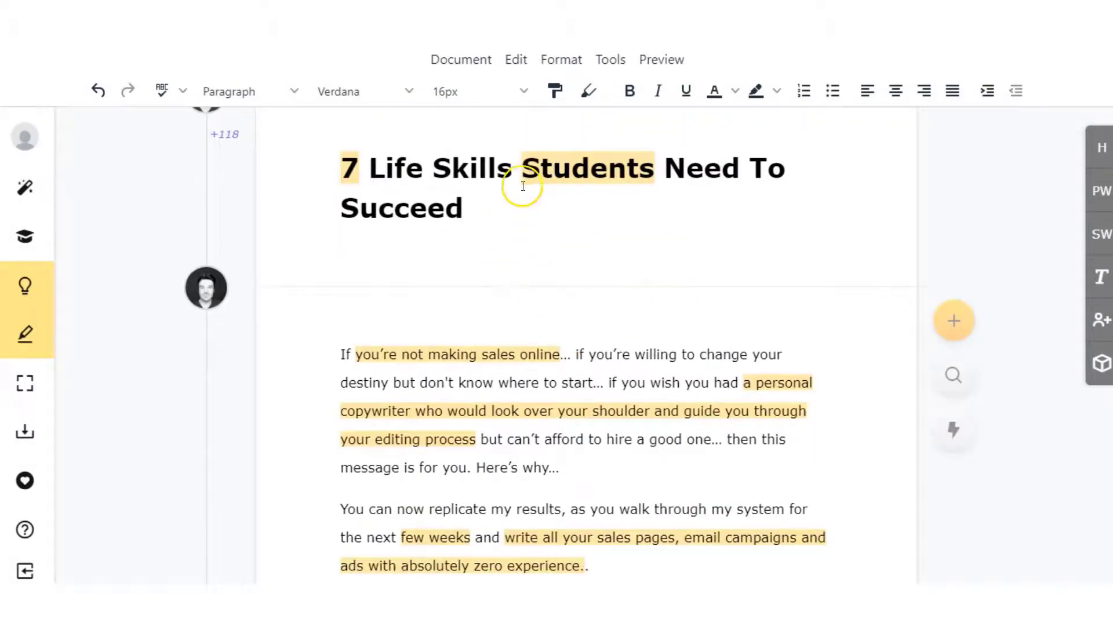
pyautogui.moveTo(719, 355)
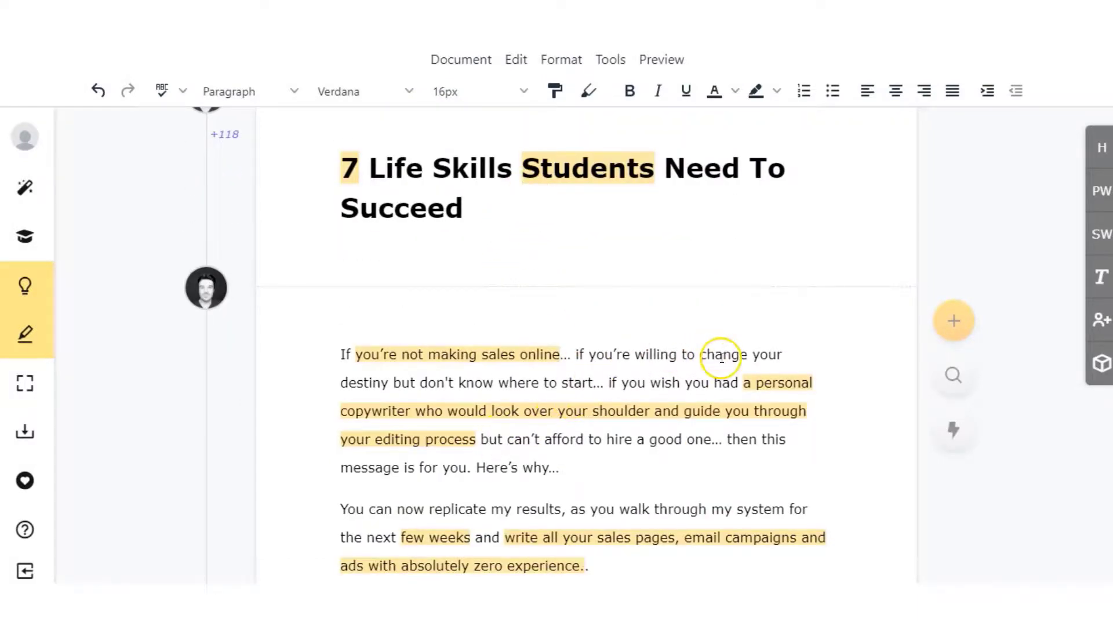
pyautogui.scroll(-3)
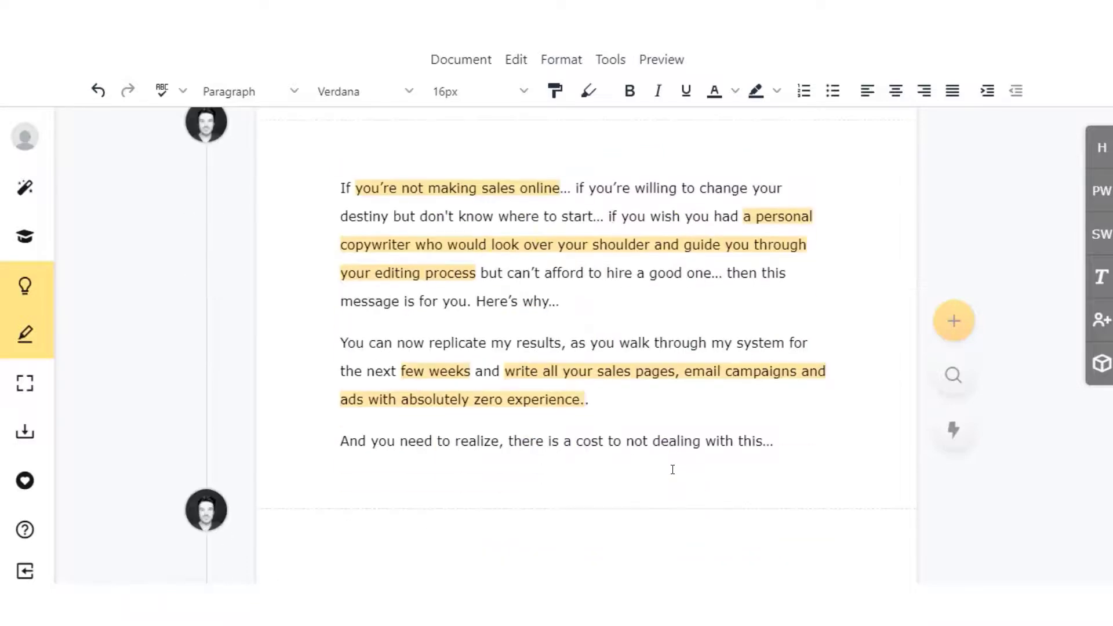
pyautogui.scroll(-3)
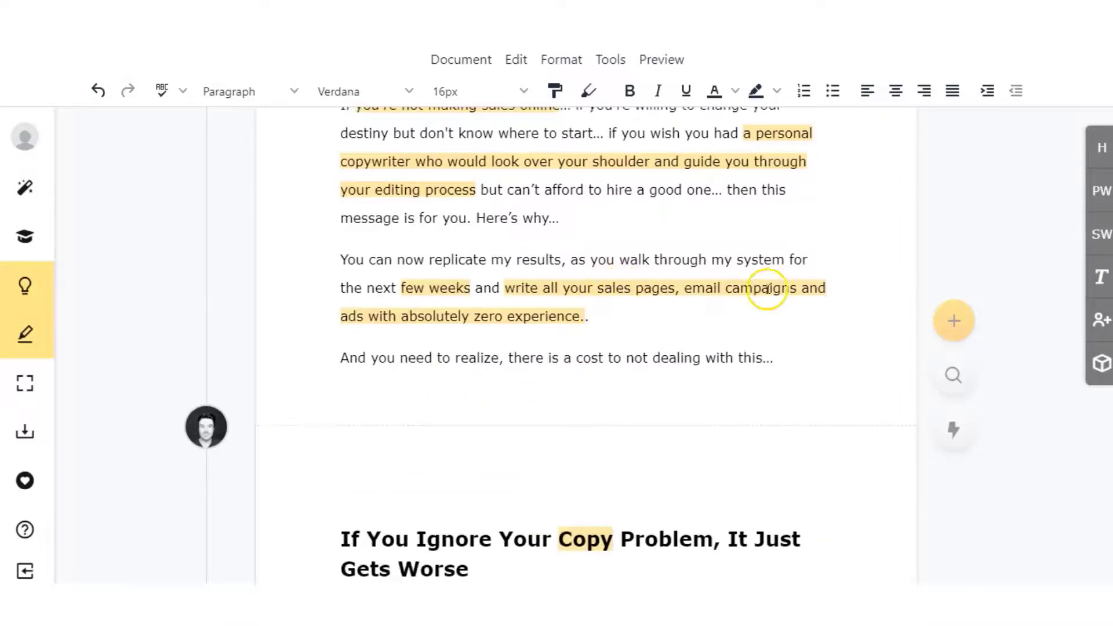
pyautogui.scroll(-3)
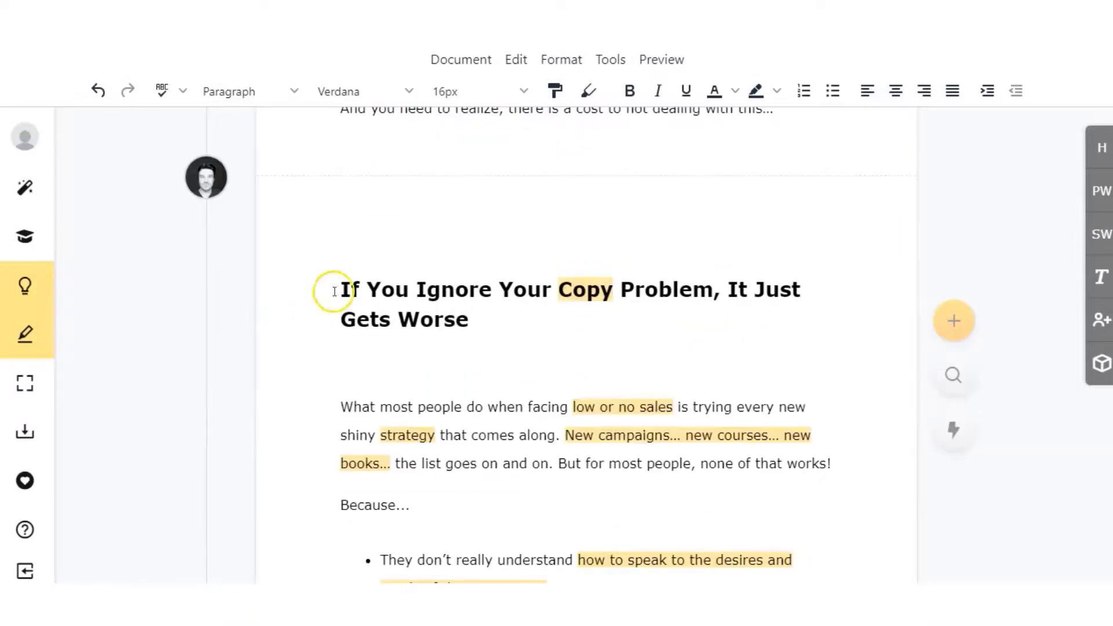
pyautogui.moveTo(710, 296)
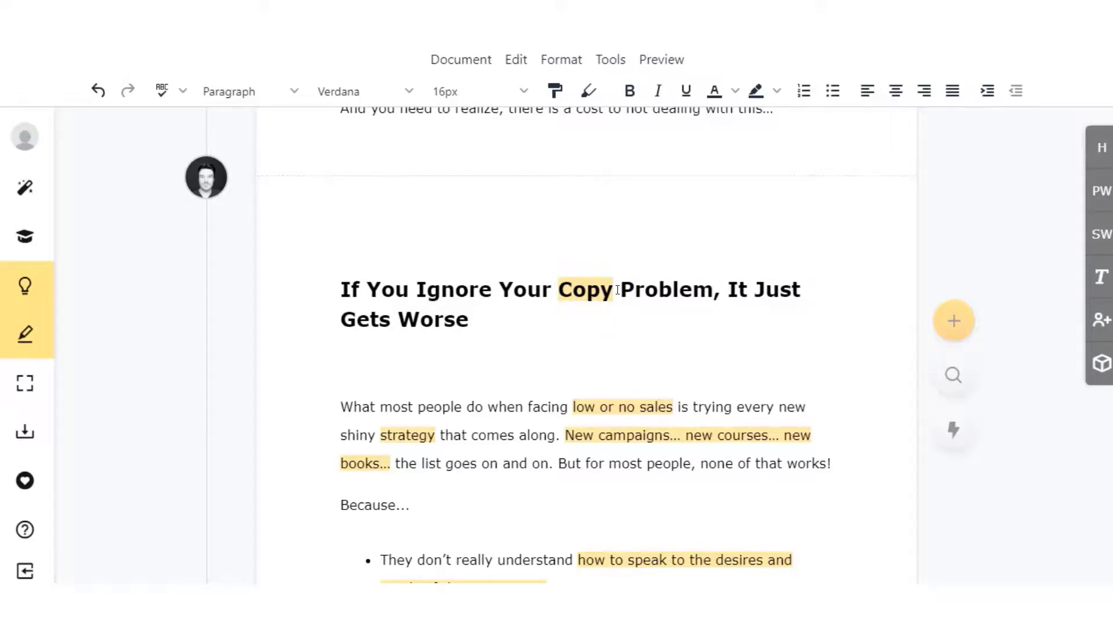
pyautogui.scroll(-3)
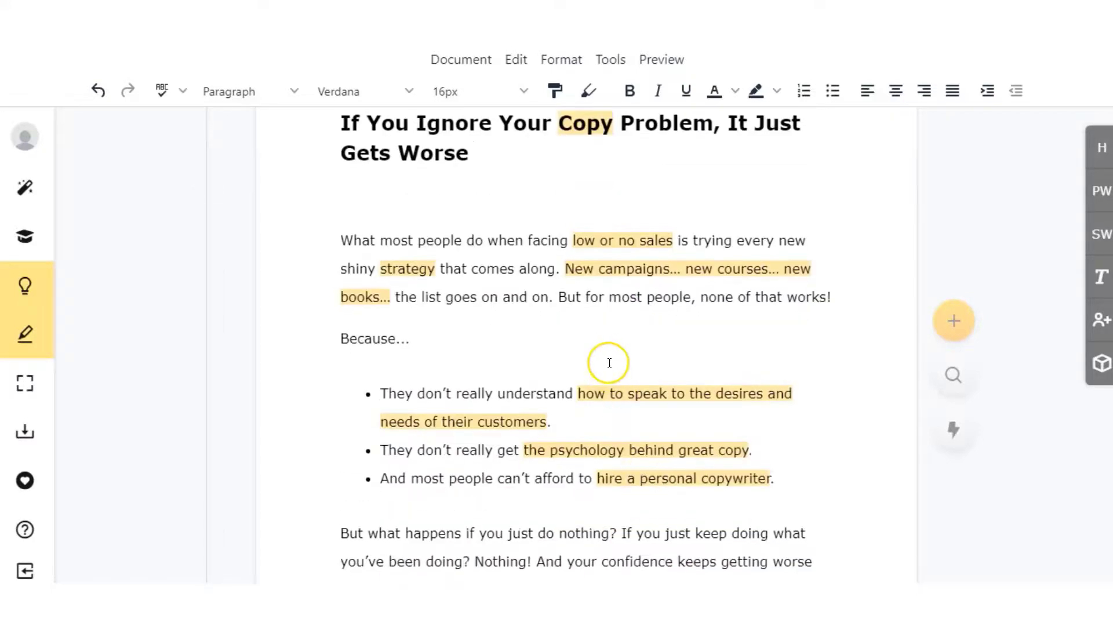
pyautogui.scroll(-3)
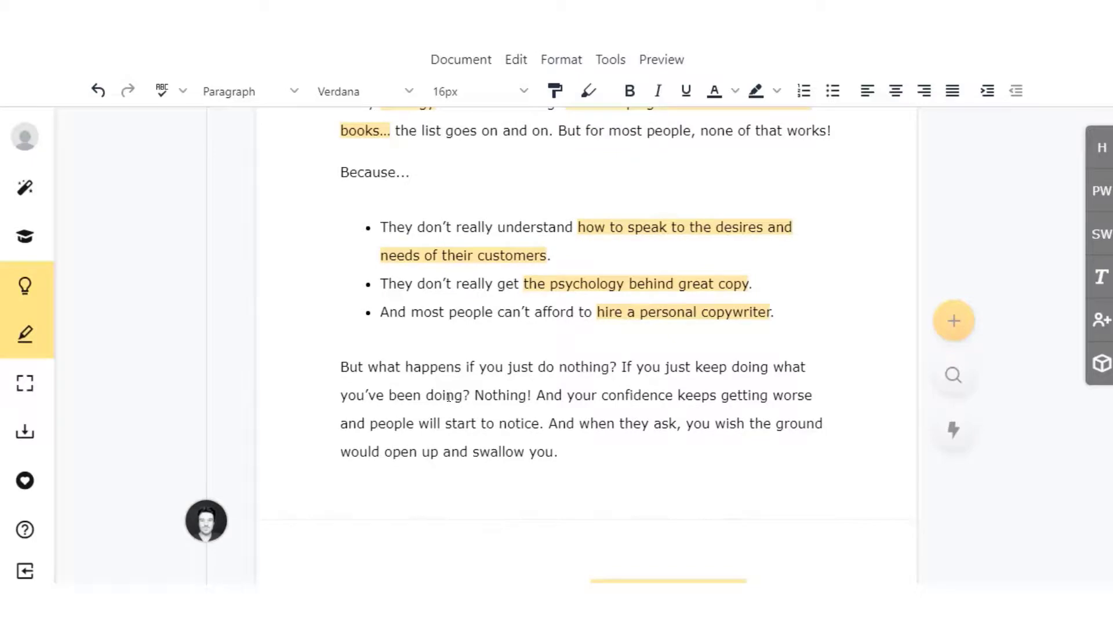
pyautogui.scroll(-3)
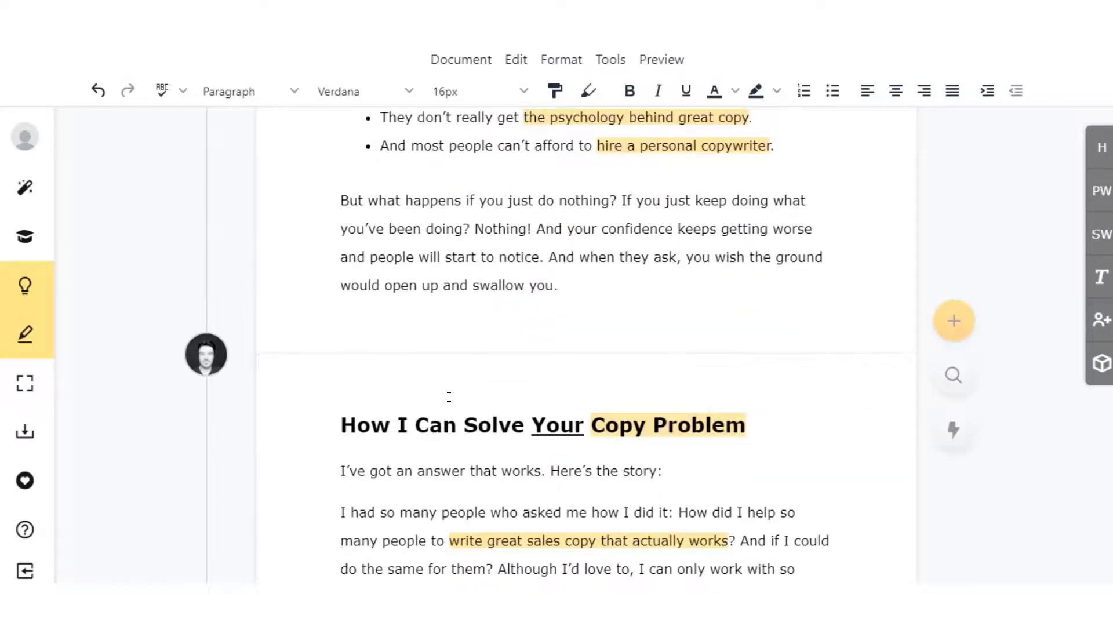
pyautogui.scroll(-3)
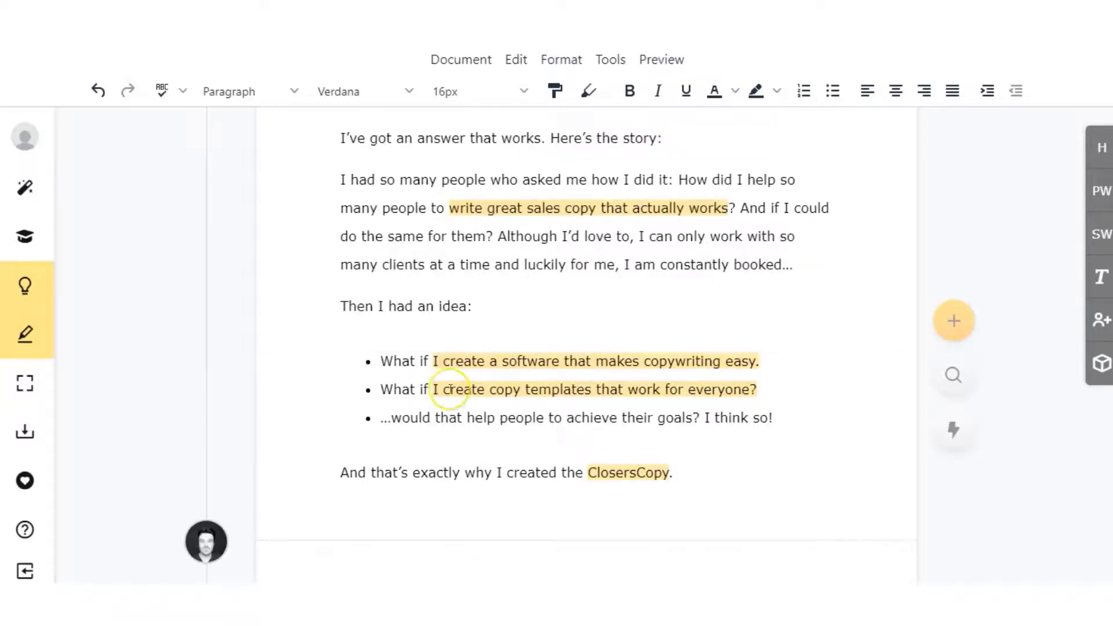
pyautogui.scroll(-3)
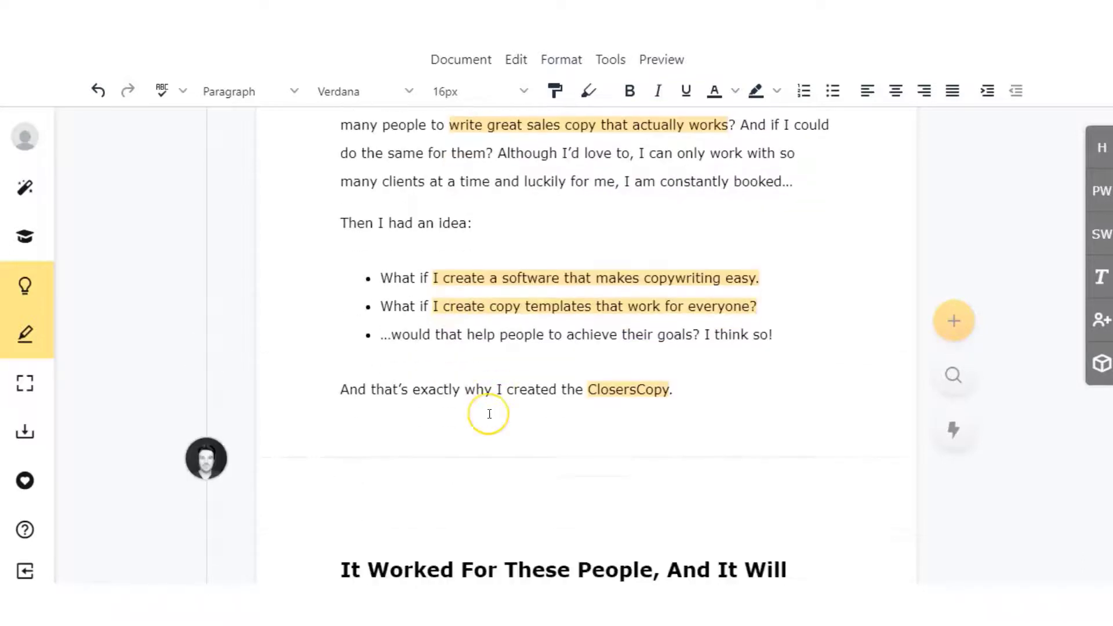
pyautogui.scroll(3)
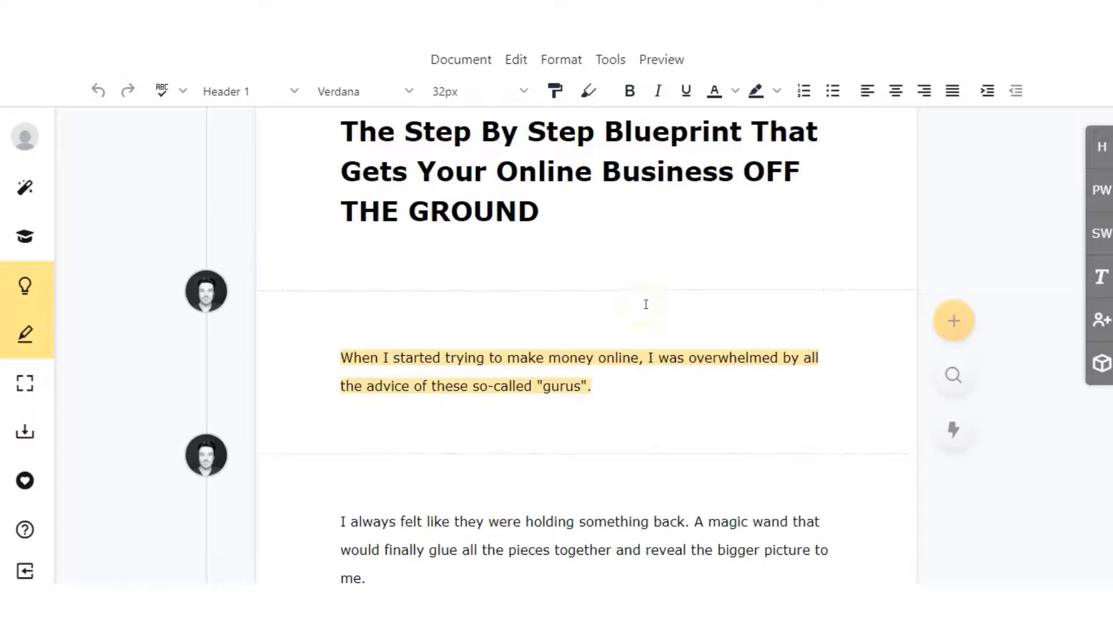
pyautogui.moveTo(413, 219)
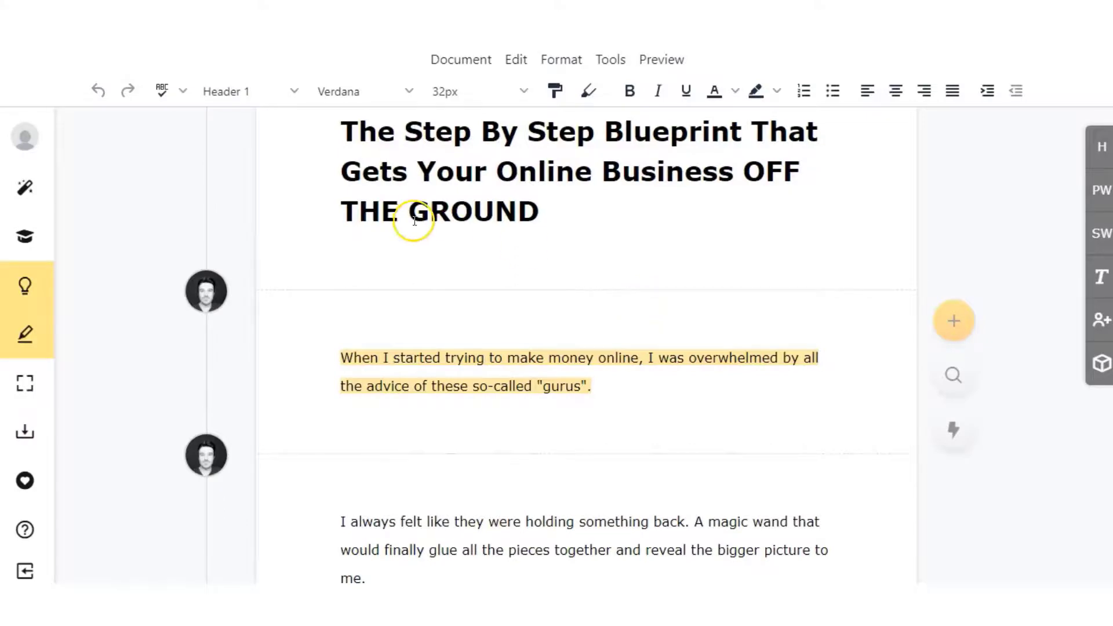
pyautogui.scroll(-3)
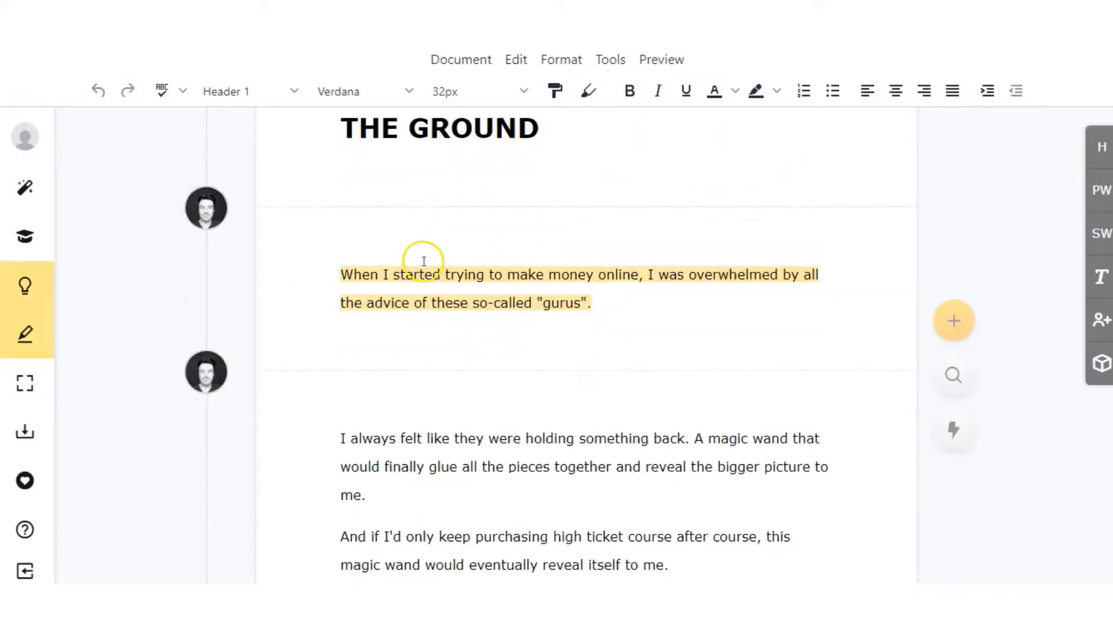
pyautogui.moveTo(733, 284)
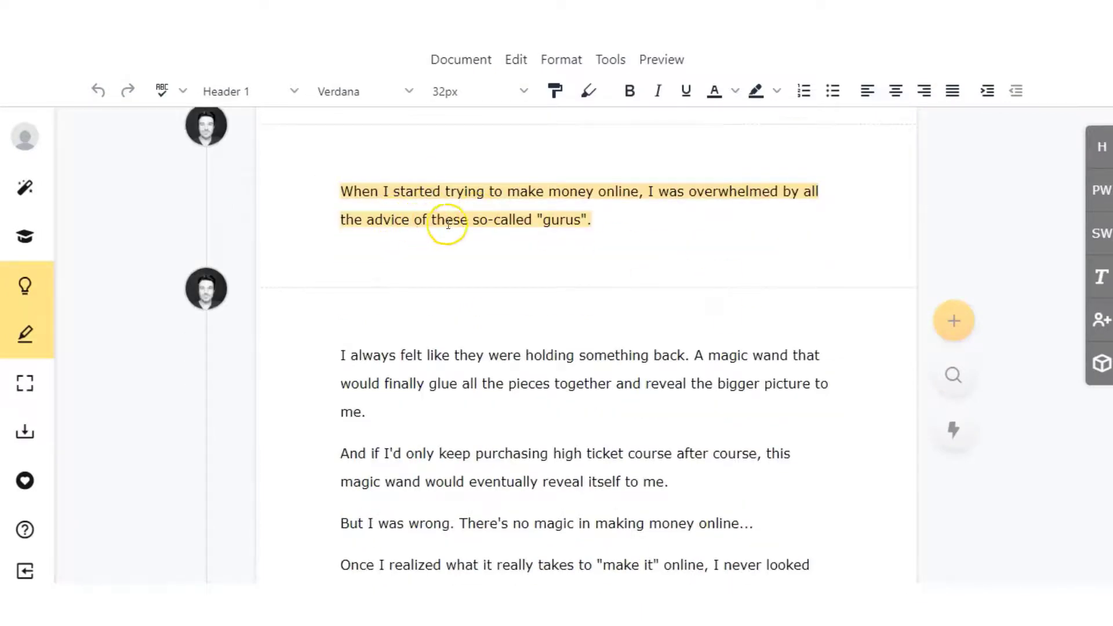
pyautogui.scroll(-3)
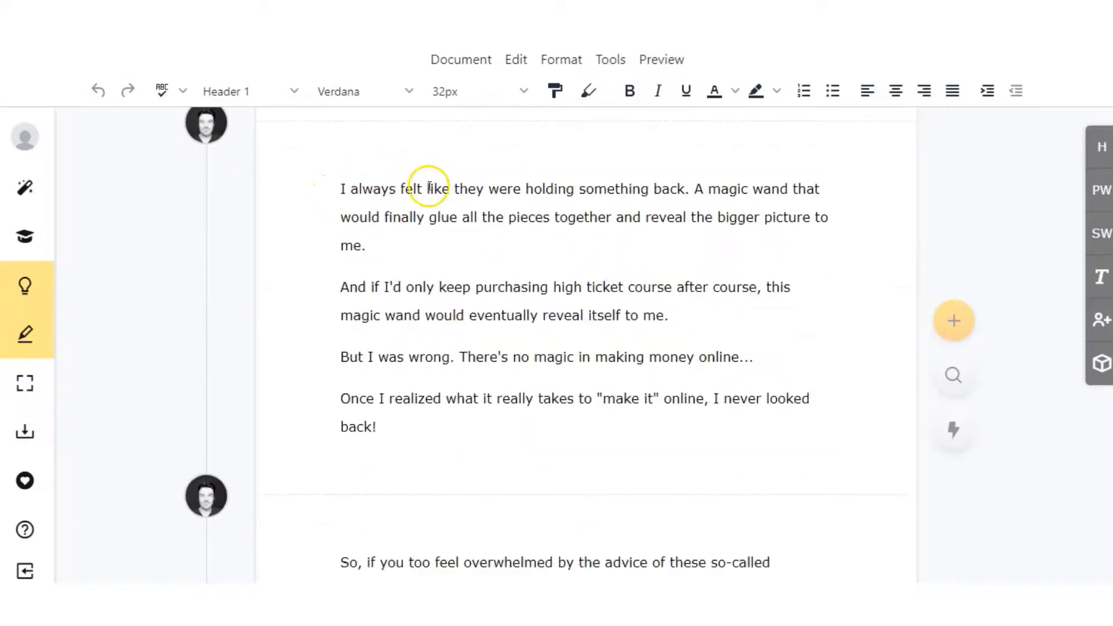
pyautogui.moveTo(443, 234)
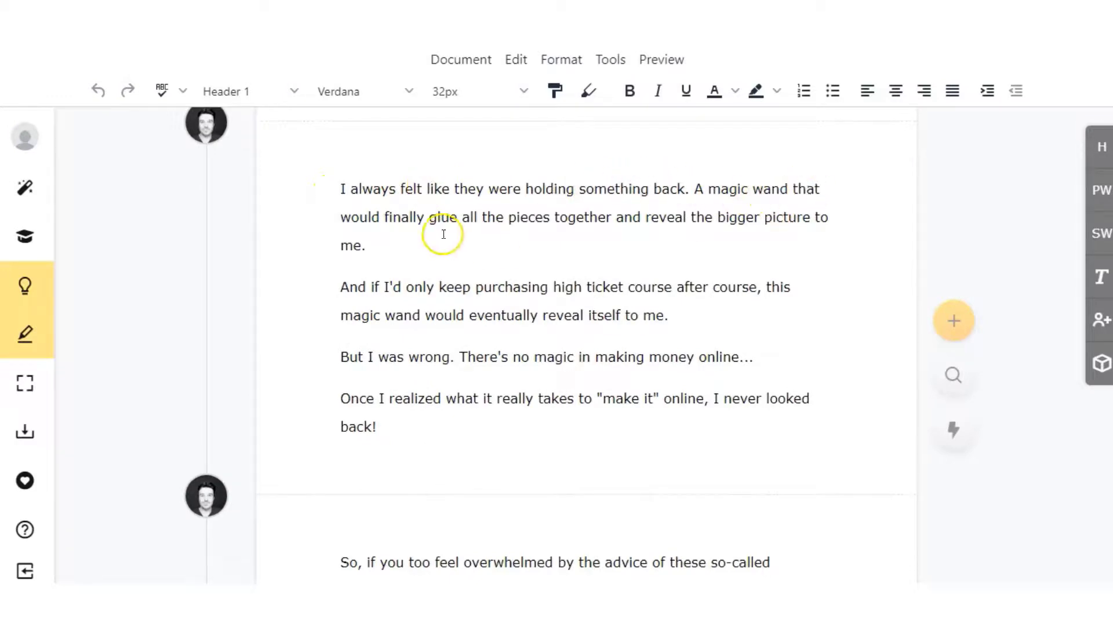
pyautogui.moveTo(826, 226)
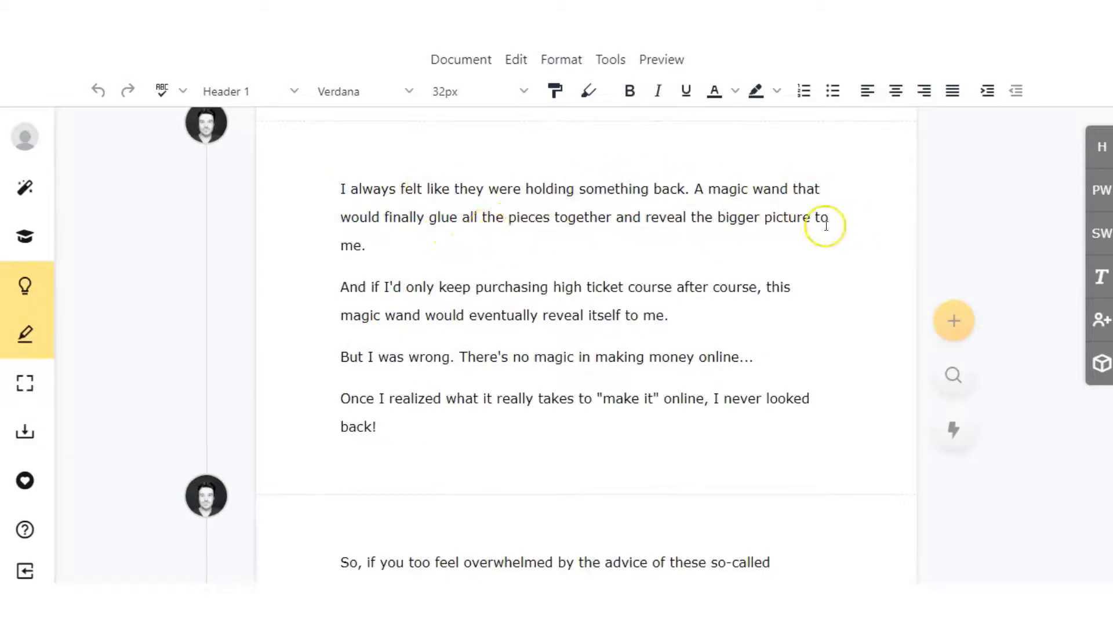
pyautogui.moveTo(372, 290)
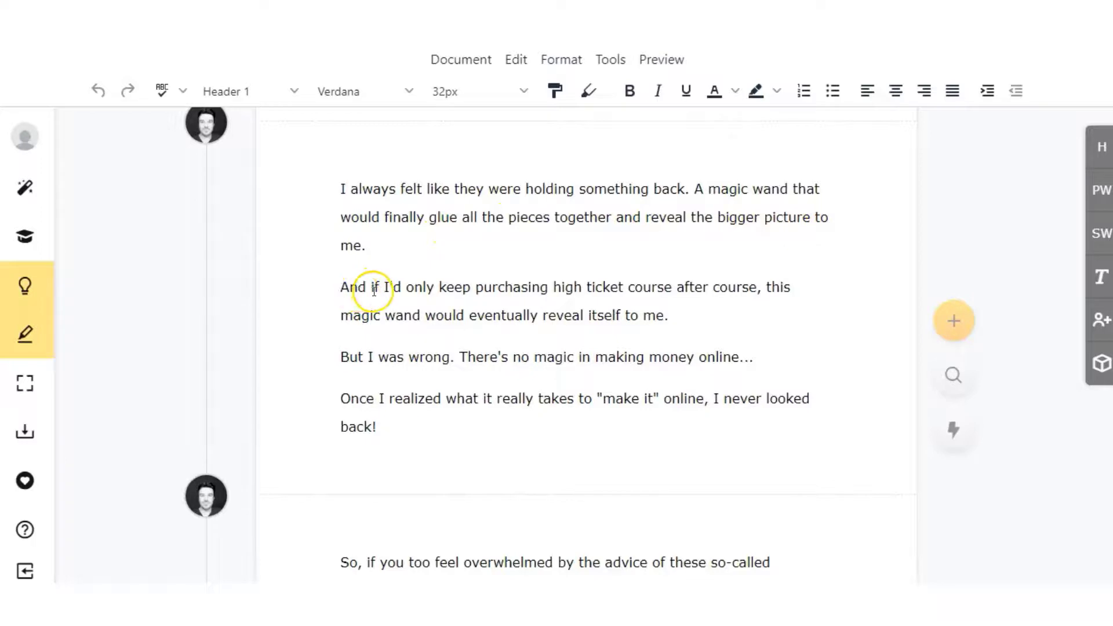
pyautogui.moveTo(711, 290)
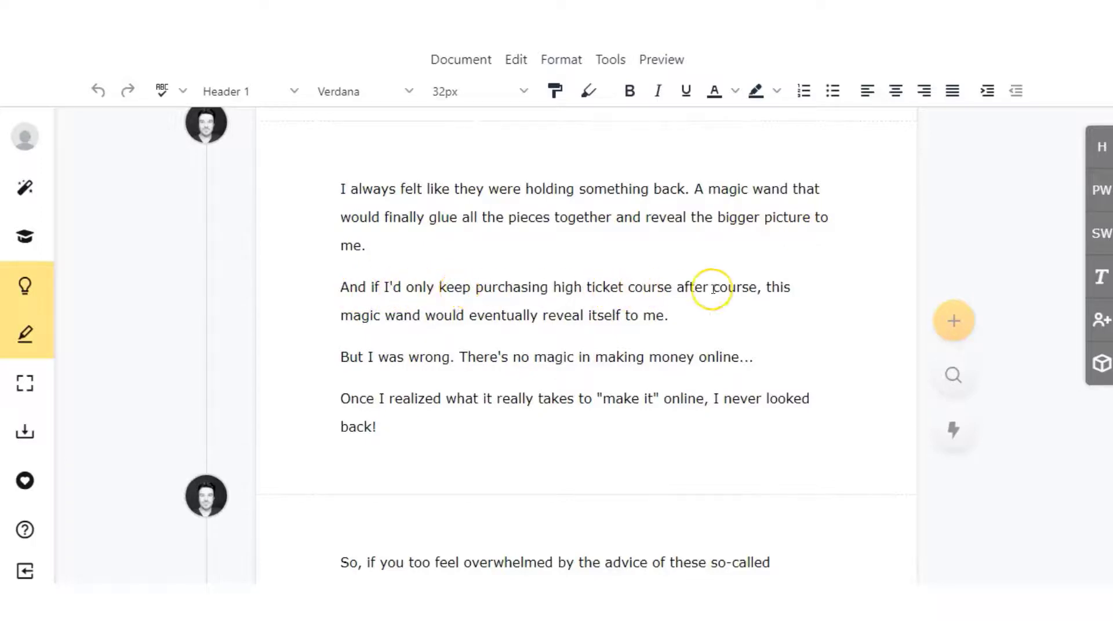
pyautogui.moveTo(540, 323)
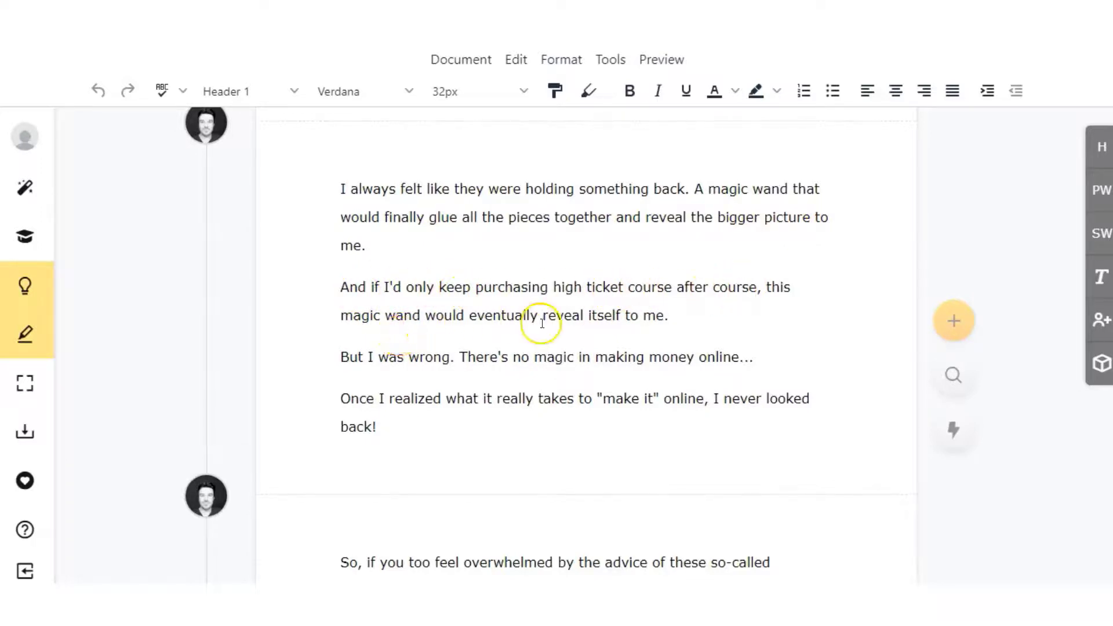
pyautogui.moveTo(541, 377)
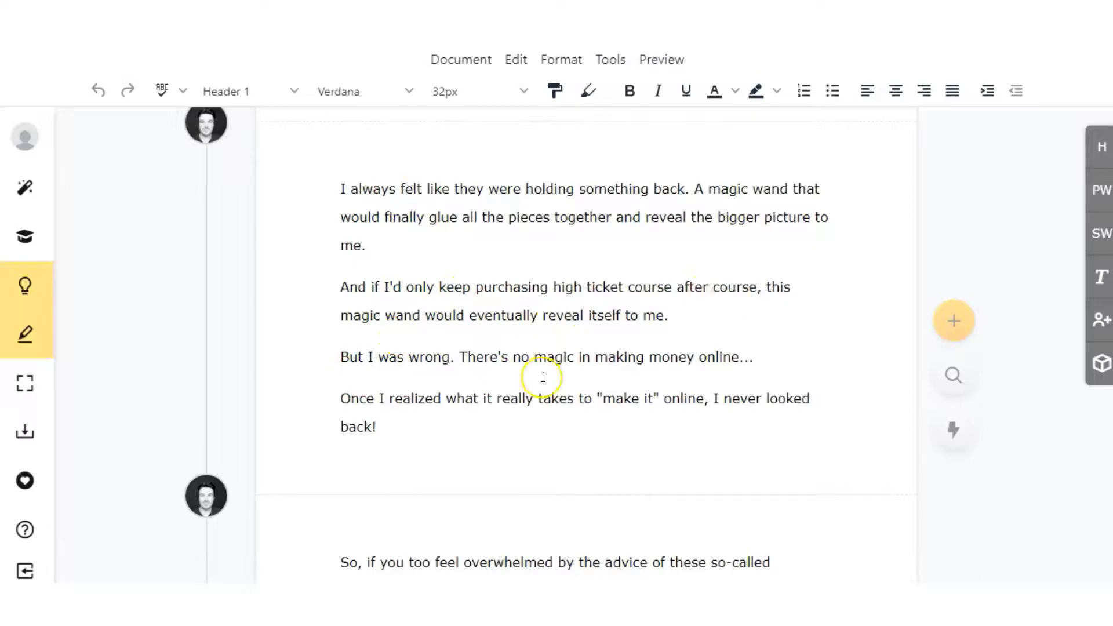
pyautogui.moveTo(375, 405)
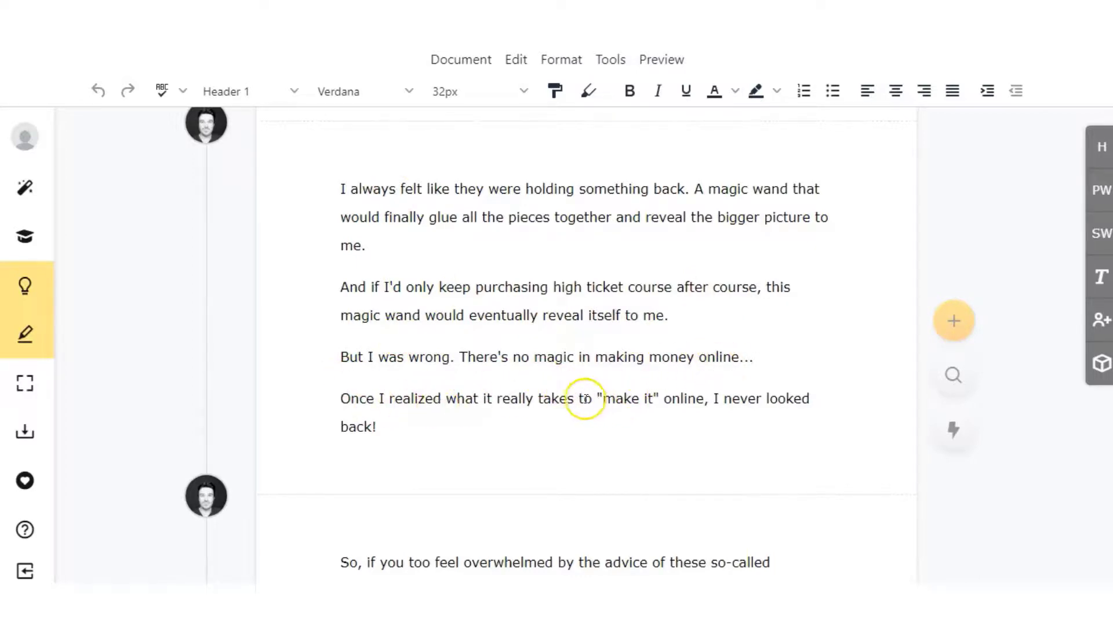
pyautogui.scroll(-3)
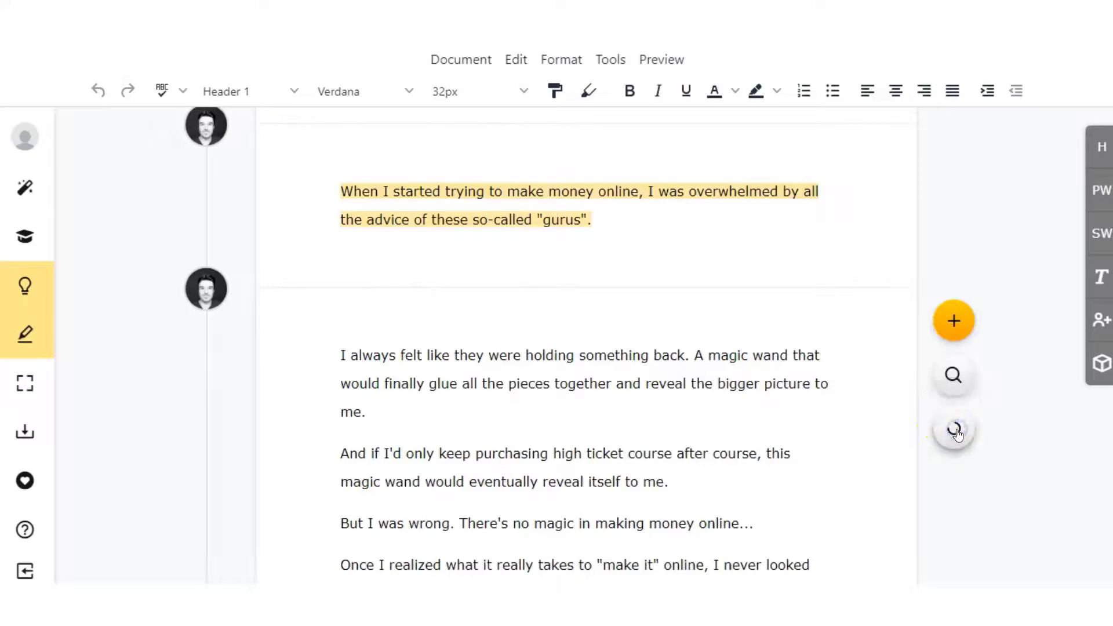
# Run Emotional Insights, showing positive sentiment with Trustful and Exciting scoring highest
pyautogui.click(952, 431)
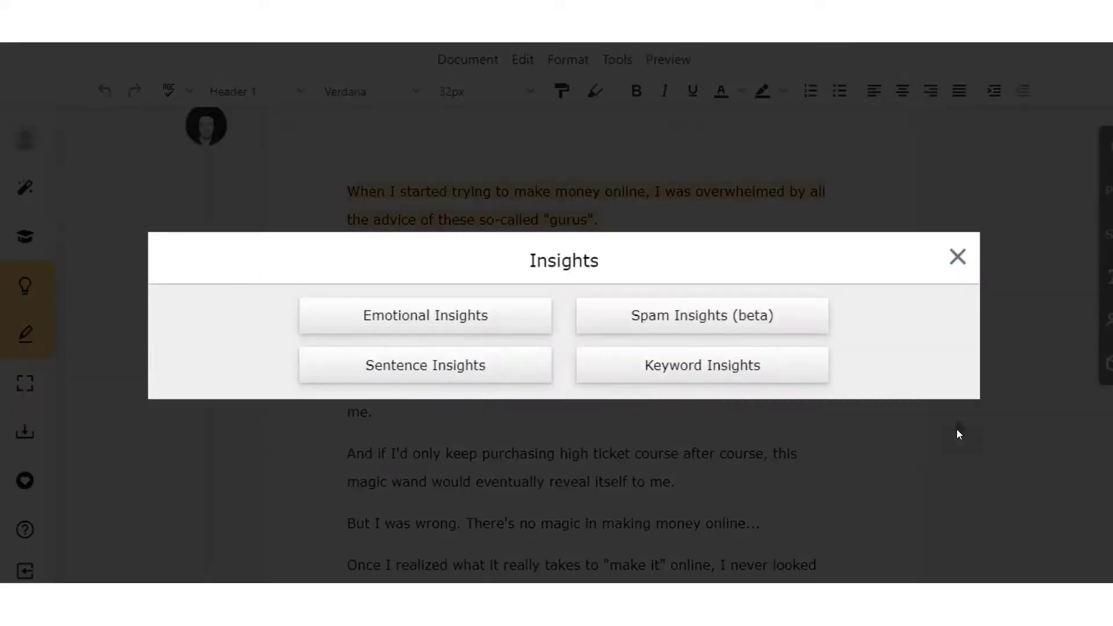
pyautogui.moveTo(951, 428)
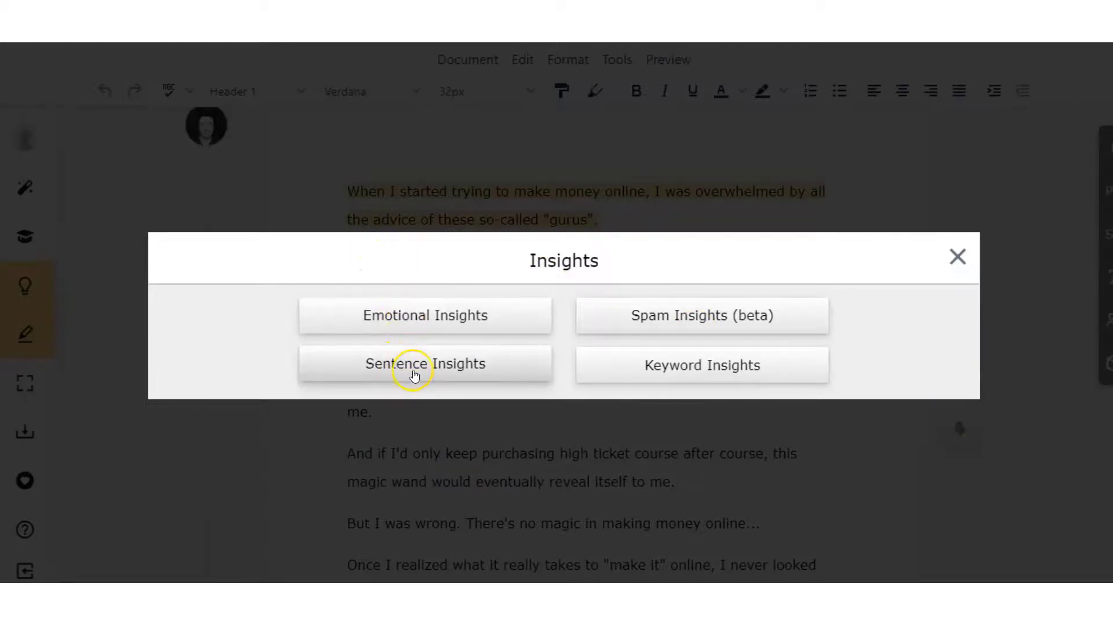
pyautogui.moveTo(695, 346)
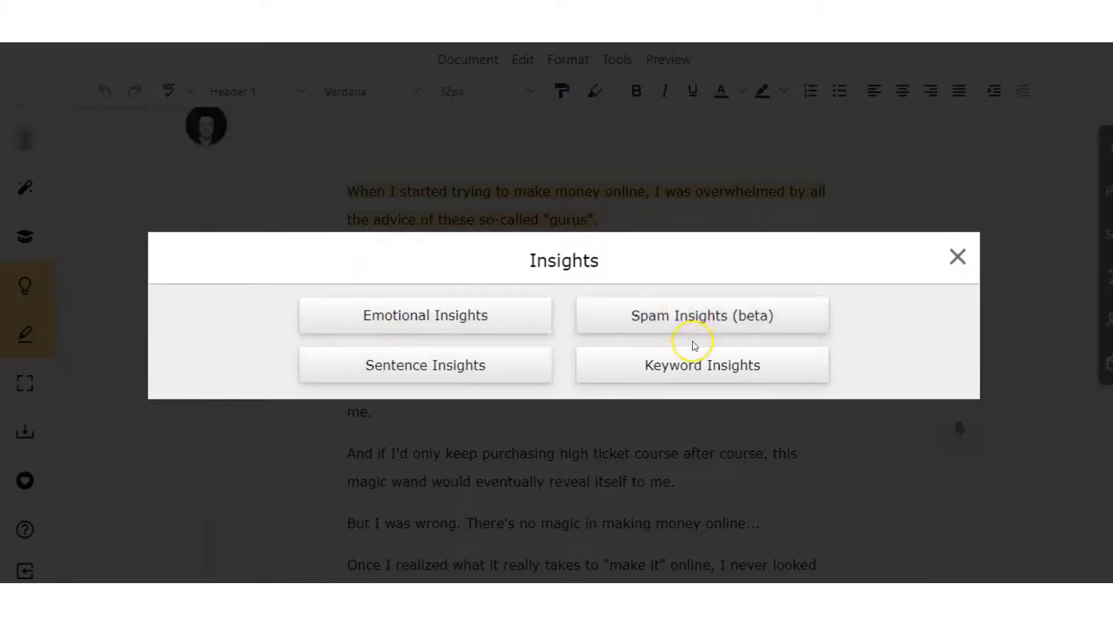
pyautogui.moveTo(425, 316)
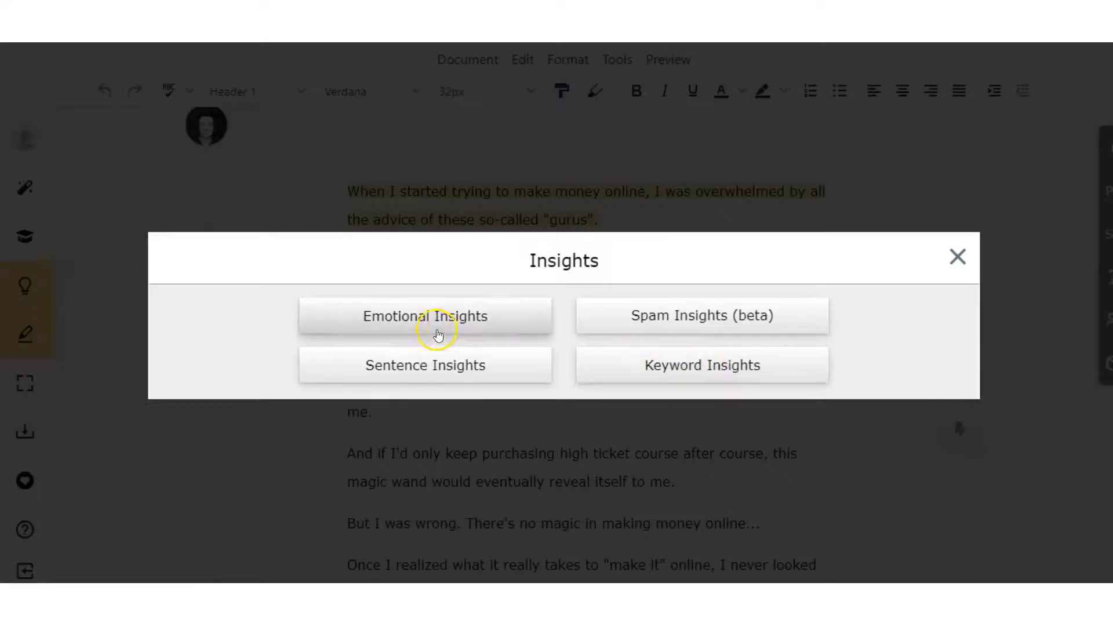
pyautogui.click(425, 316)
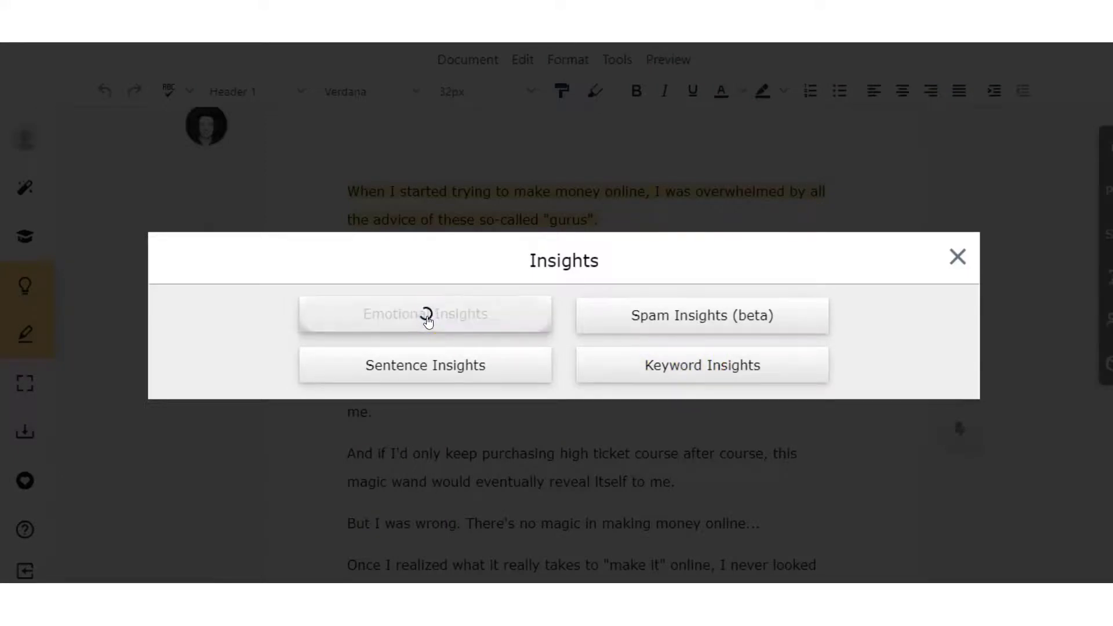
pyautogui.click(425, 314)
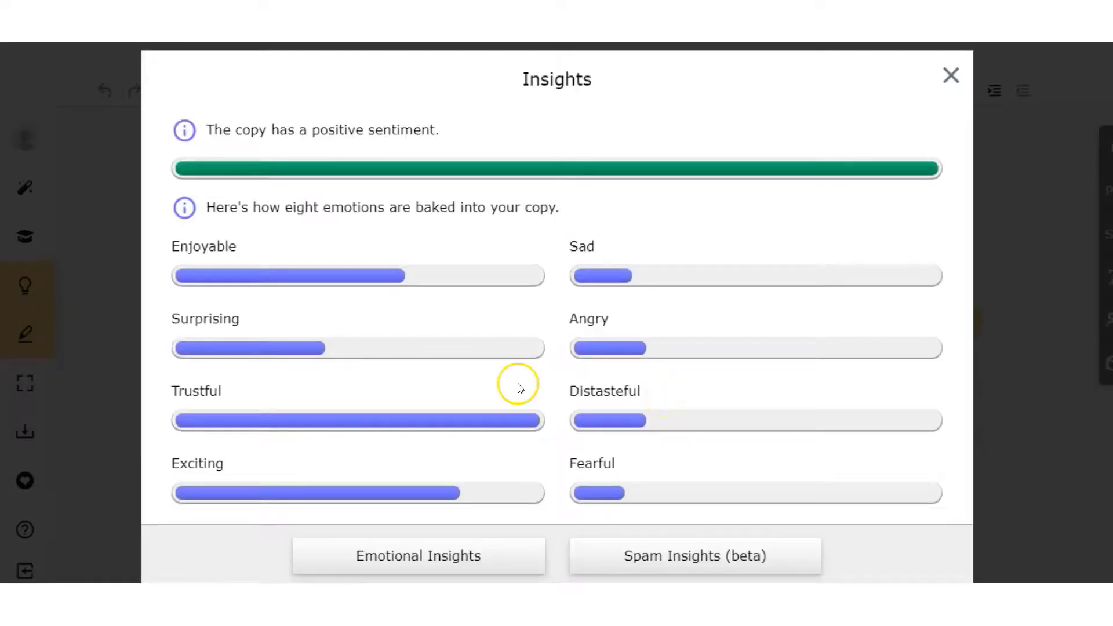
pyautogui.moveTo(262, 396)
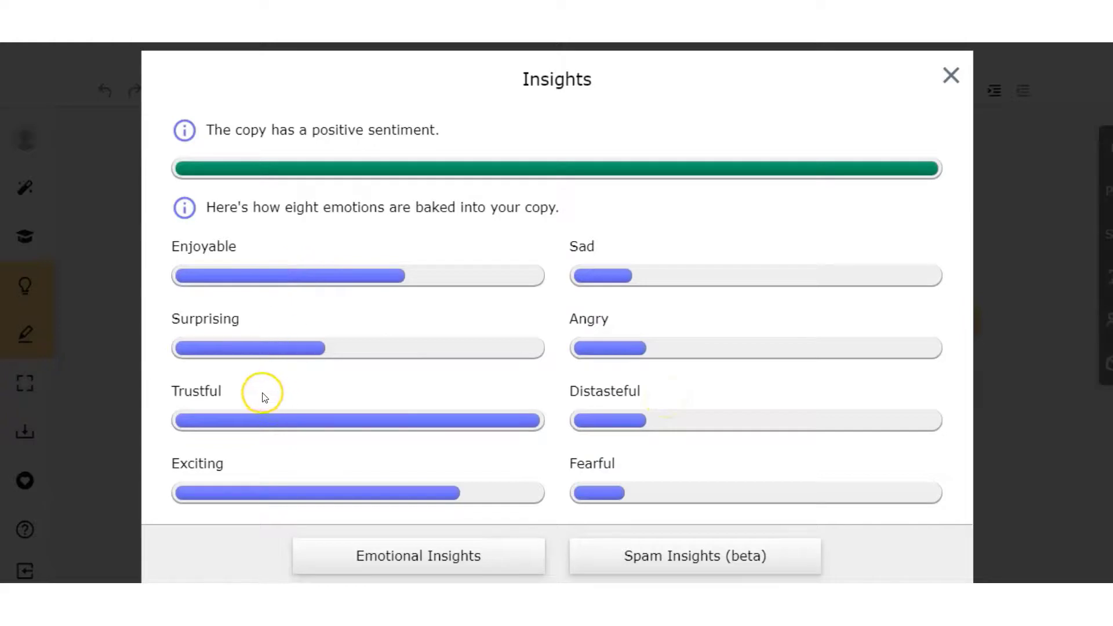
pyautogui.moveTo(632, 408)
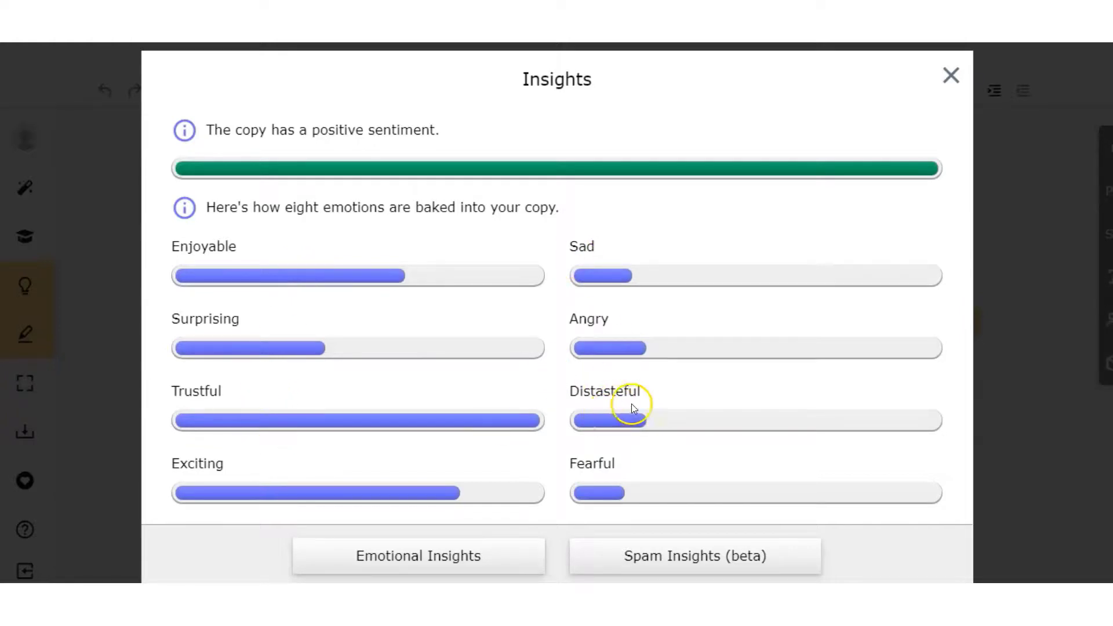
pyautogui.moveTo(241, 130)
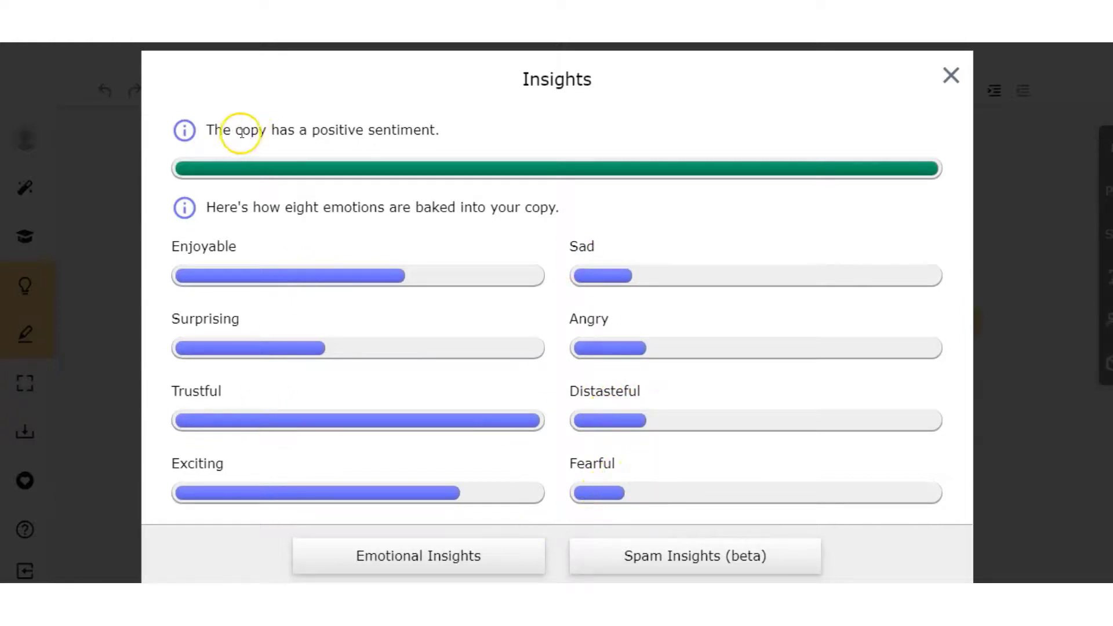
pyautogui.moveTo(492, 160)
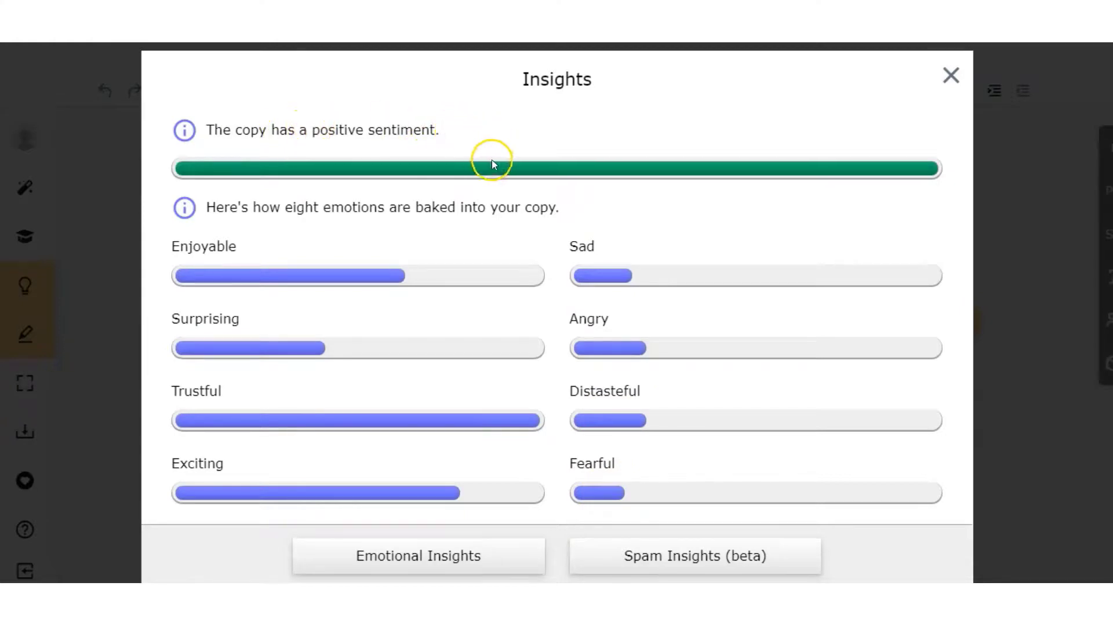
pyautogui.scroll(-3)
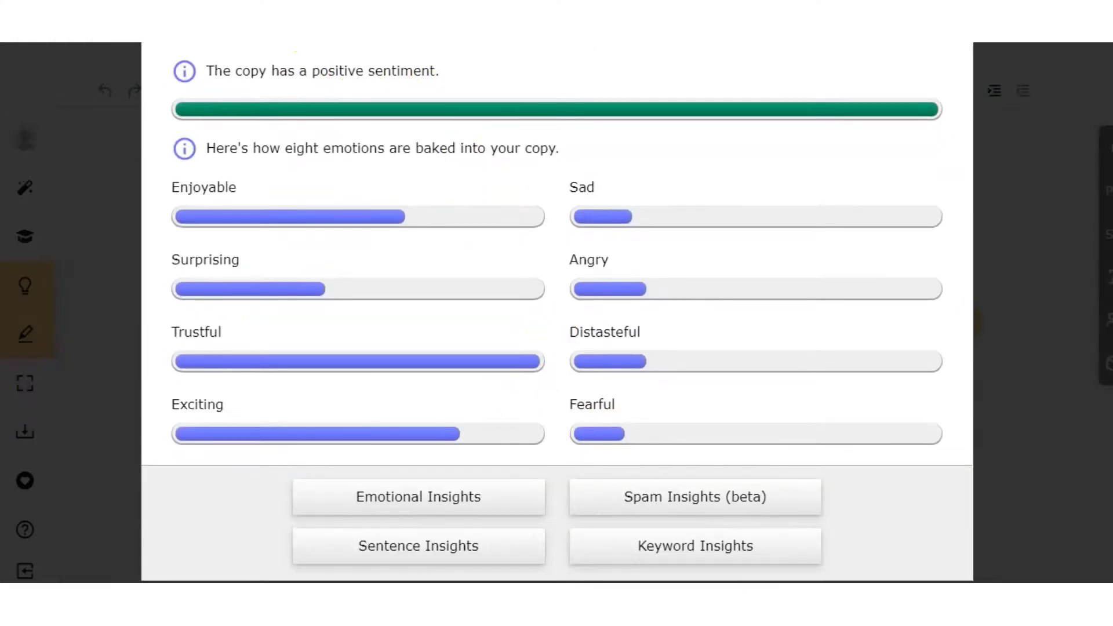
# Run Sentence Insights, flagging 'But I was wrong.' at 33 as very short
pyautogui.click(418, 546)
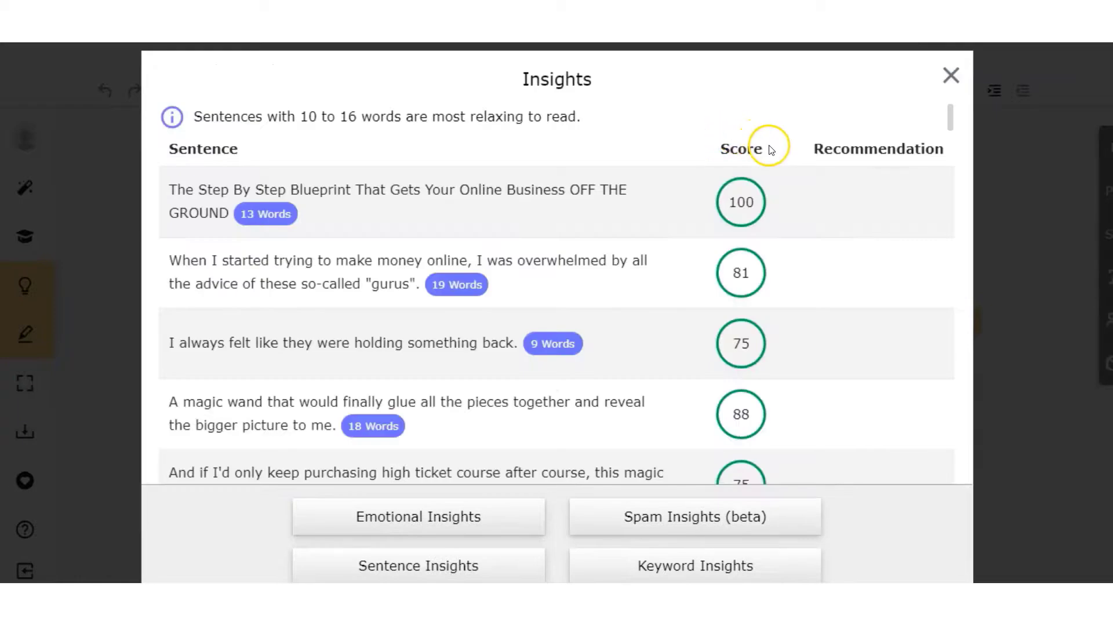
pyautogui.moveTo(752, 222)
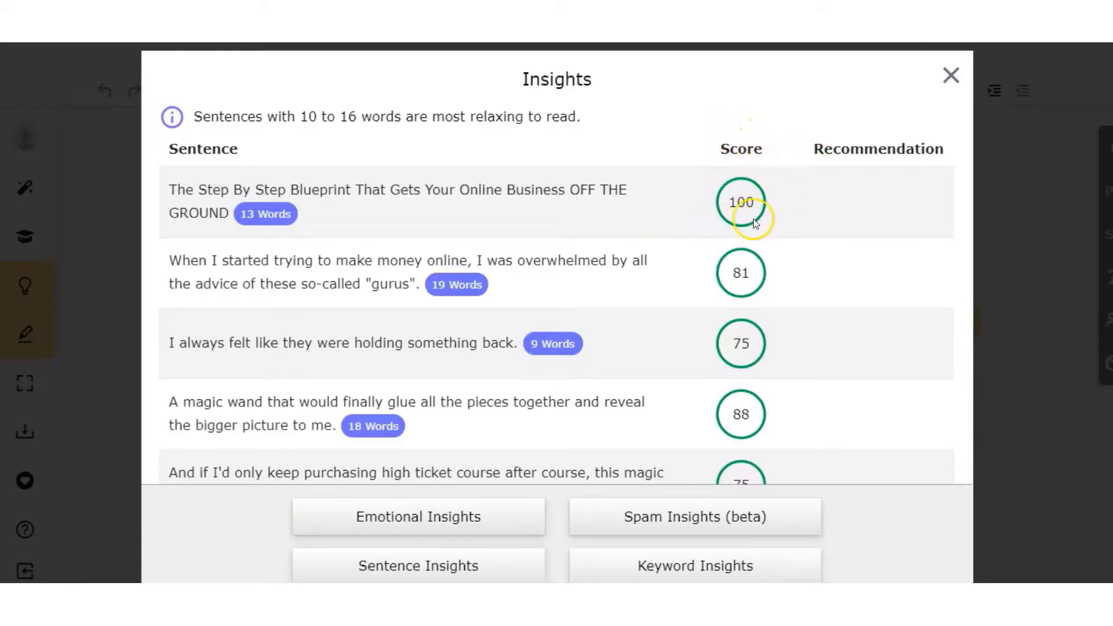
pyautogui.scroll(-3)
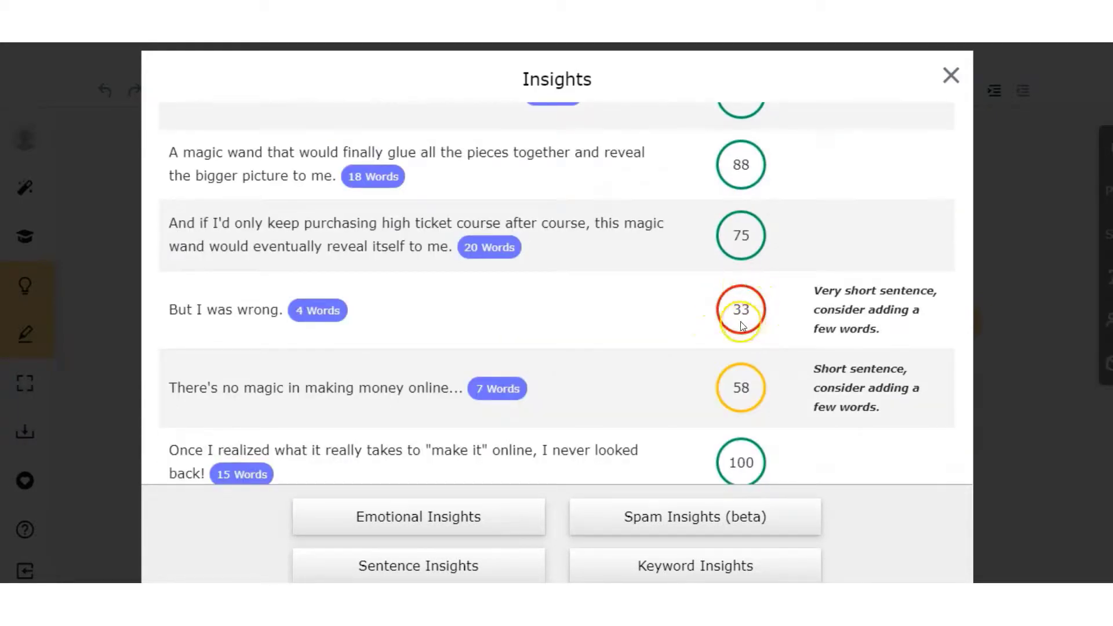
pyautogui.moveTo(838, 278)
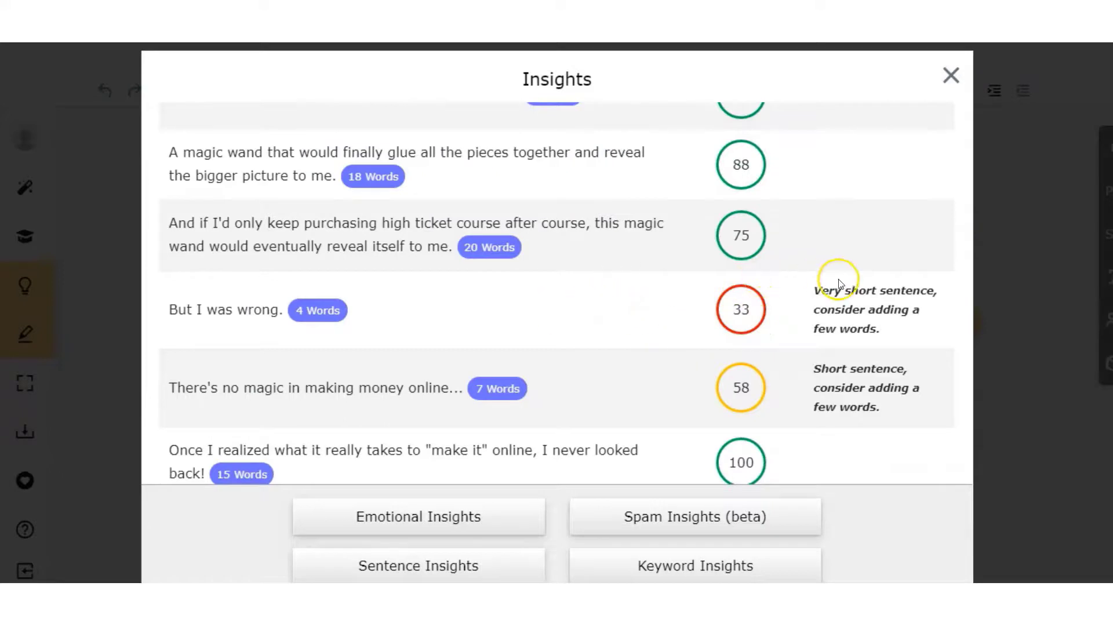
pyautogui.moveTo(869, 304)
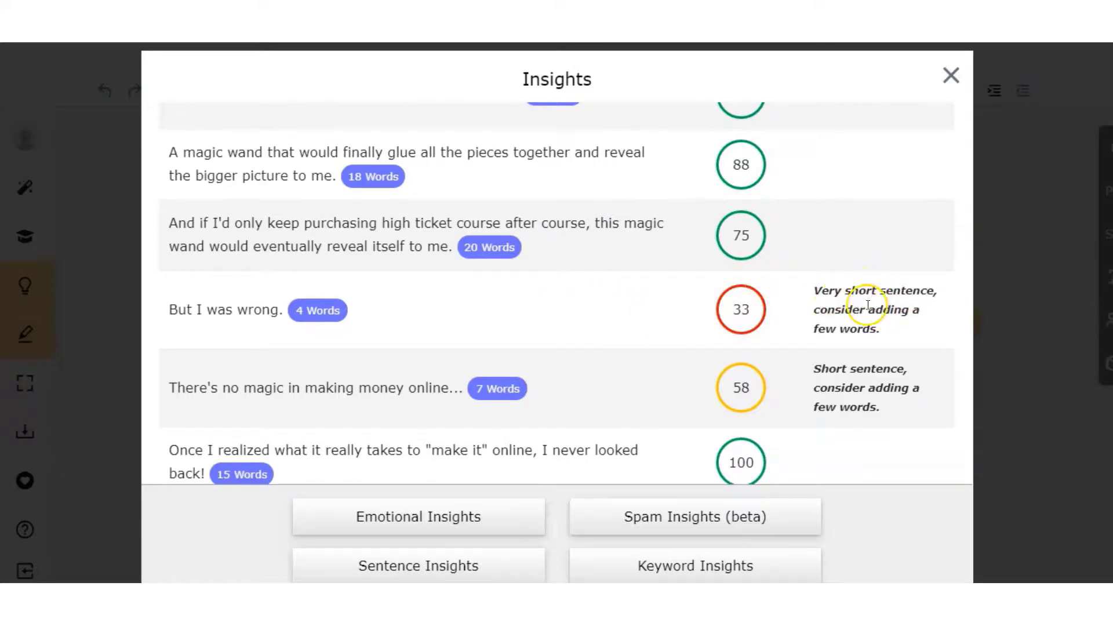
pyautogui.moveTo(898, 334)
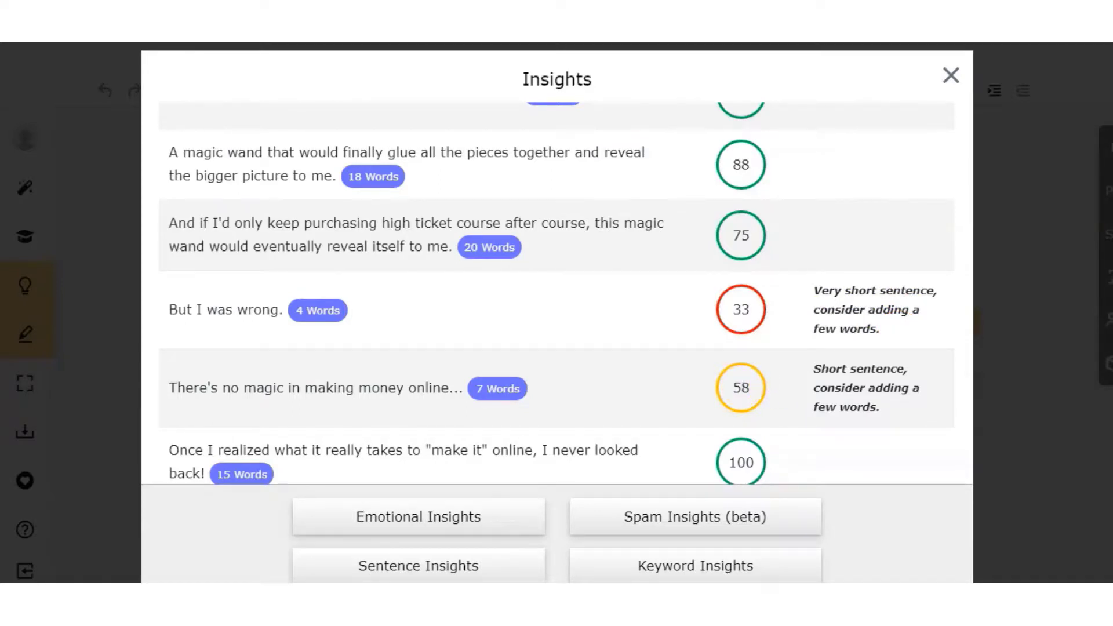
# Run Spam Insights (Maybe Spam) and Keyword Insights, led by 'get' at 3.27%
pyautogui.click(695, 516)
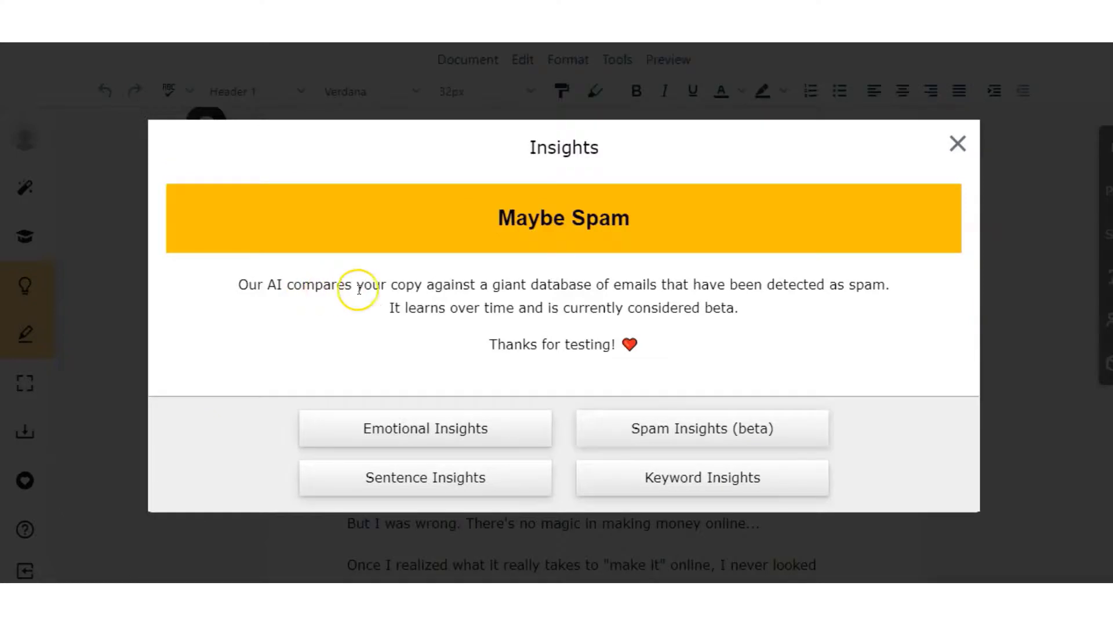
pyautogui.moveTo(677, 282)
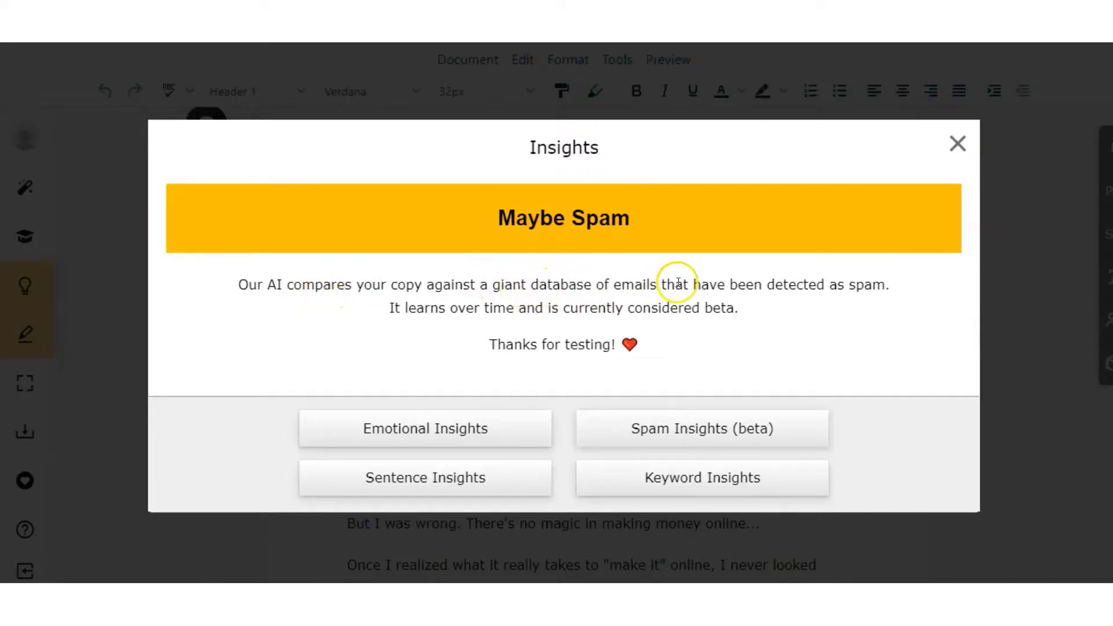
pyautogui.moveTo(356, 326)
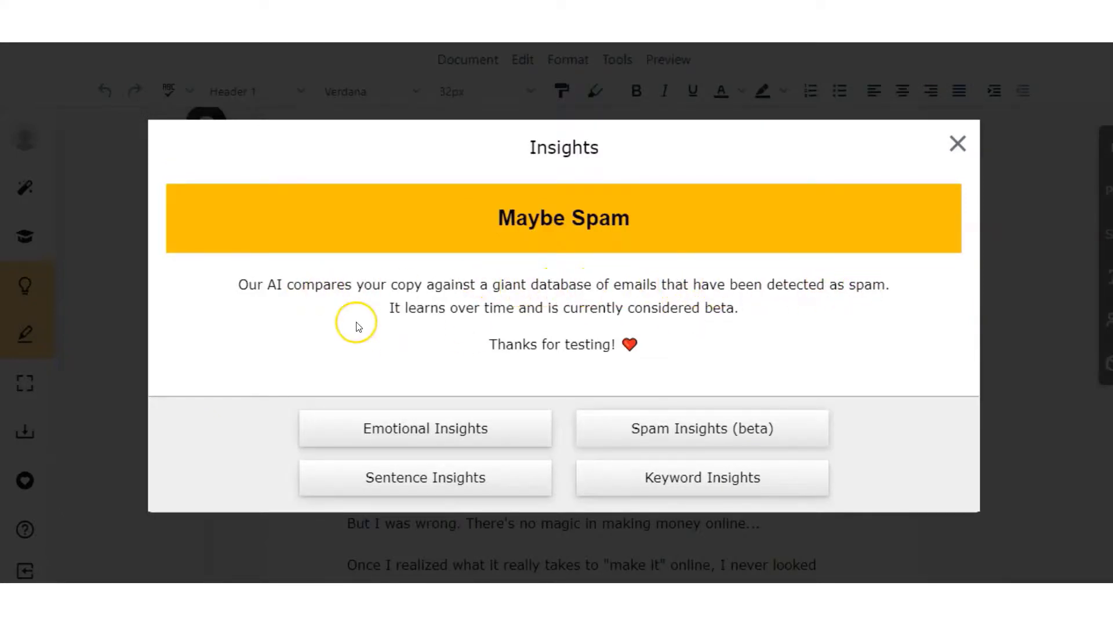
pyautogui.moveTo(686, 308)
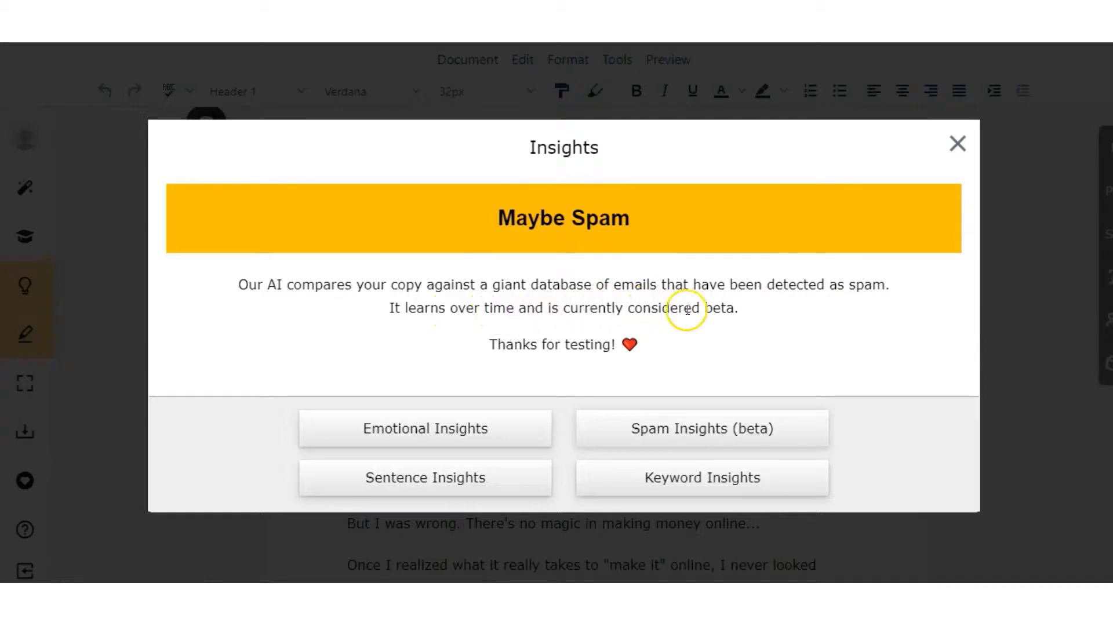
pyautogui.click(701, 477)
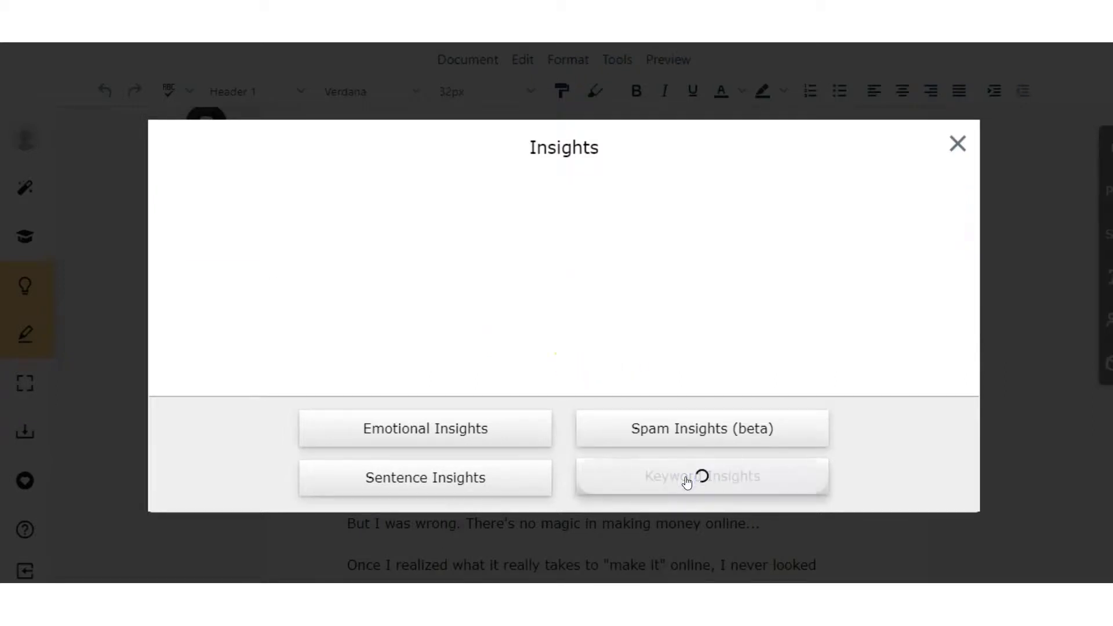
pyautogui.click(702, 476)
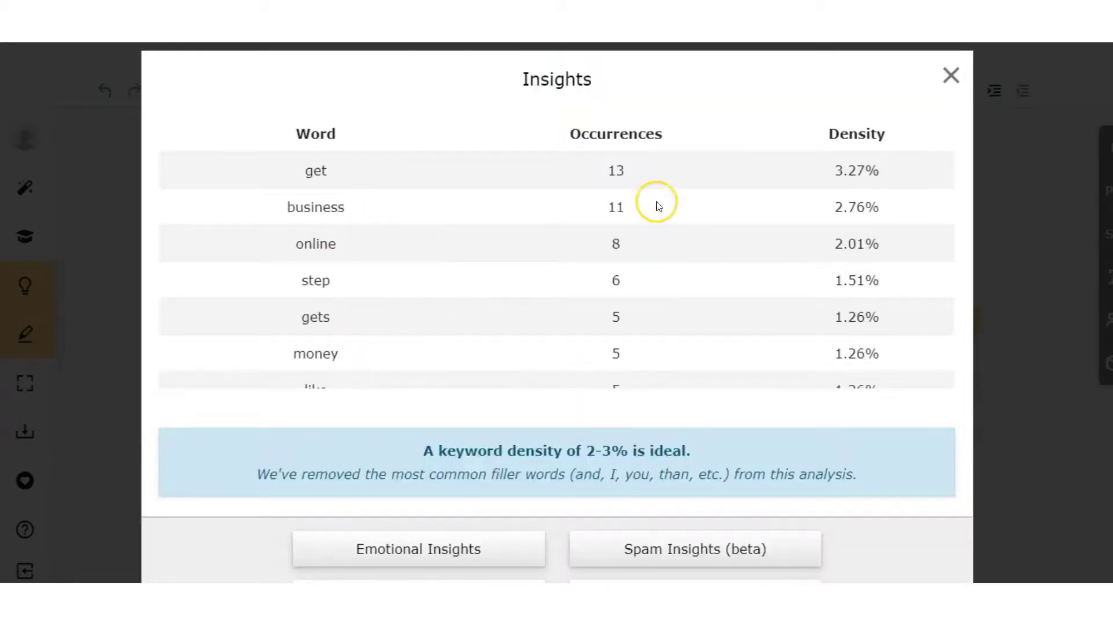
pyautogui.moveTo(582, 355)
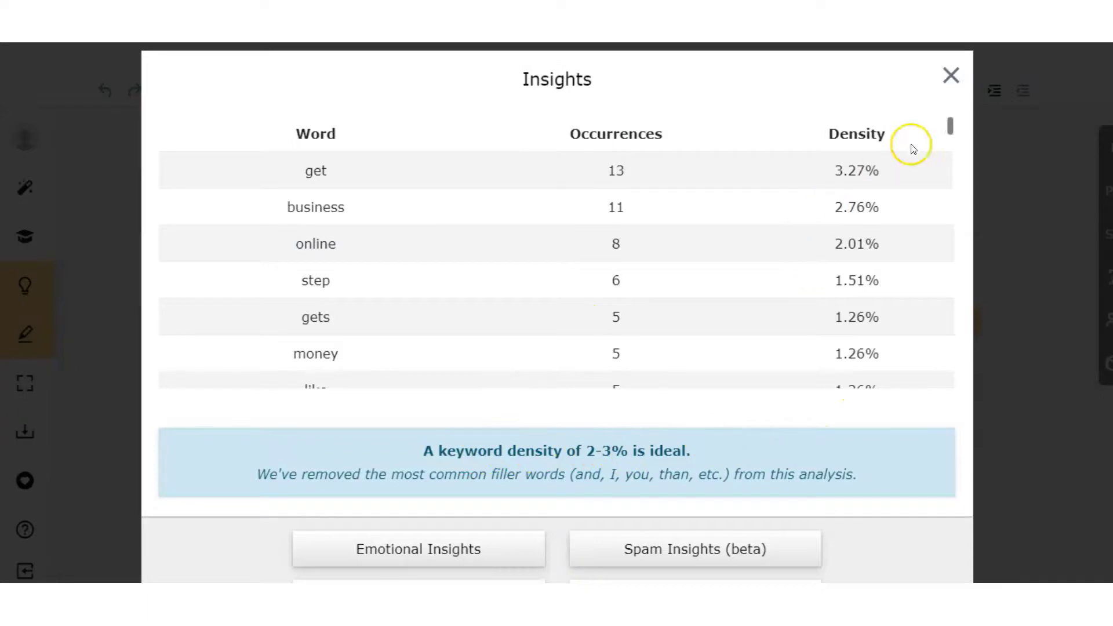
pyautogui.scroll(-3)
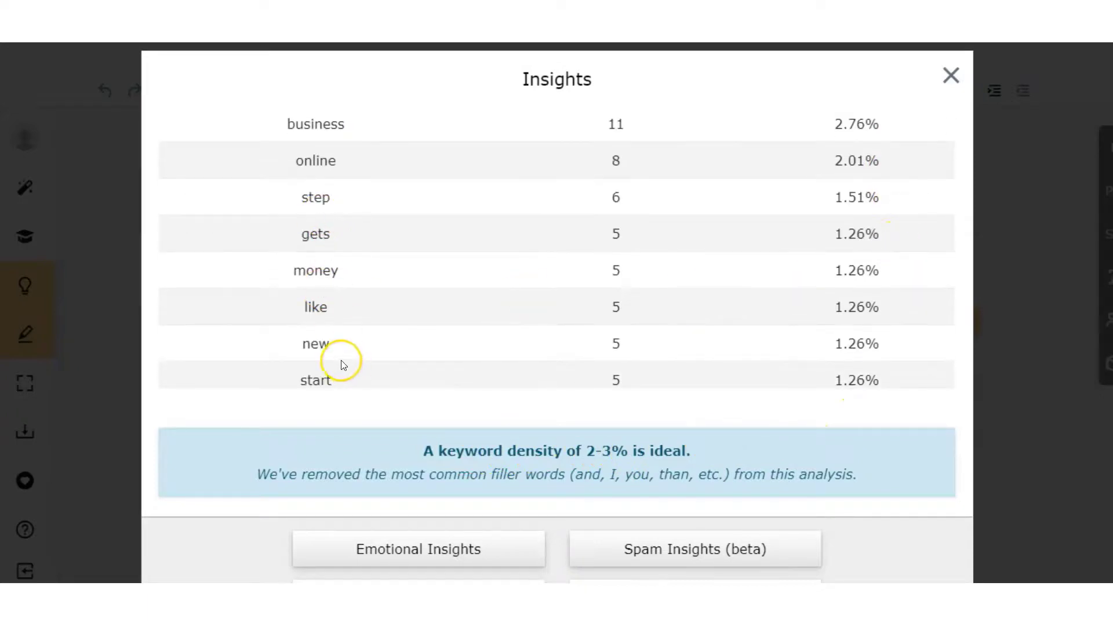
# Close Insights and show the pricing page with Freelancer $39.99/mo and Professional $49.99/mo plans
pyautogui.click(951, 76)
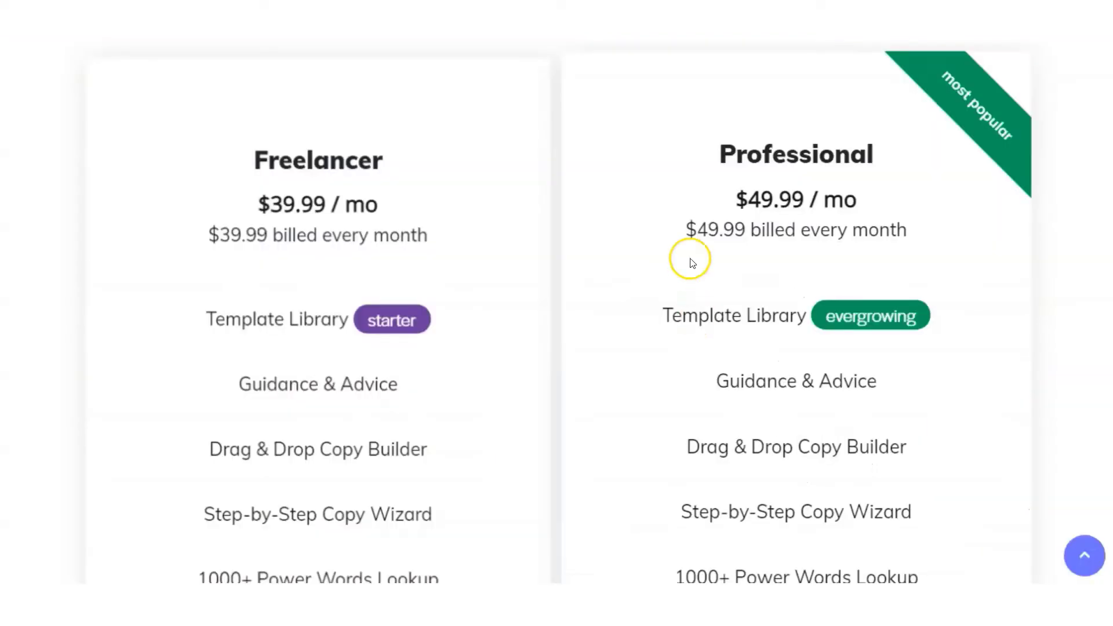
pyautogui.moveTo(717, 229)
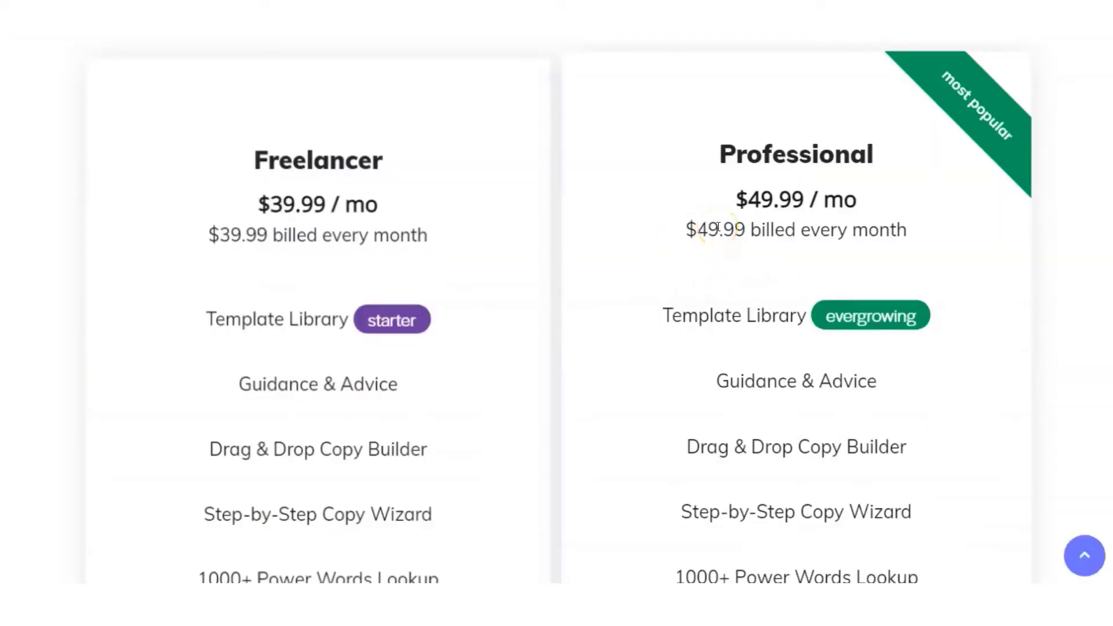